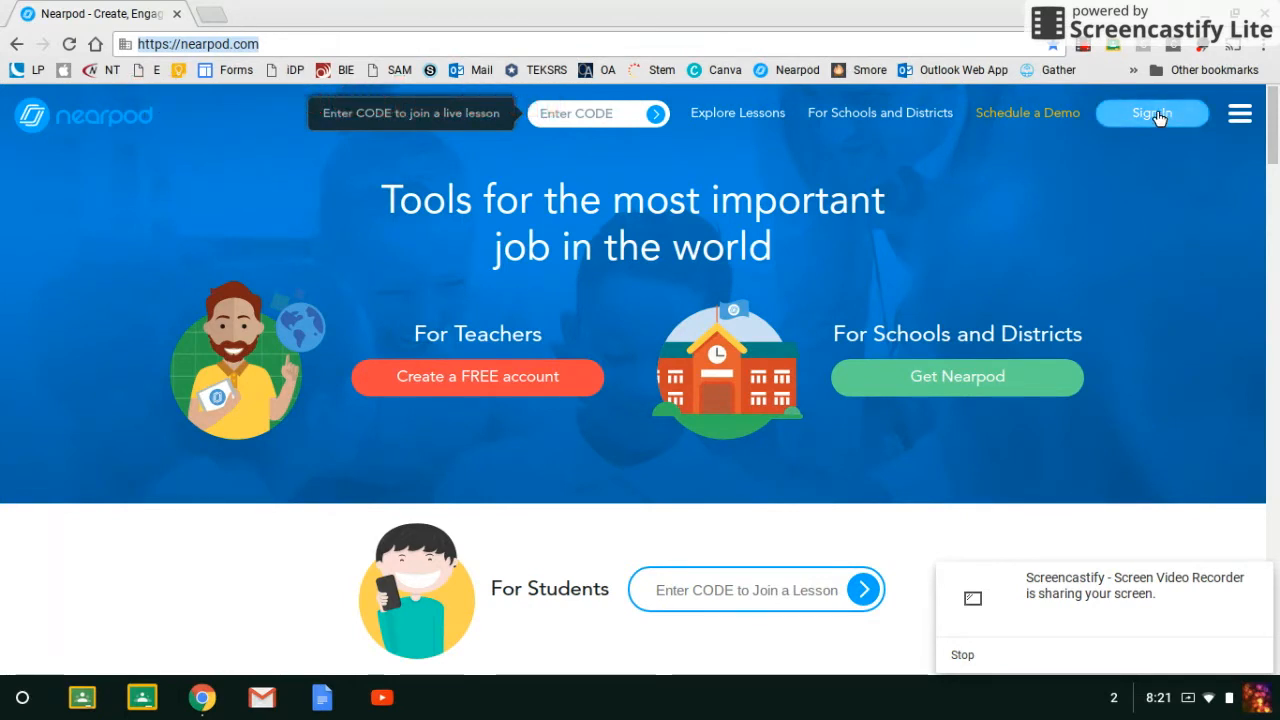
# Sign in to Nearpod as a teacher with the school Office 365 account.
pyautogui.click(1152, 112)
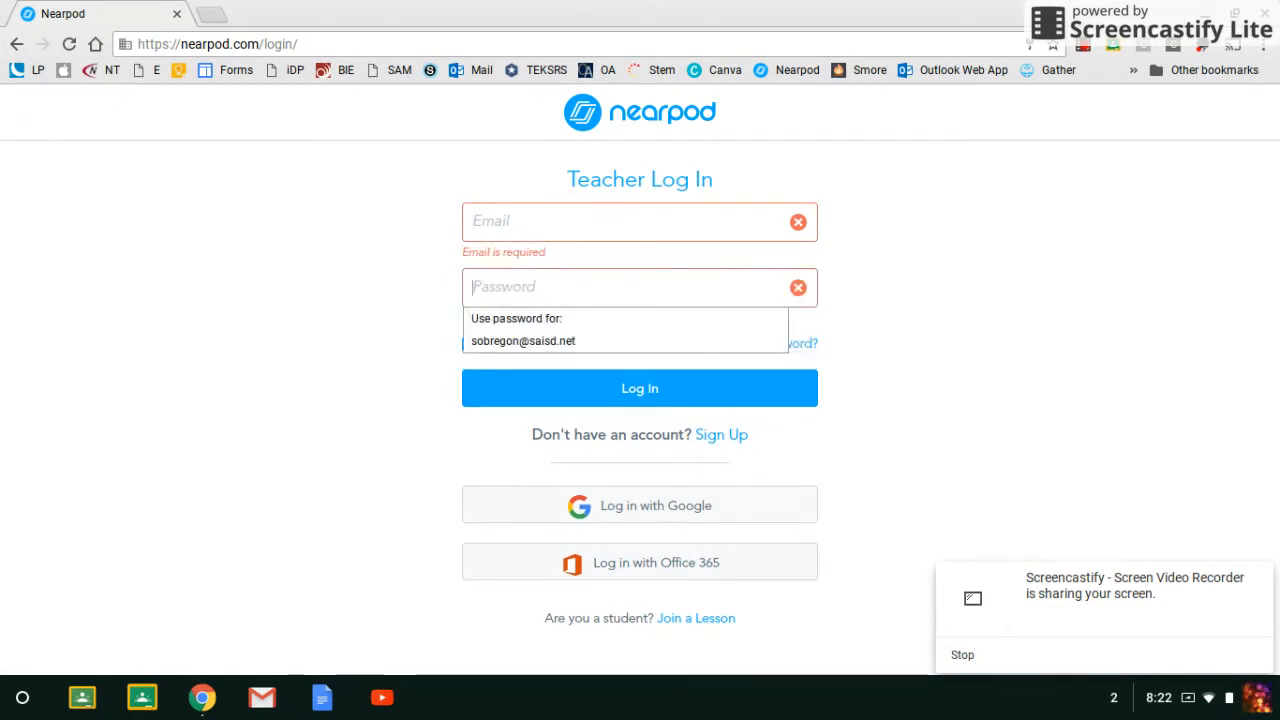
pyautogui.moveTo(600, 602)
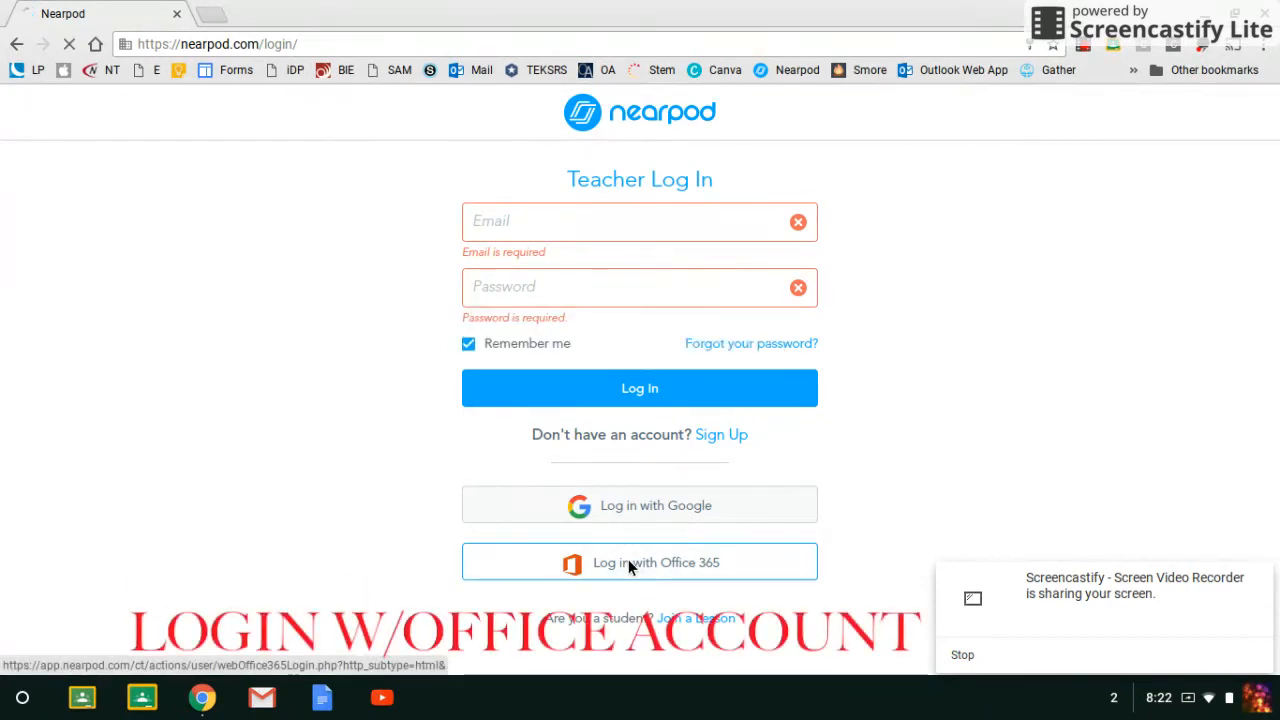
pyautogui.click(639, 562)
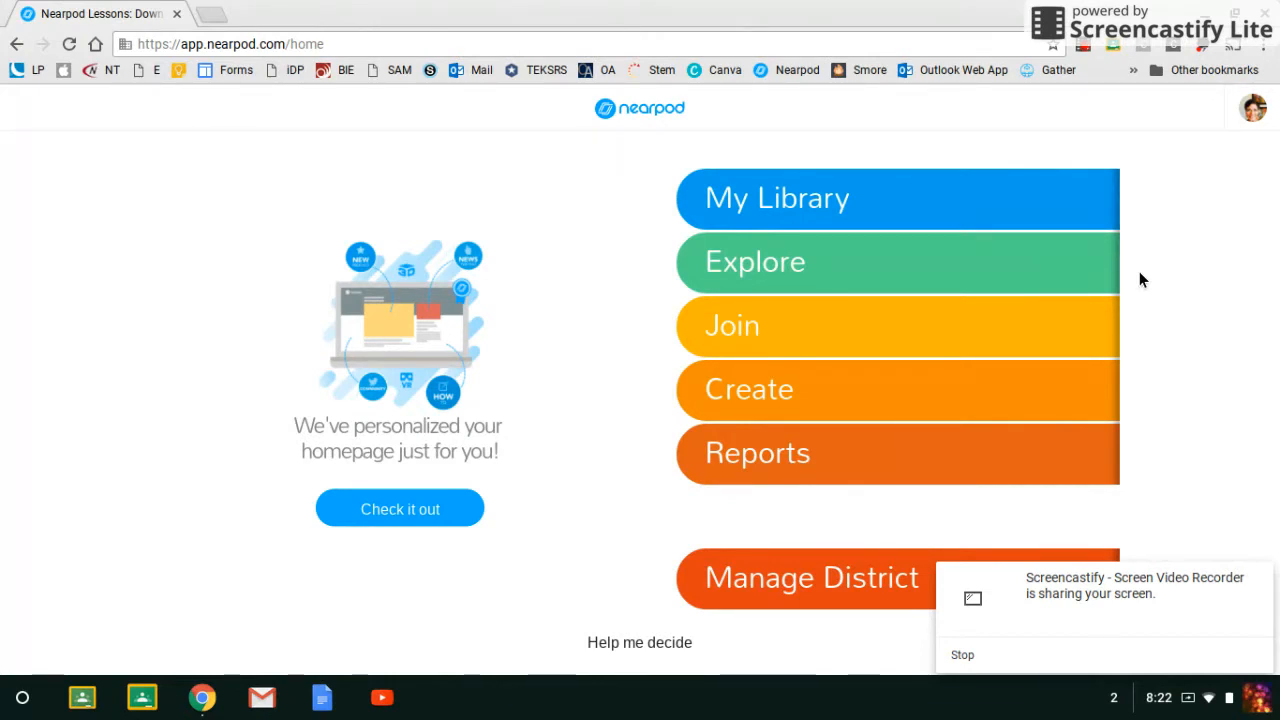
pyautogui.moveTo(658, 615)
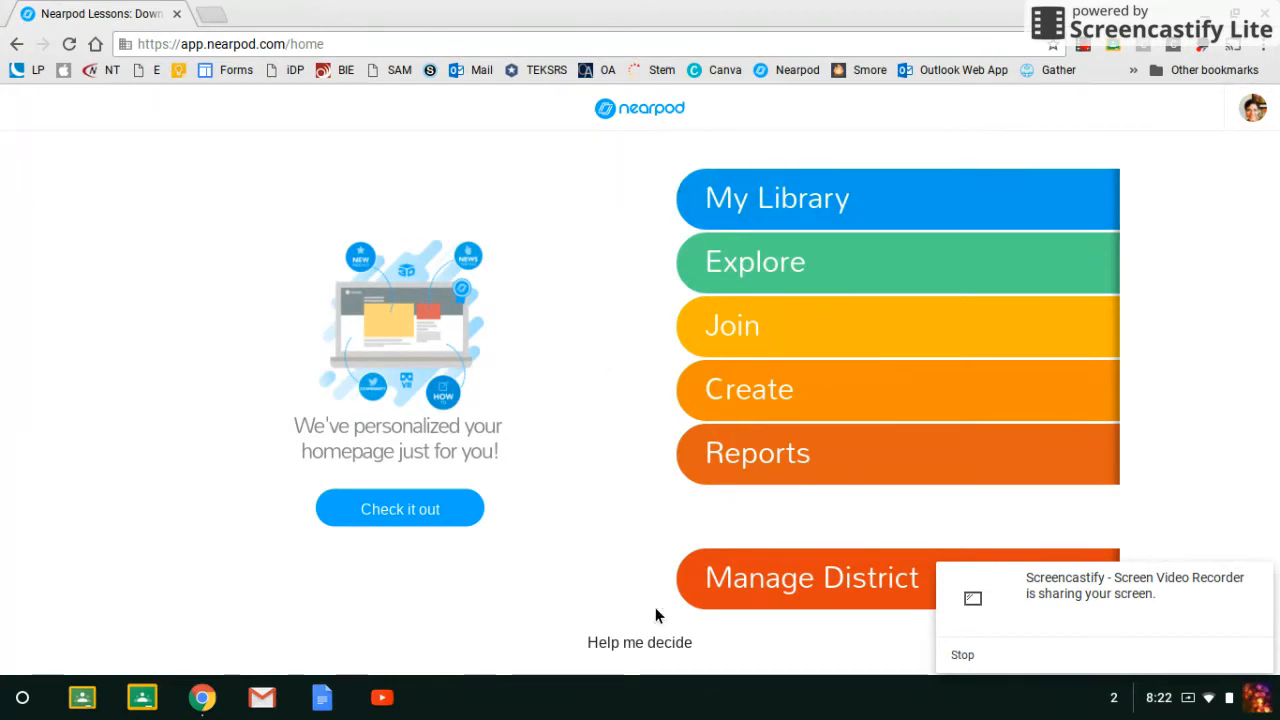
pyautogui.moveTo(623, 495)
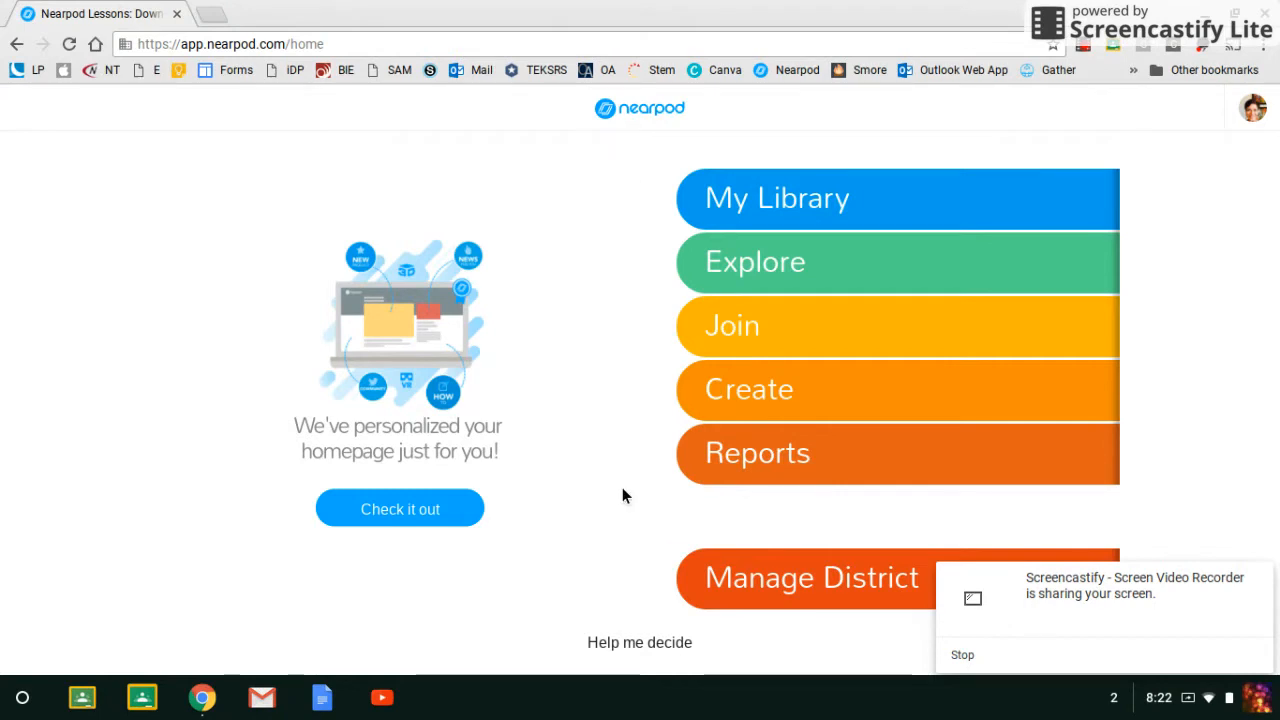
pyautogui.moveTo(650, 360)
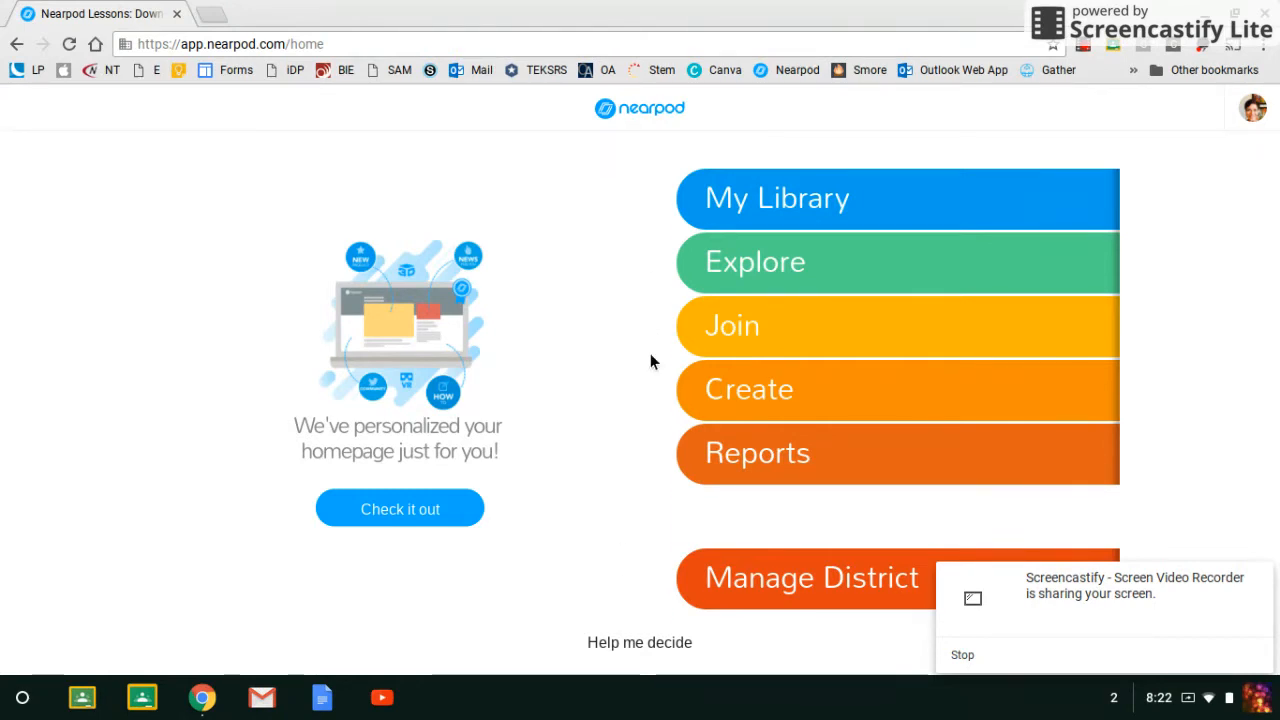
pyautogui.moveTo(744, 275)
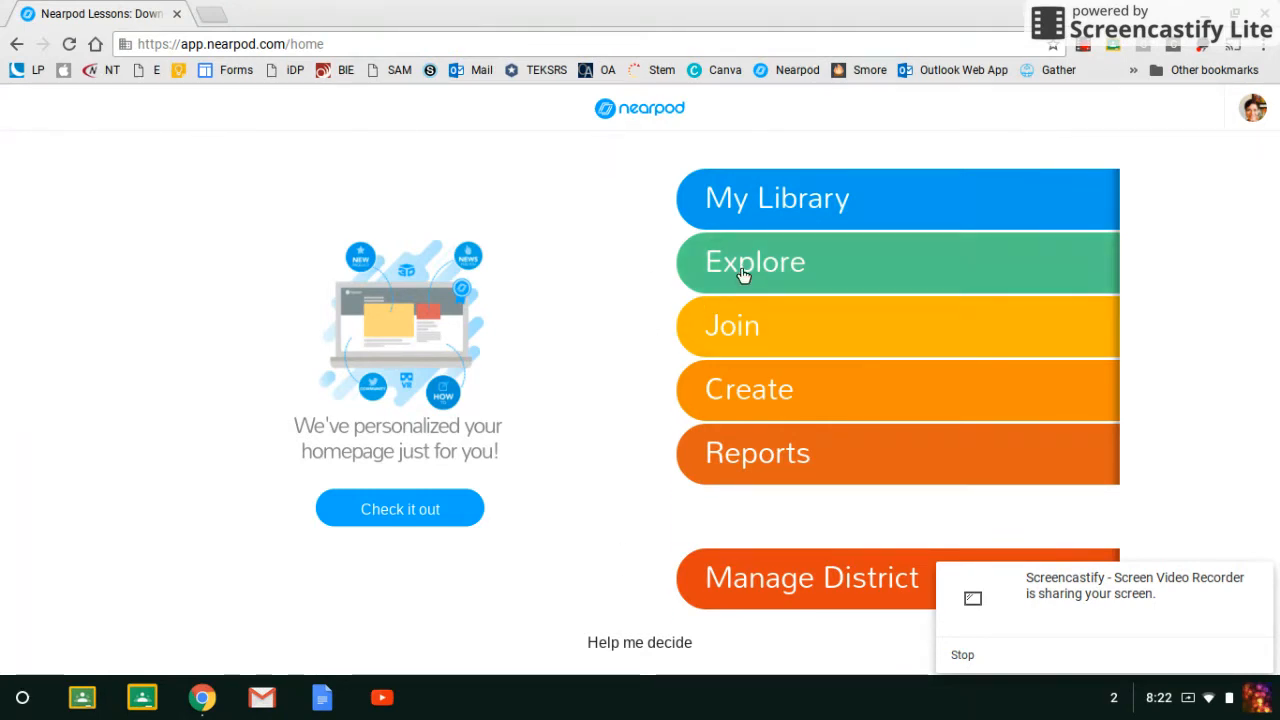
pyautogui.moveTo(632, 194)
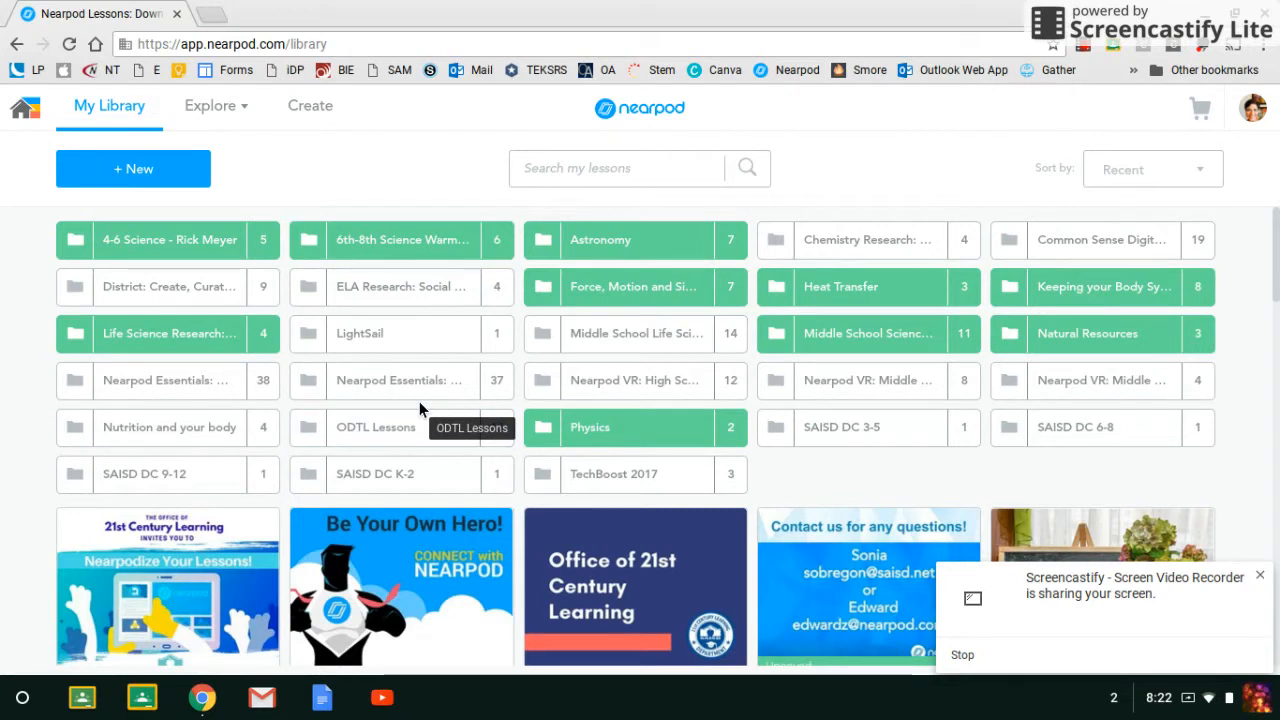
pyautogui.moveTo(248, 180)
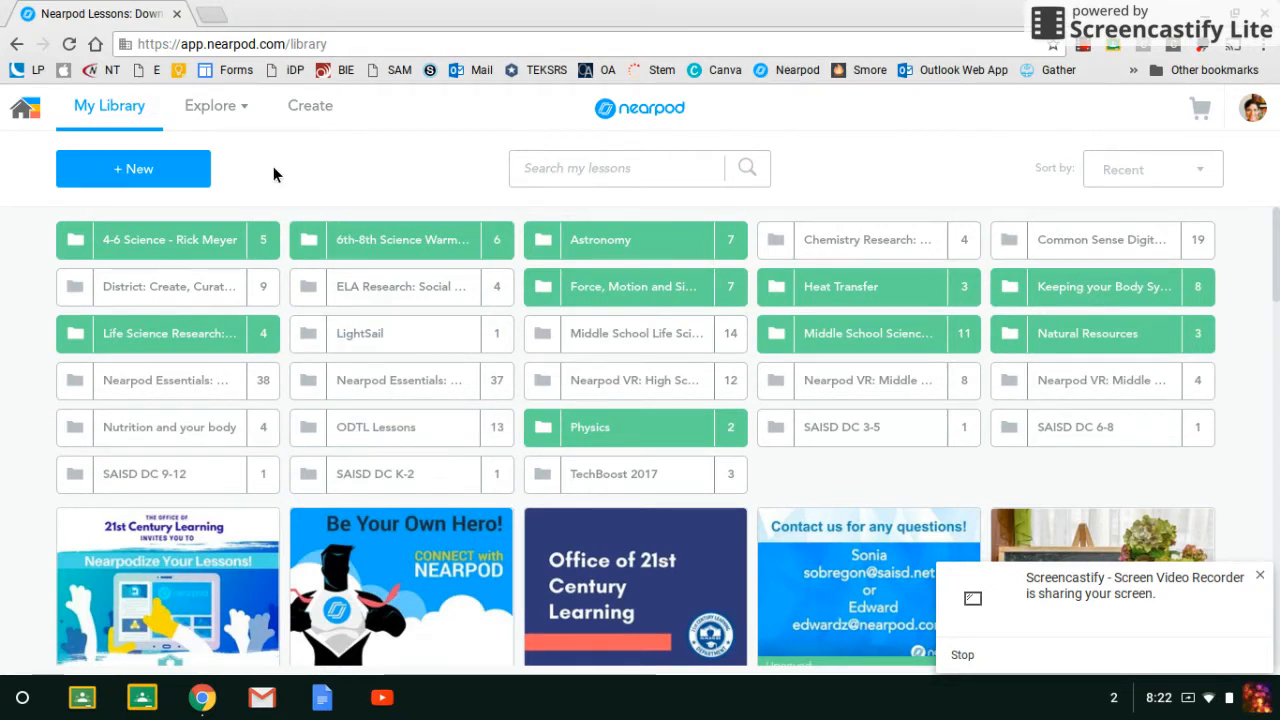
# Review the Explore lesson sources and choose the District Library.
pyautogui.click(216, 105)
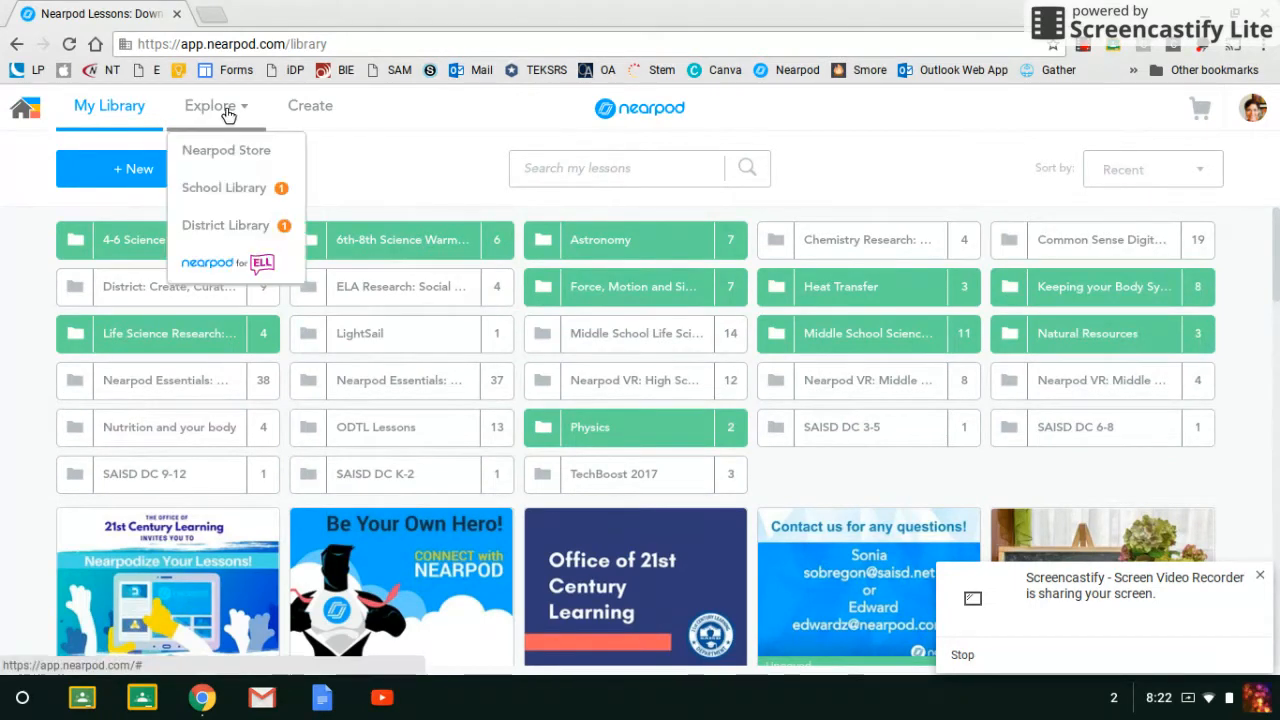
pyautogui.moveTo(223, 157)
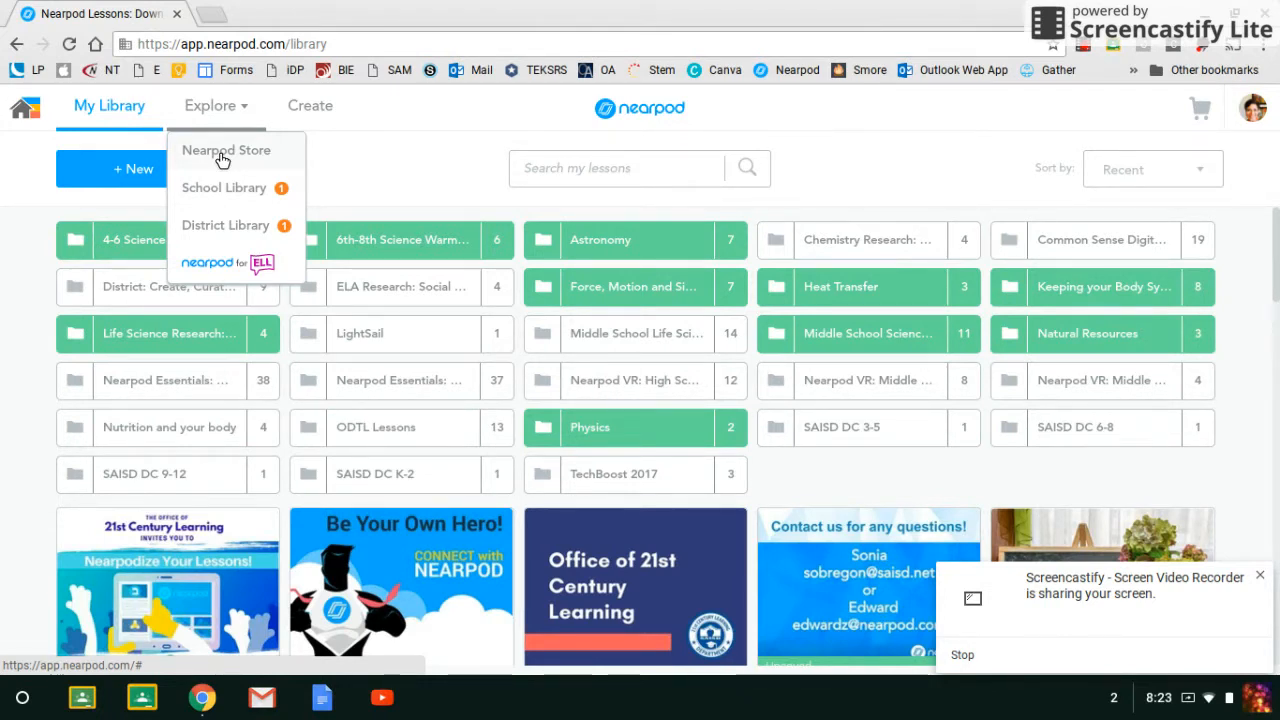
pyautogui.moveTo(219, 243)
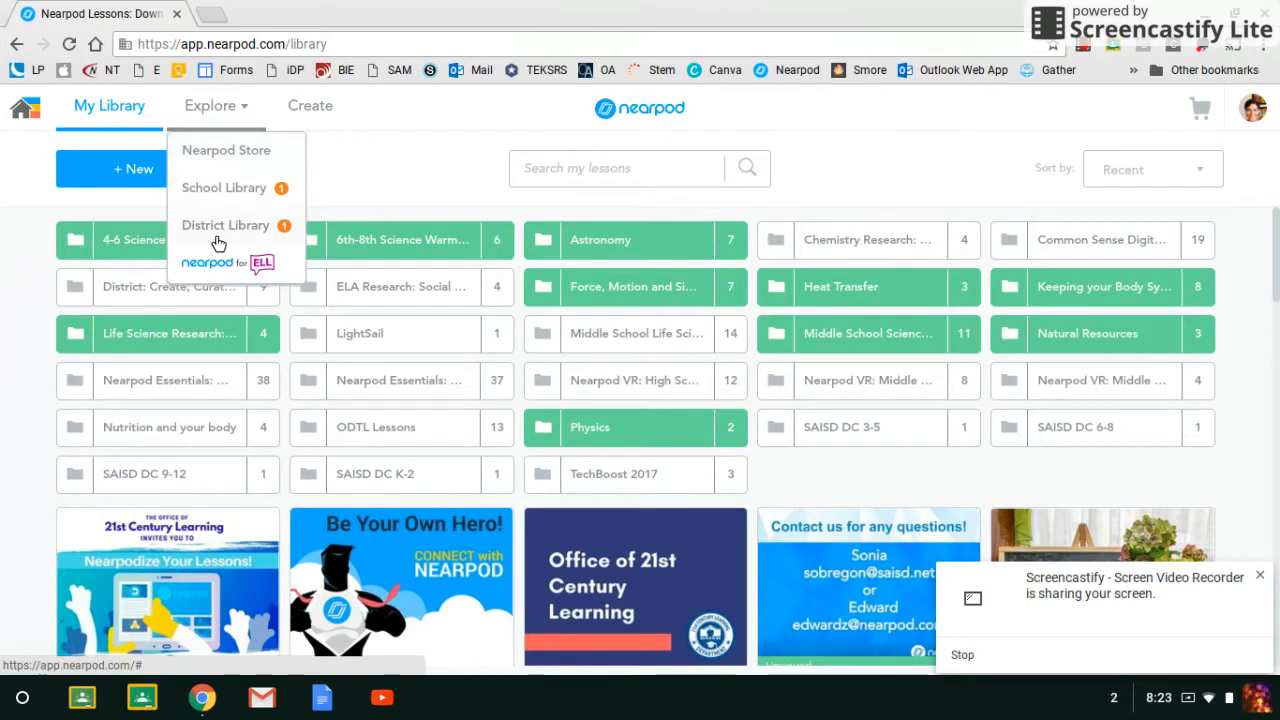
pyautogui.moveTo(224, 243)
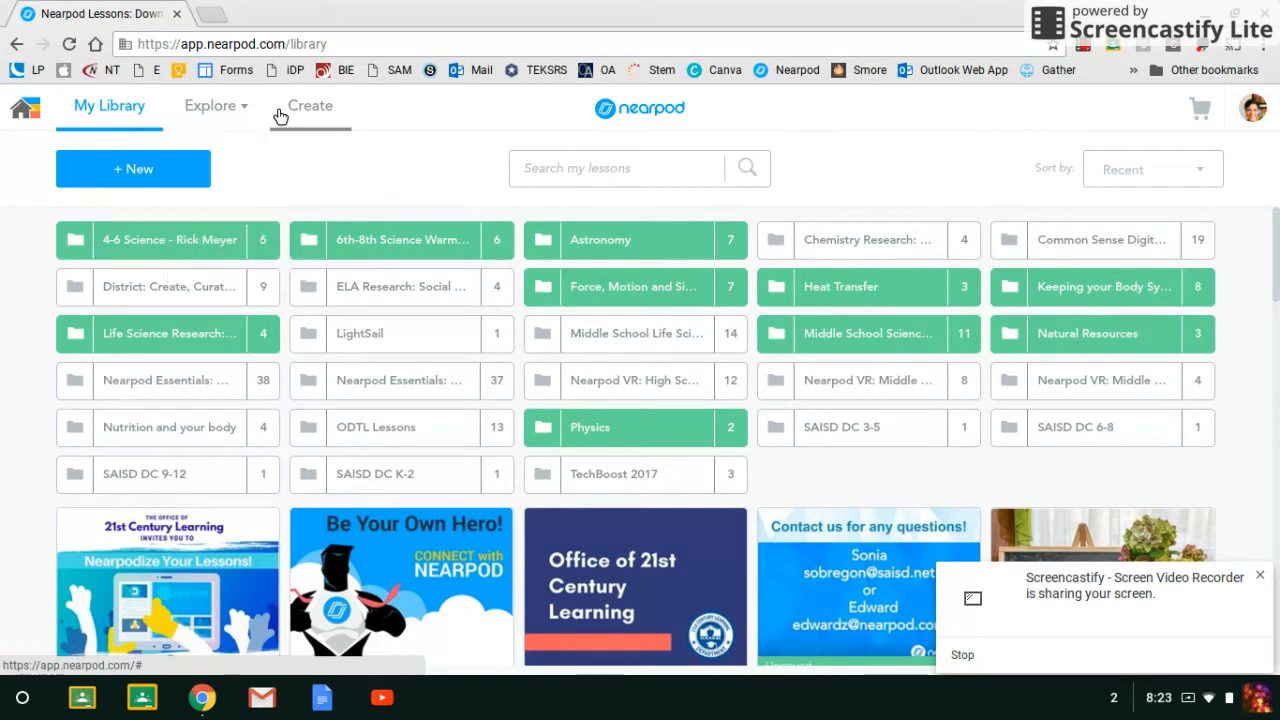
pyautogui.moveTo(316, 110)
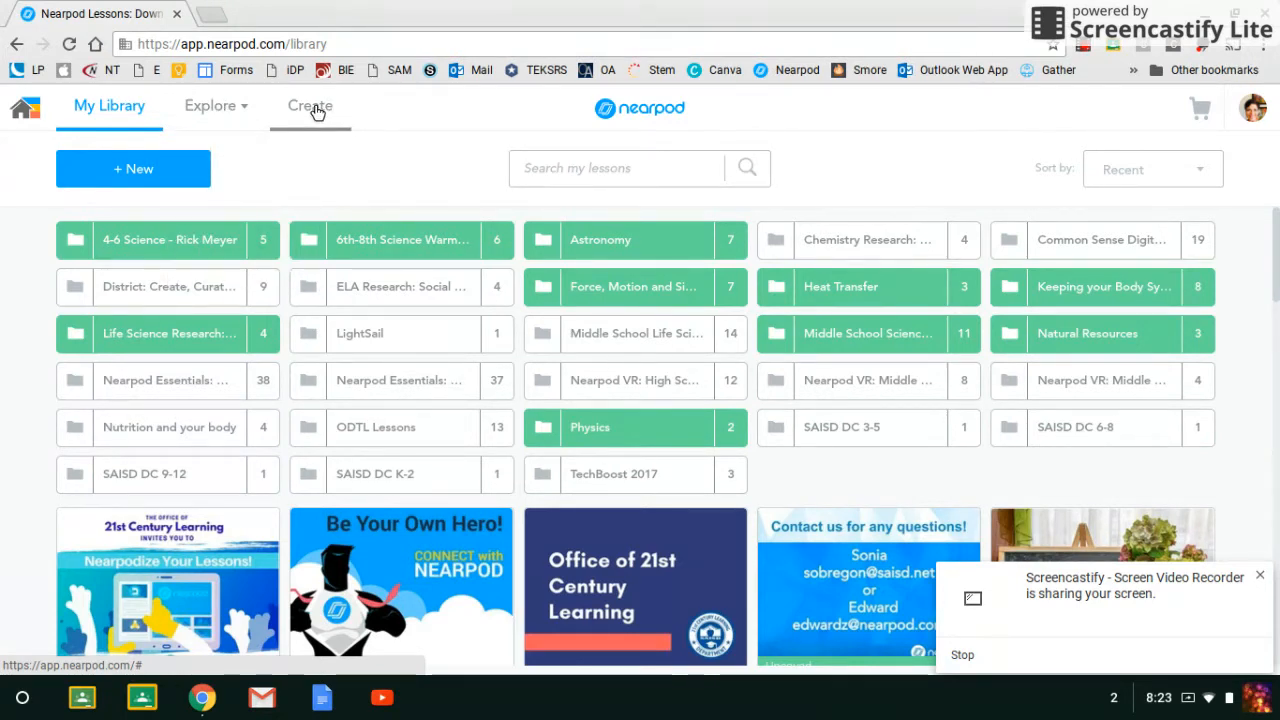
pyautogui.moveTo(285, 110)
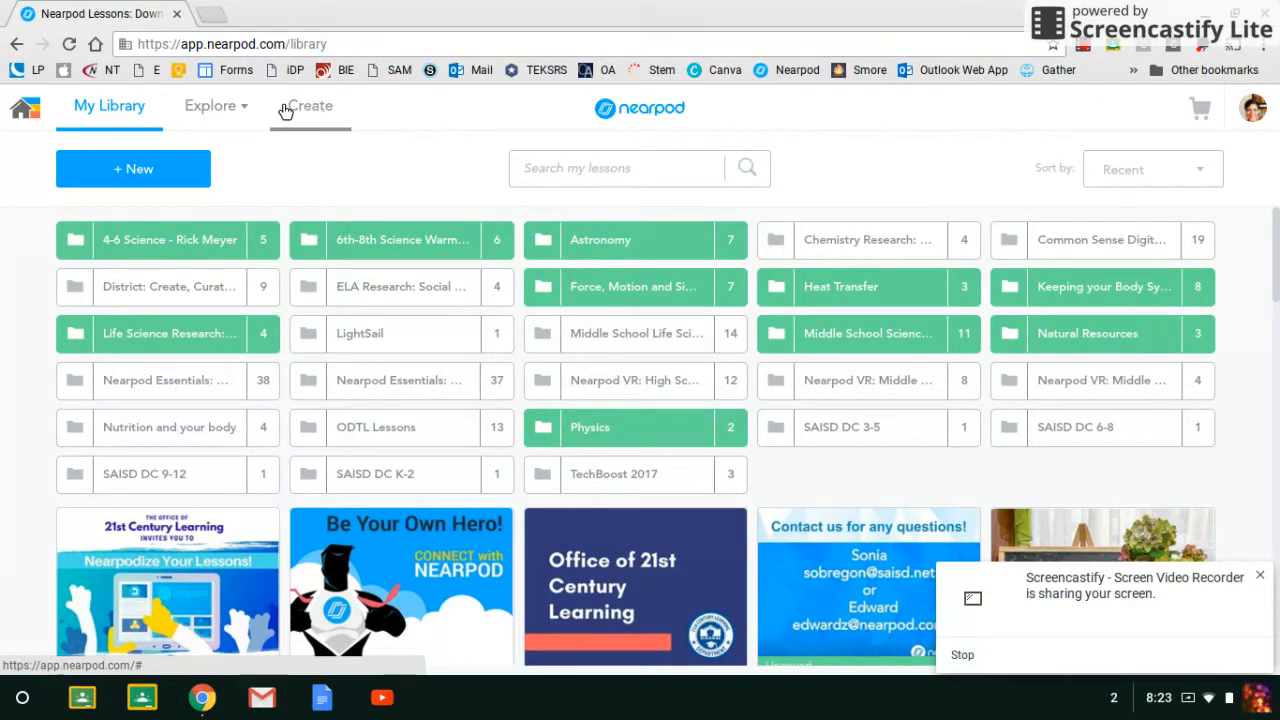
pyautogui.click(216, 105)
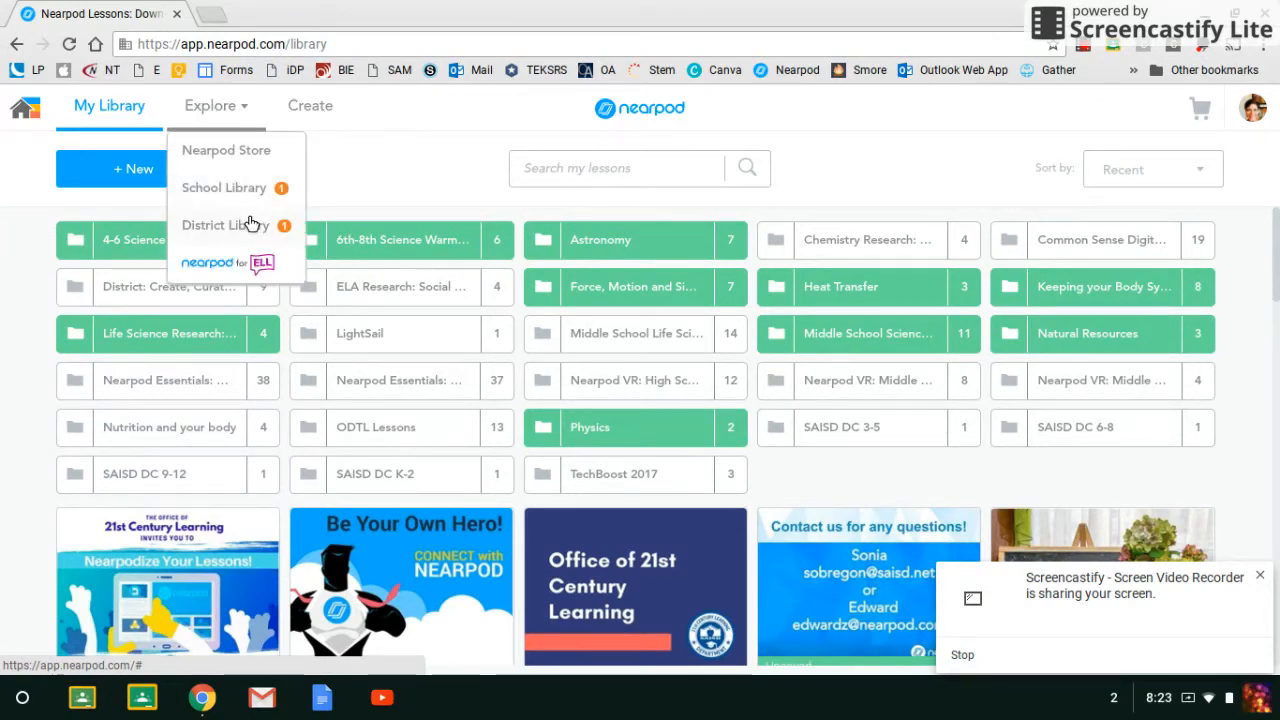
pyautogui.click(225, 225)
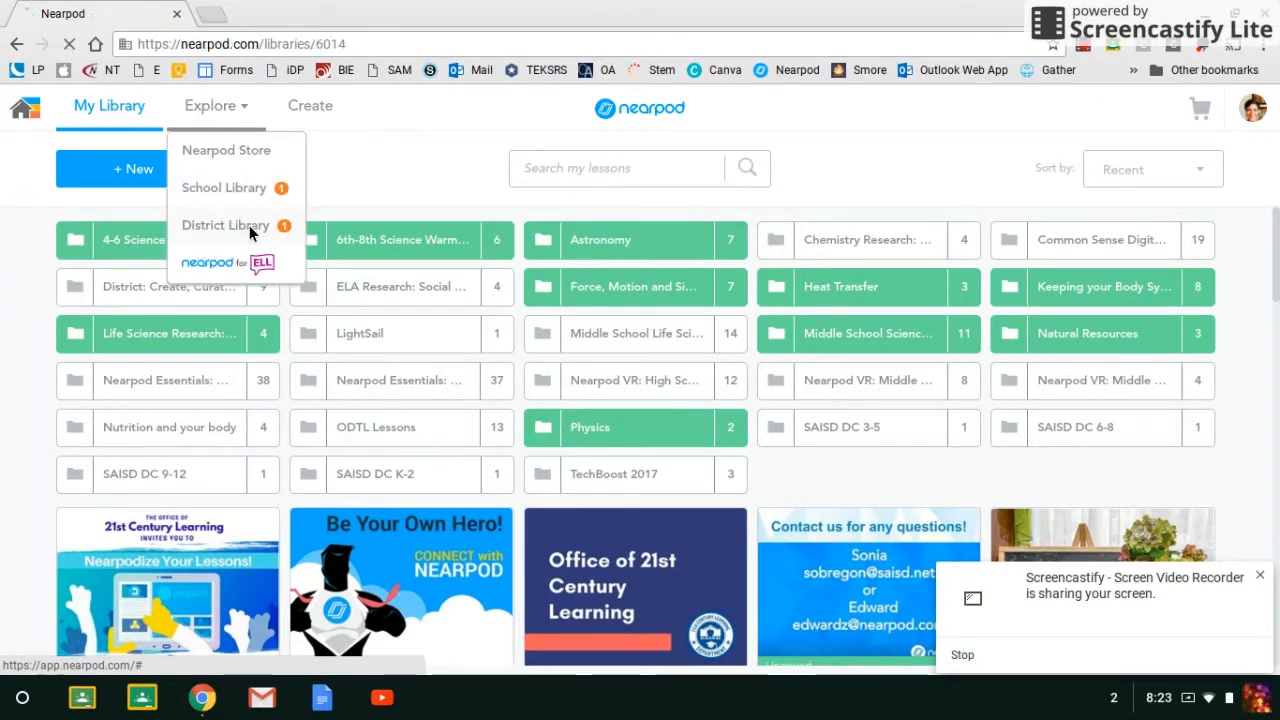
# Open the Nearpod Training Lessons folder and show SAISD Teacher Training NPL in My Library.
pyautogui.click(224, 224)
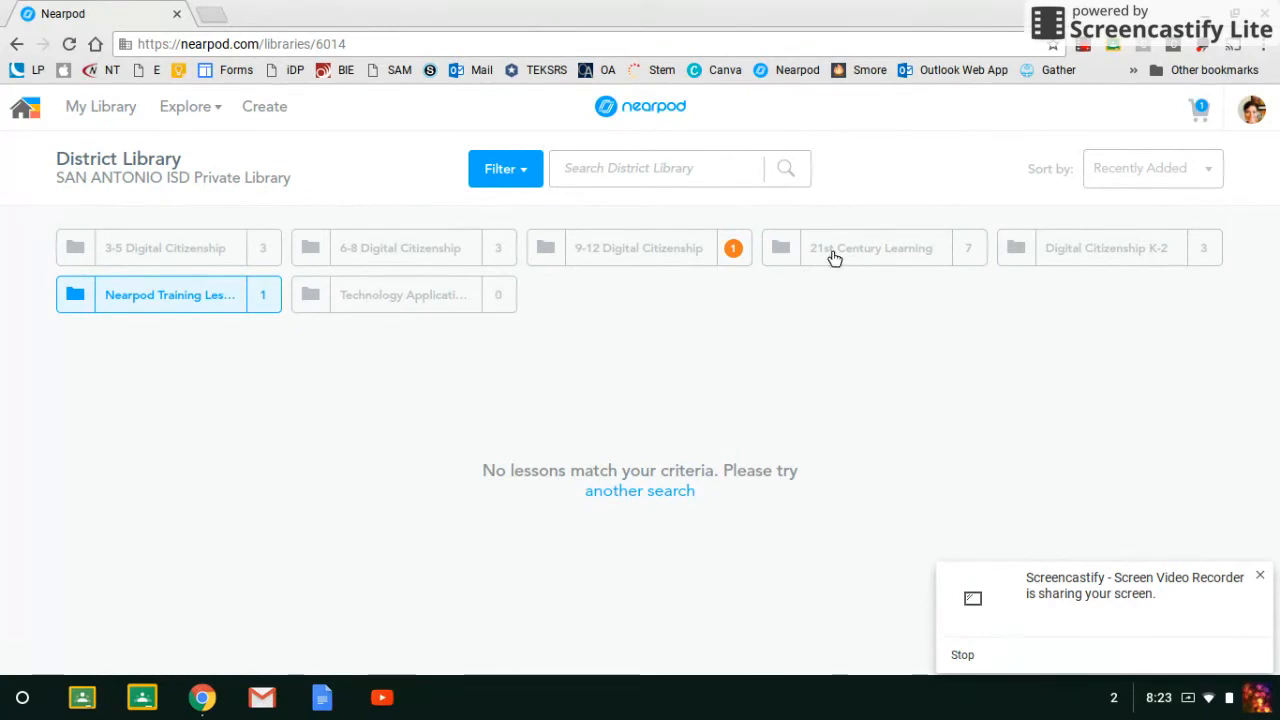
pyautogui.moveTo(127, 295)
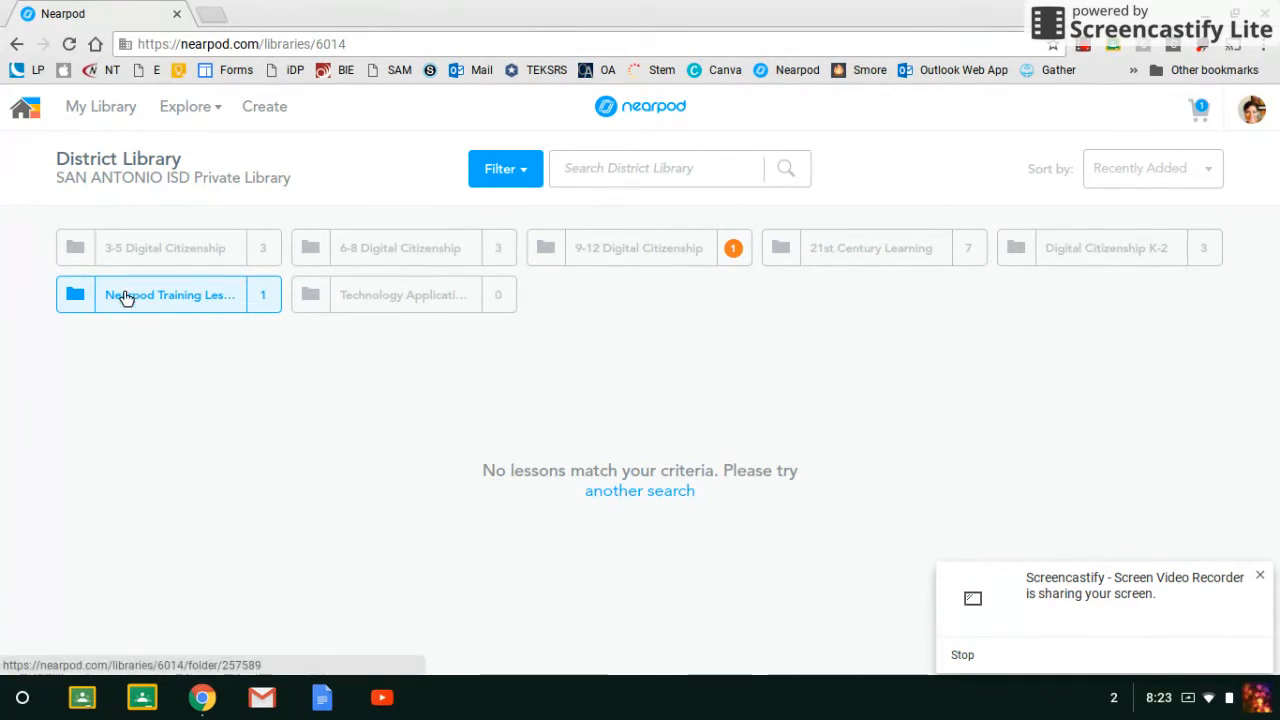
pyautogui.click(170, 294)
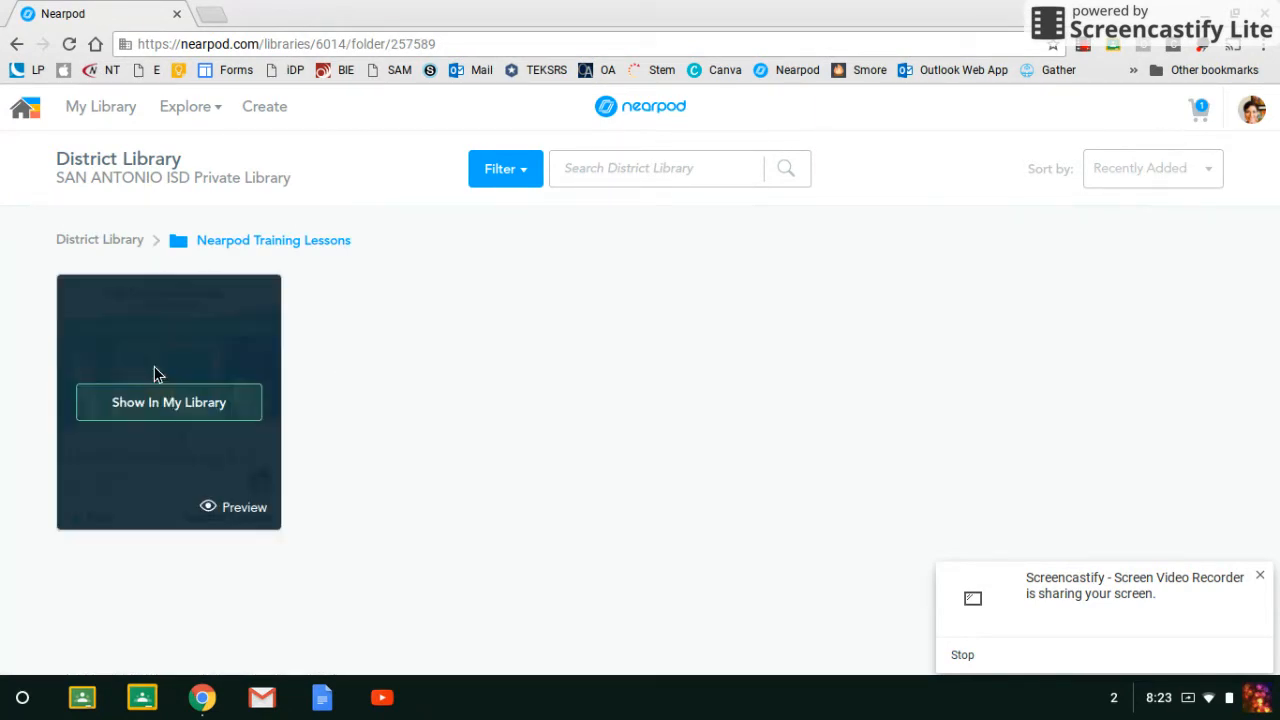
pyautogui.moveTo(434, 407)
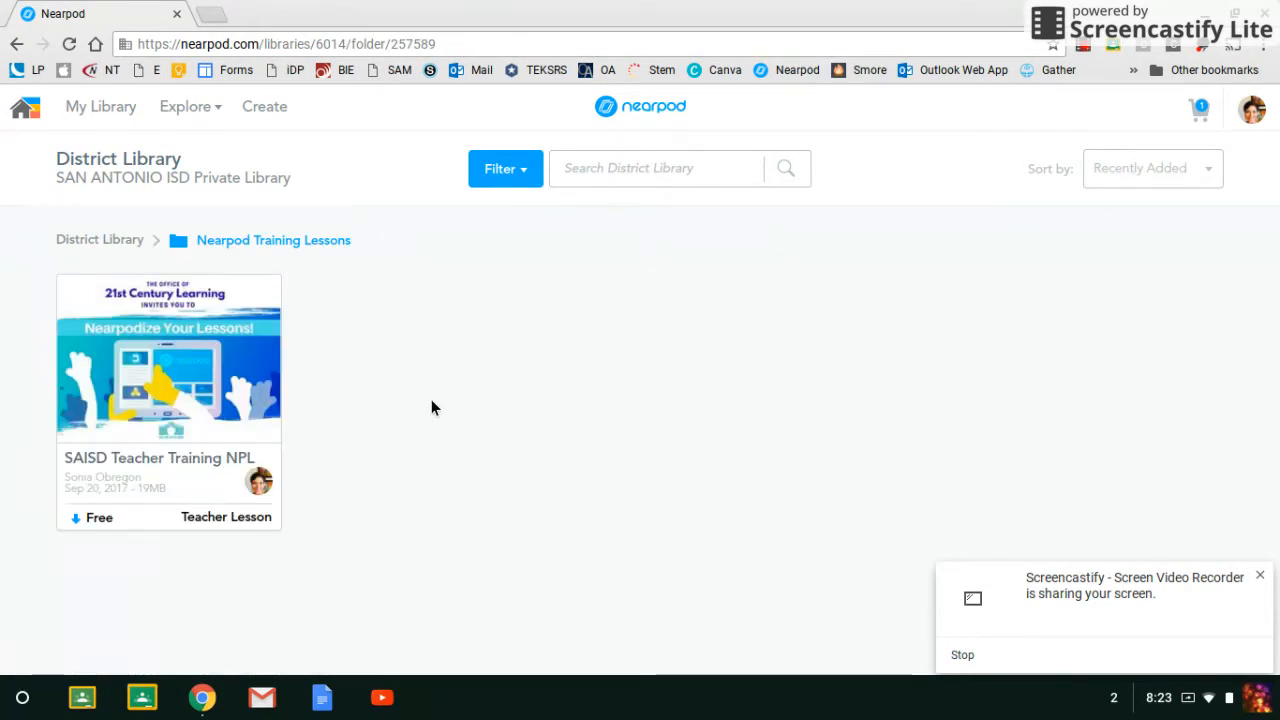
pyautogui.moveTo(238, 365)
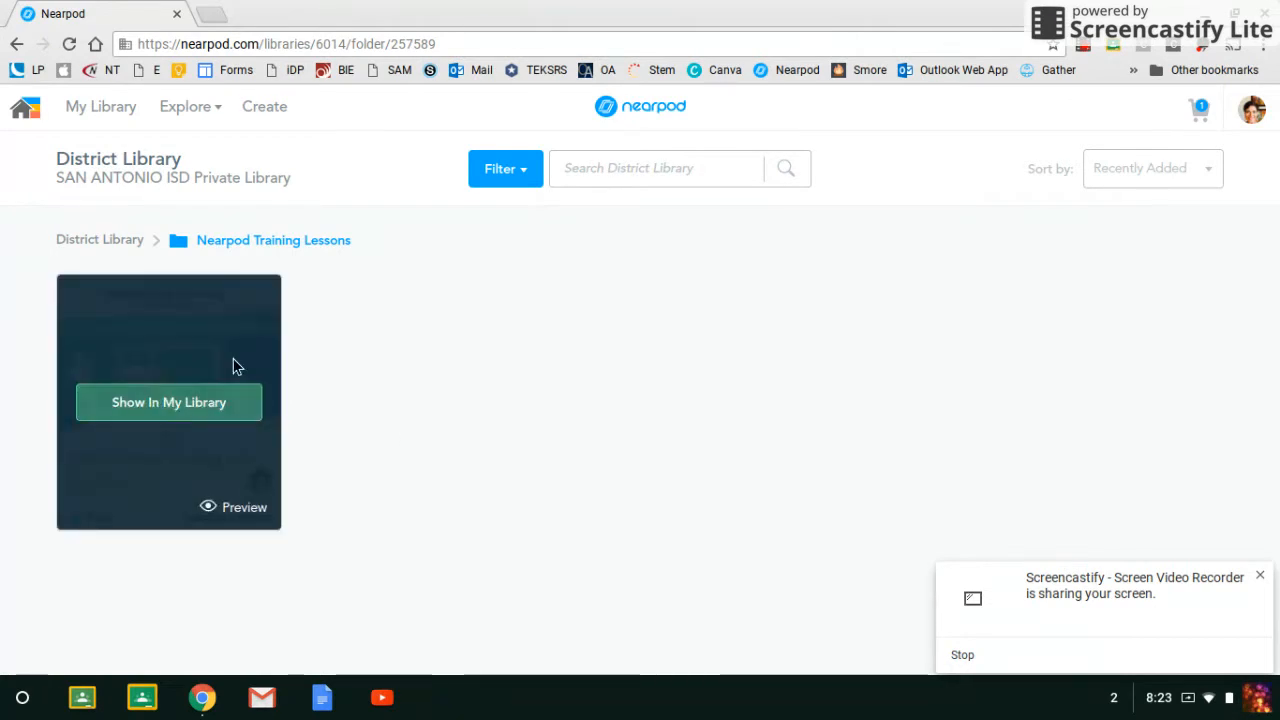
pyautogui.moveTo(263, 477)
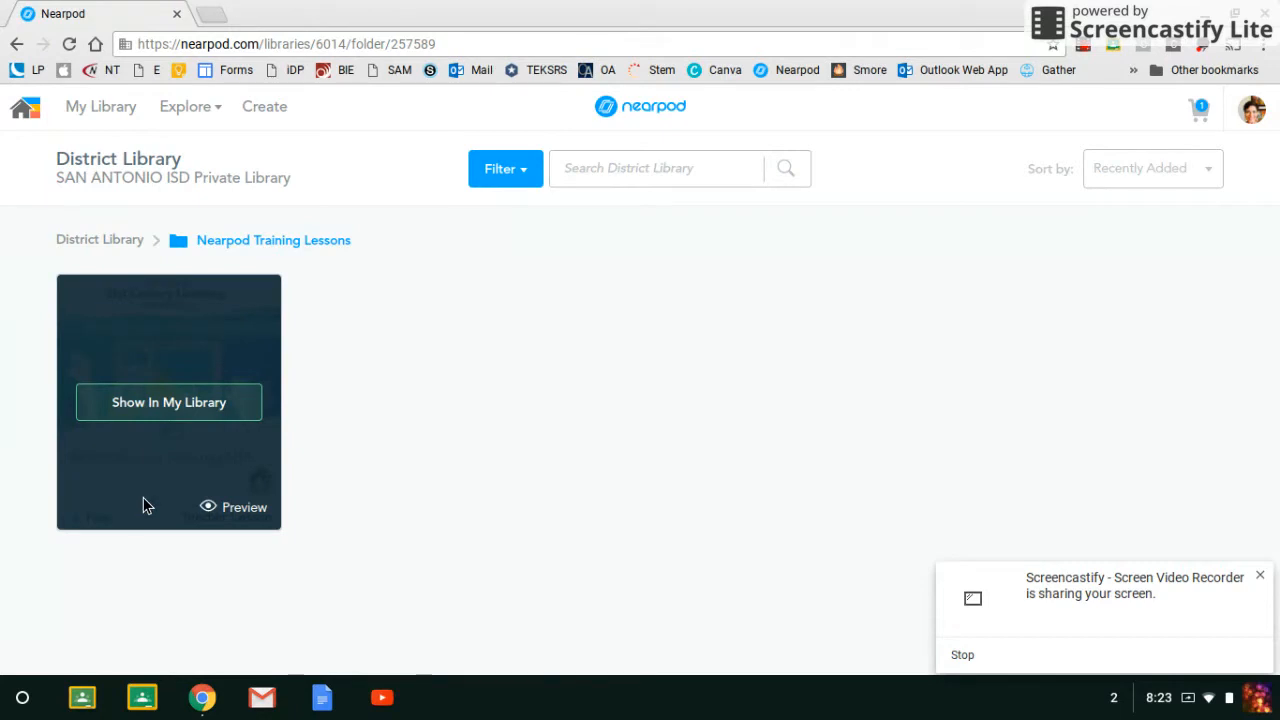
pyautogui.moveTo(169, 402)
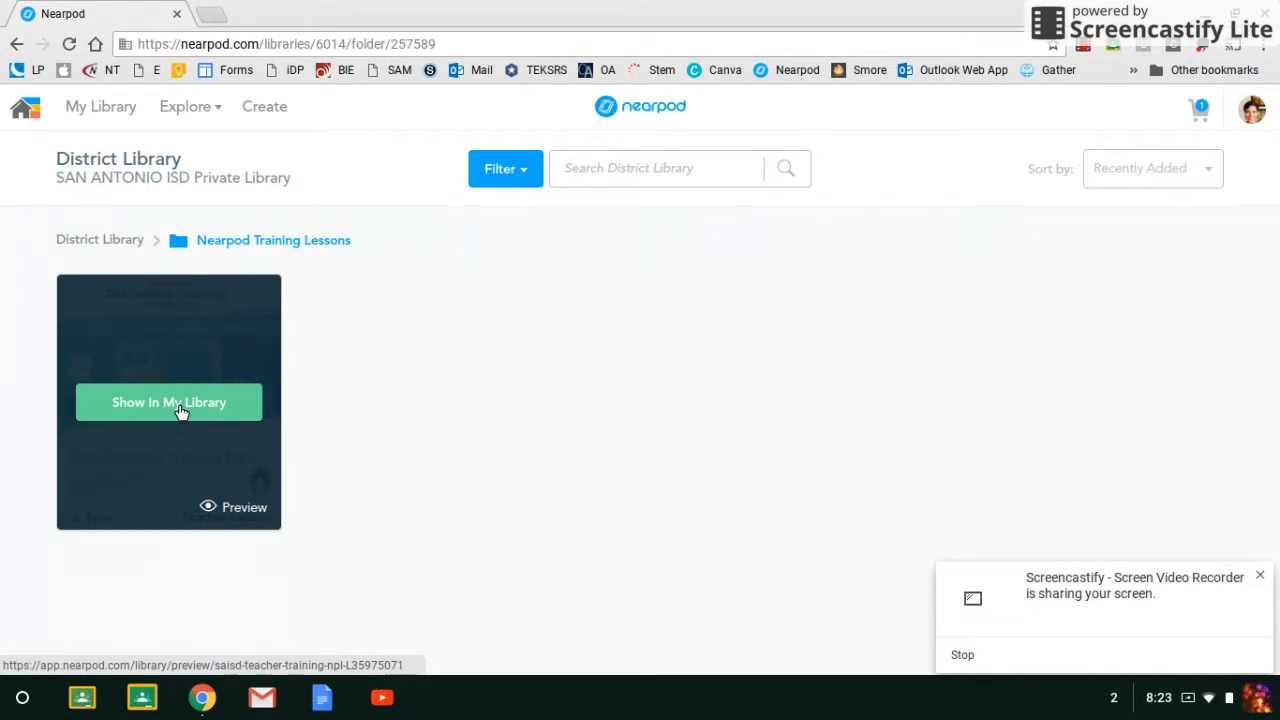
pyautogui.click(169, 402)
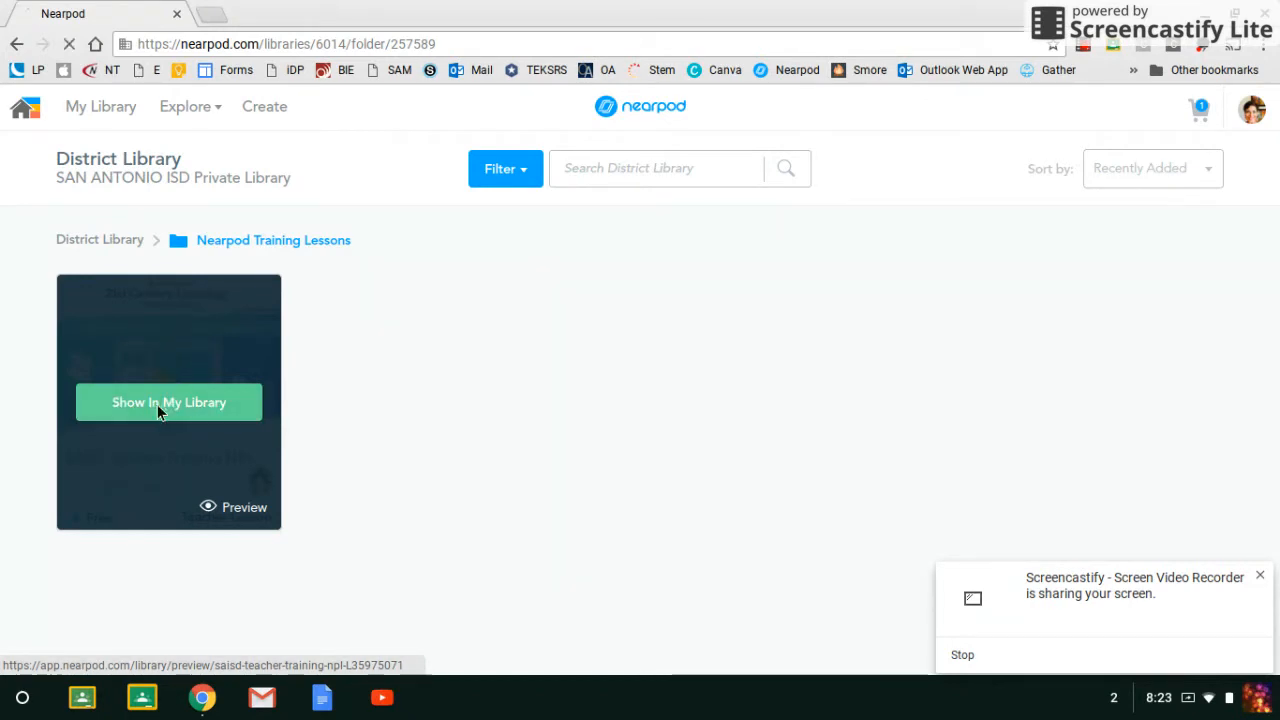
pyautogui.click(244, 507)
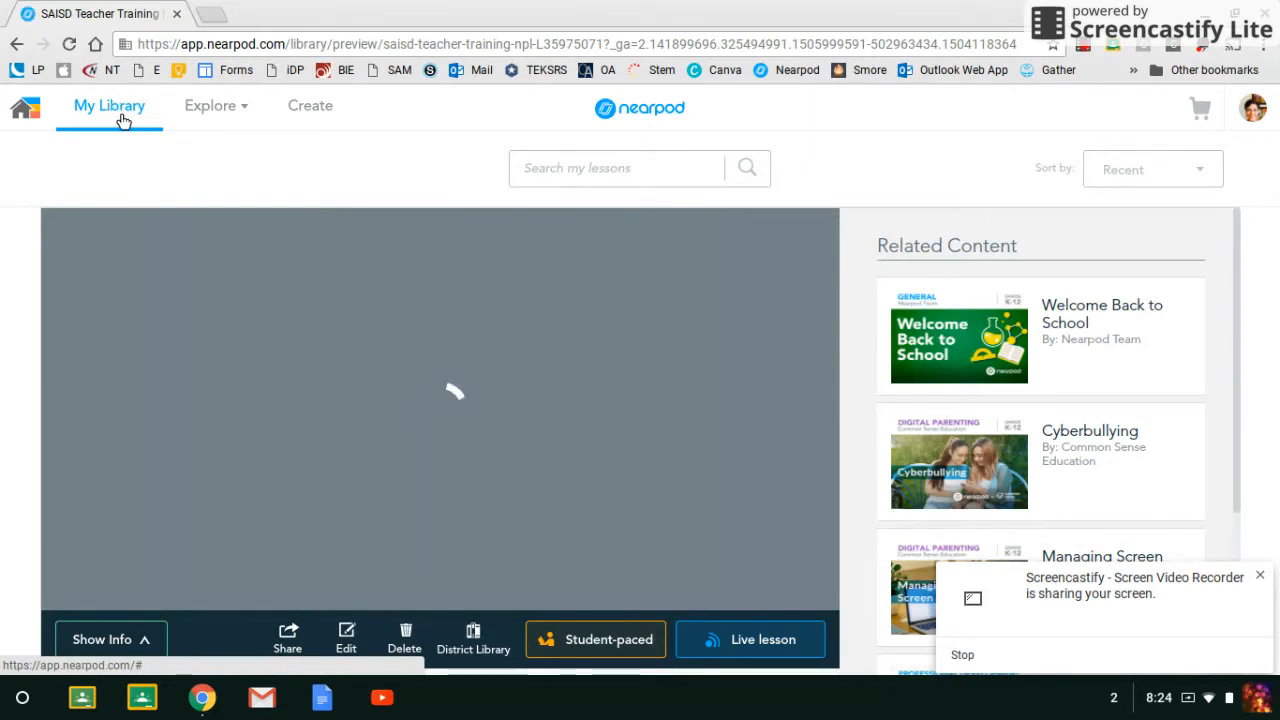
pyautogui.moveTo(735, 431)
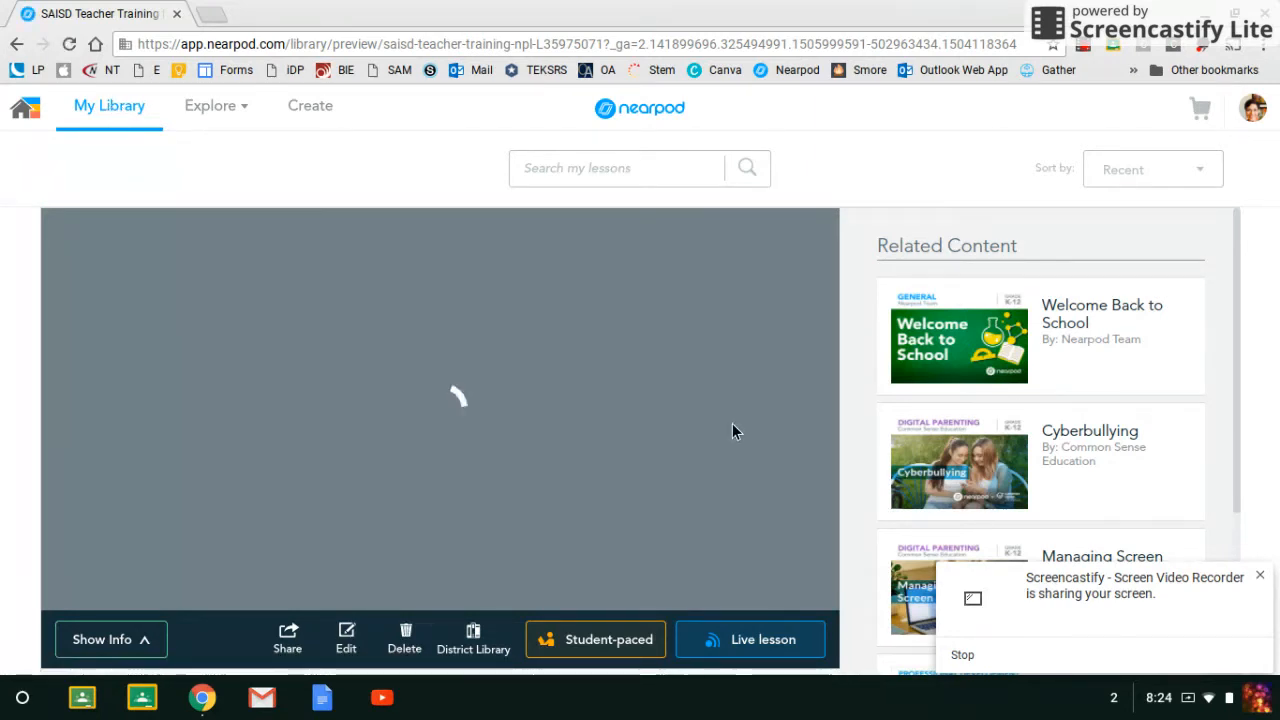
pyautogui.moveTo(750, 639)
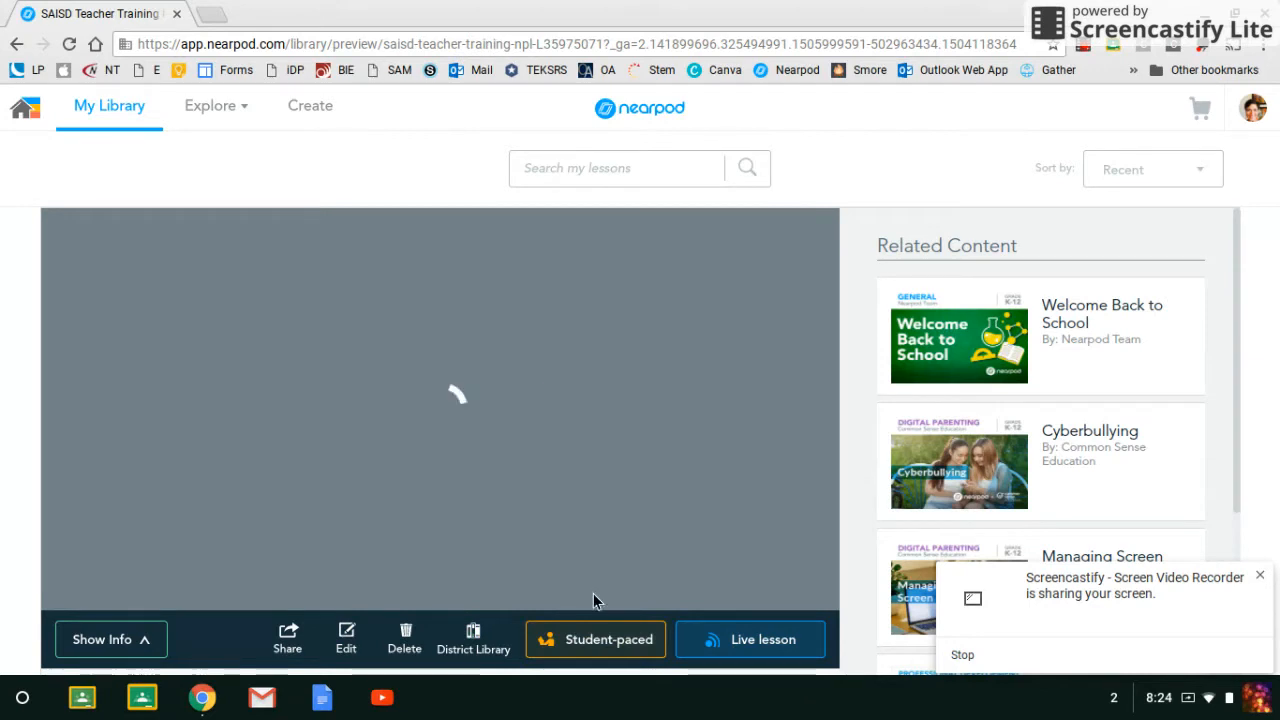
pyautogui.moveTo(595, 639)
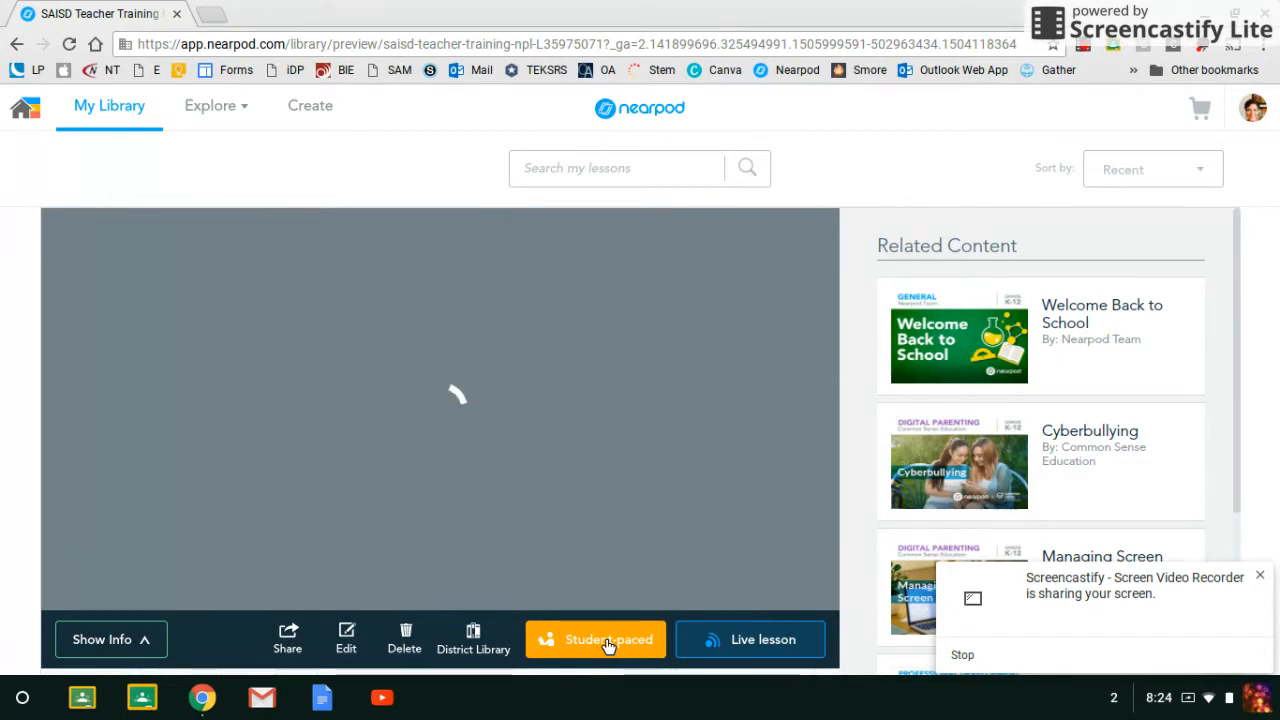
pyautogui.moveTo(763, 639)
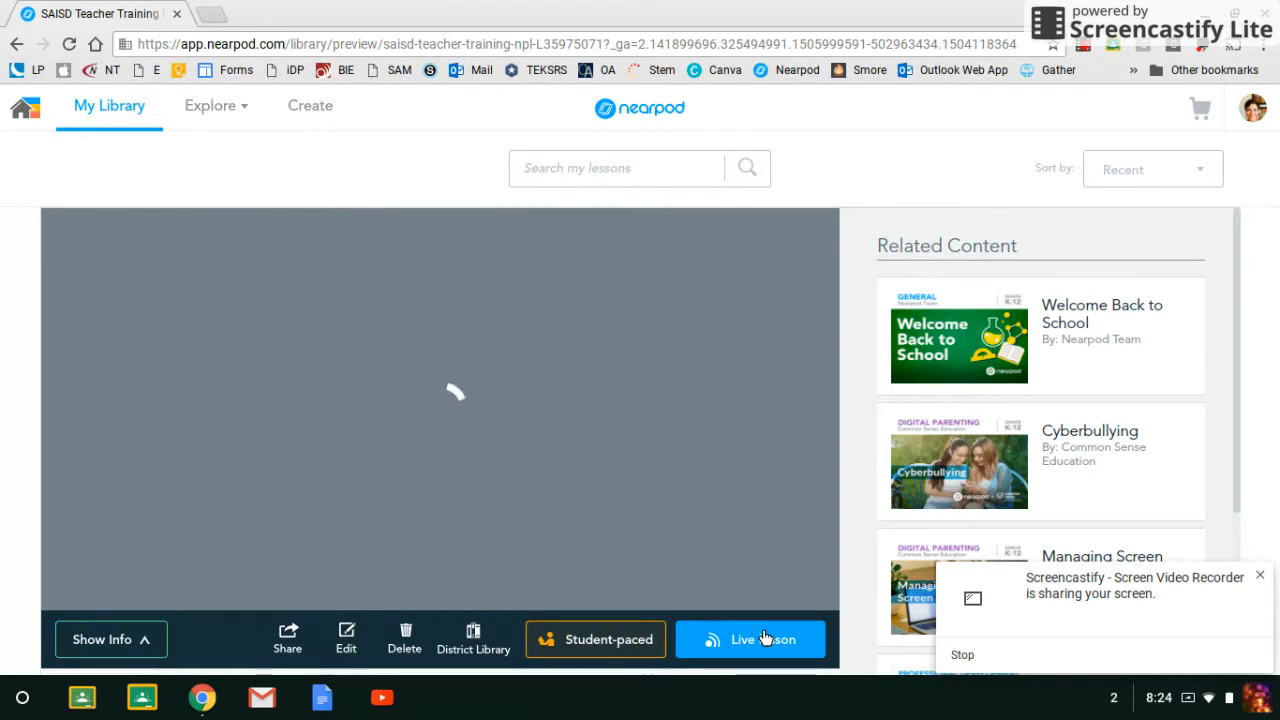
pyautogui.moveTo(755, 645)
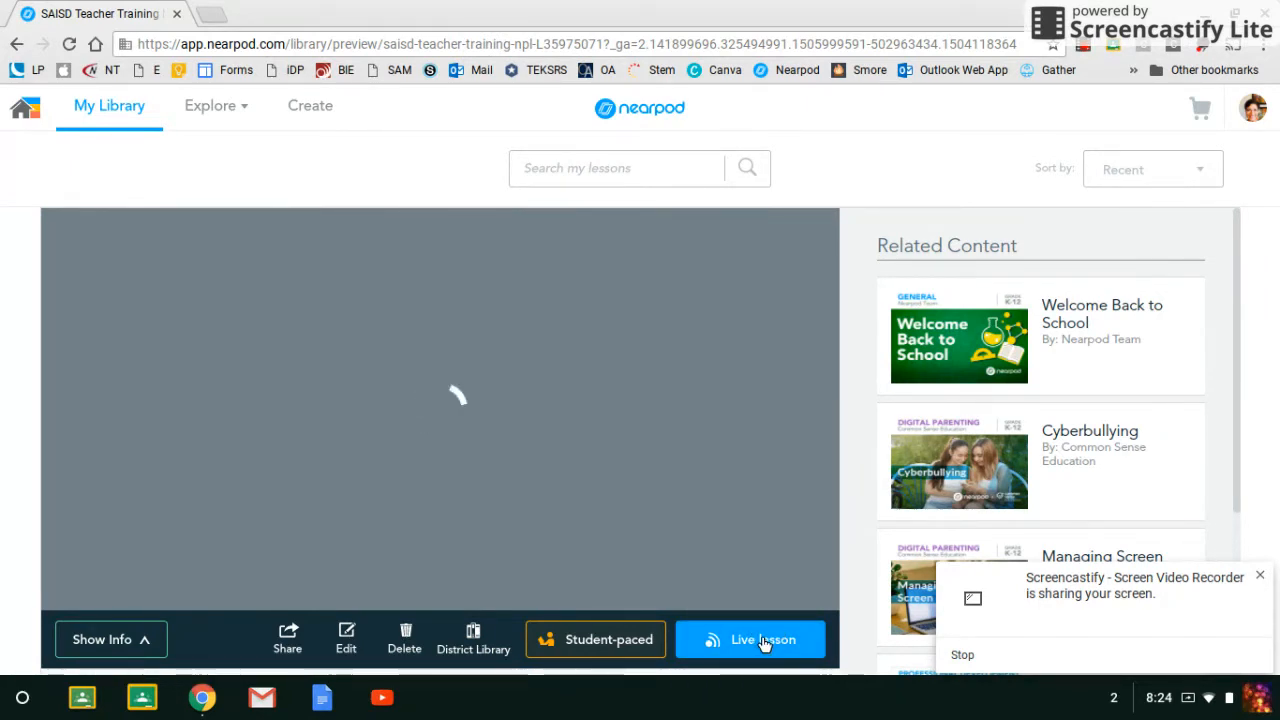
# Start a new live lesson instead of resuming the active SYCPM session.
pyautogui.click(749, 639)
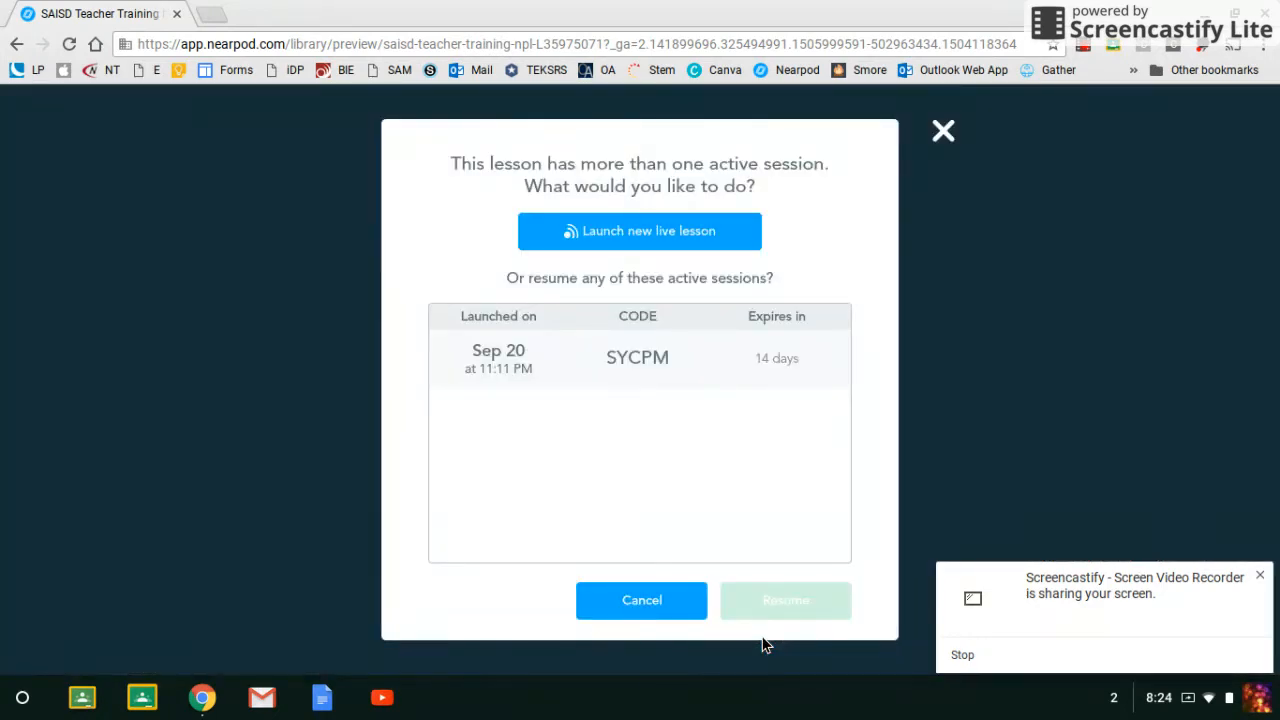
pyautogui.moveTo(639, 231)
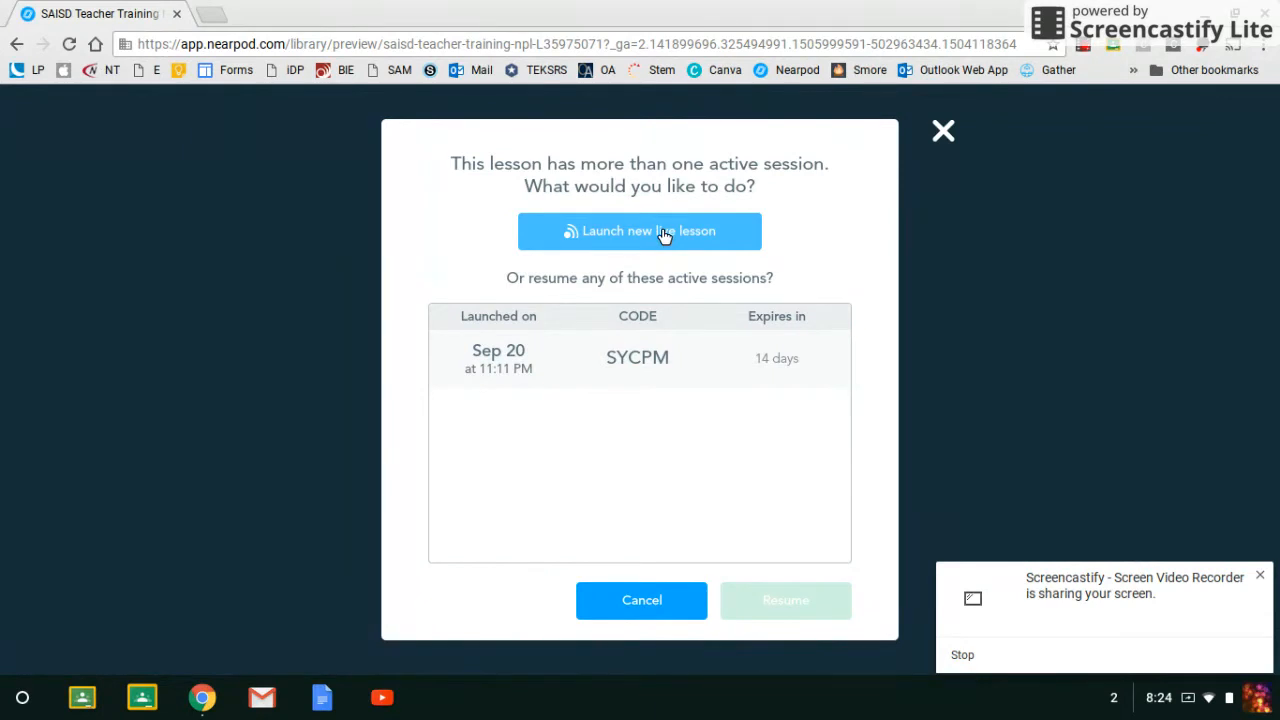
pyautogui.moveTo(585, 285)
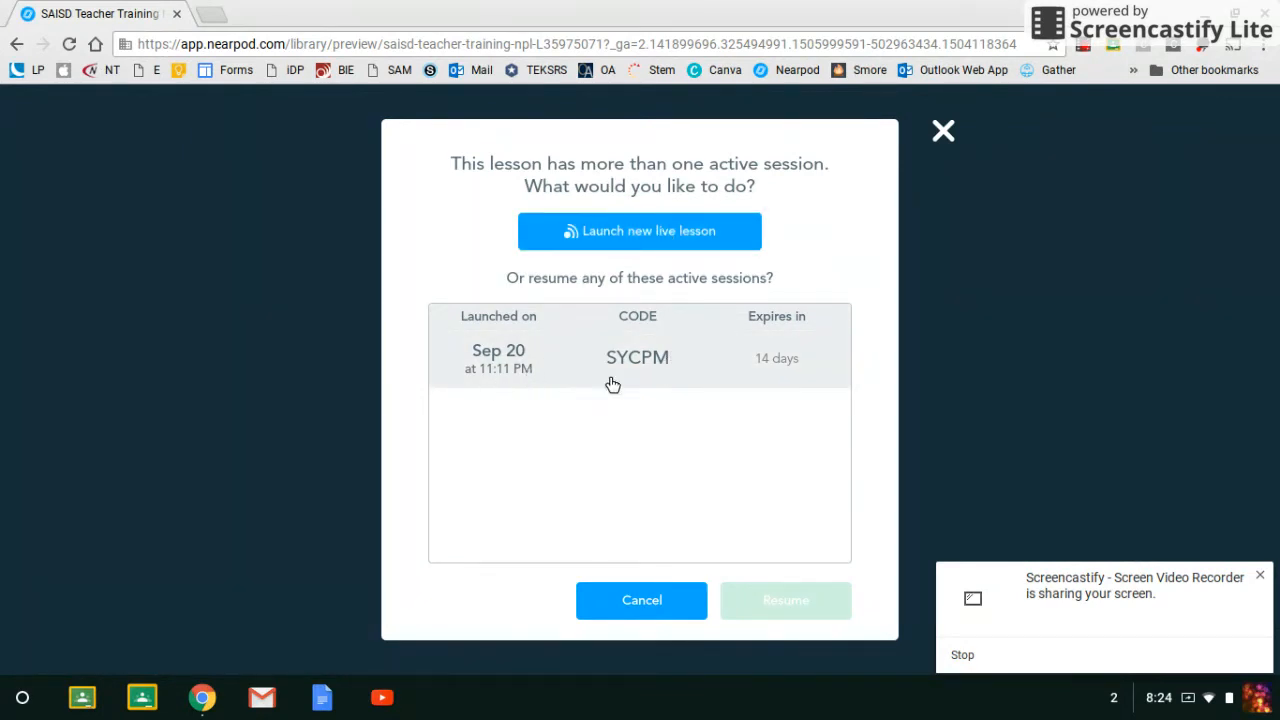
pyautogui.moveTo(625, 366)
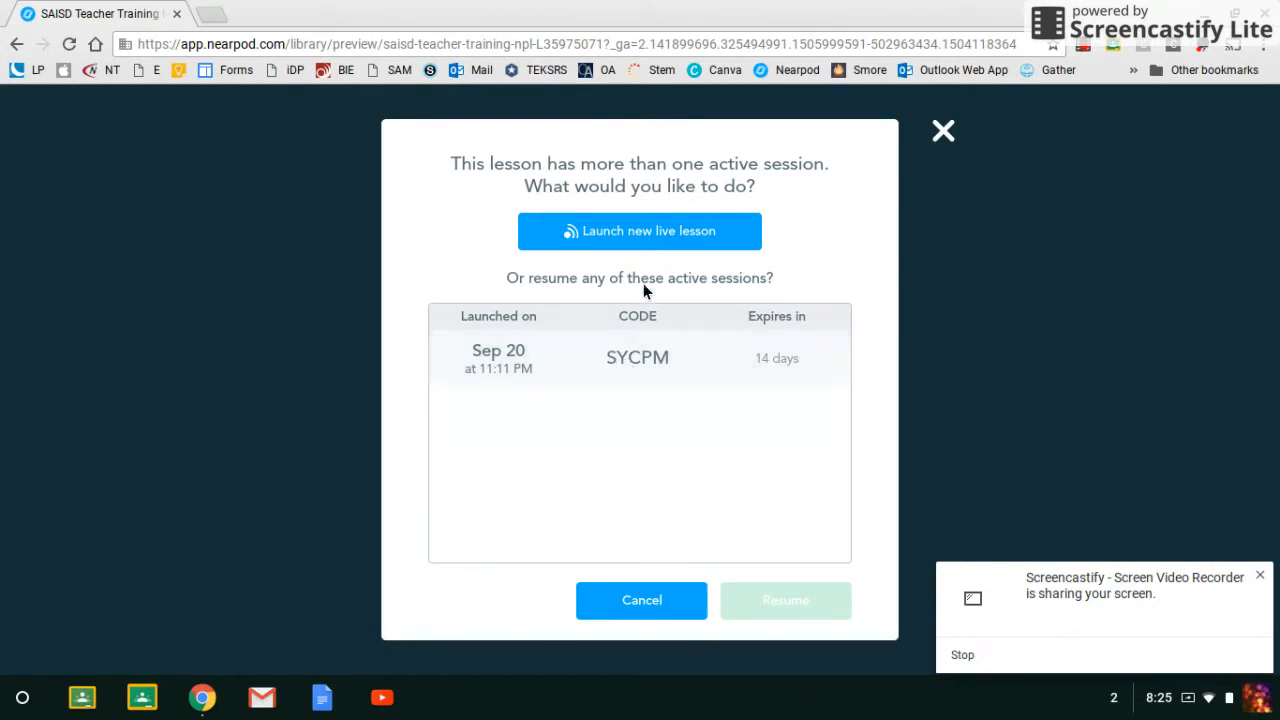
pyautogui.moveTo(658, 231)
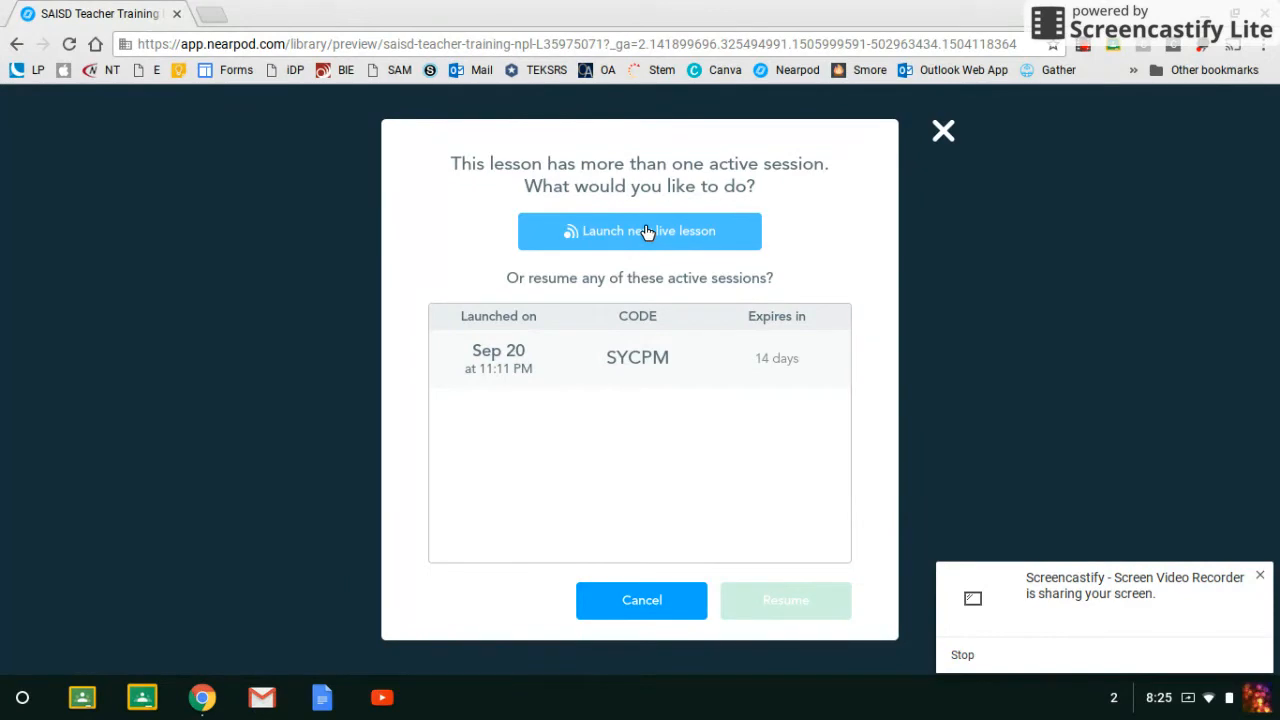
pyautogui.click(641, 600)
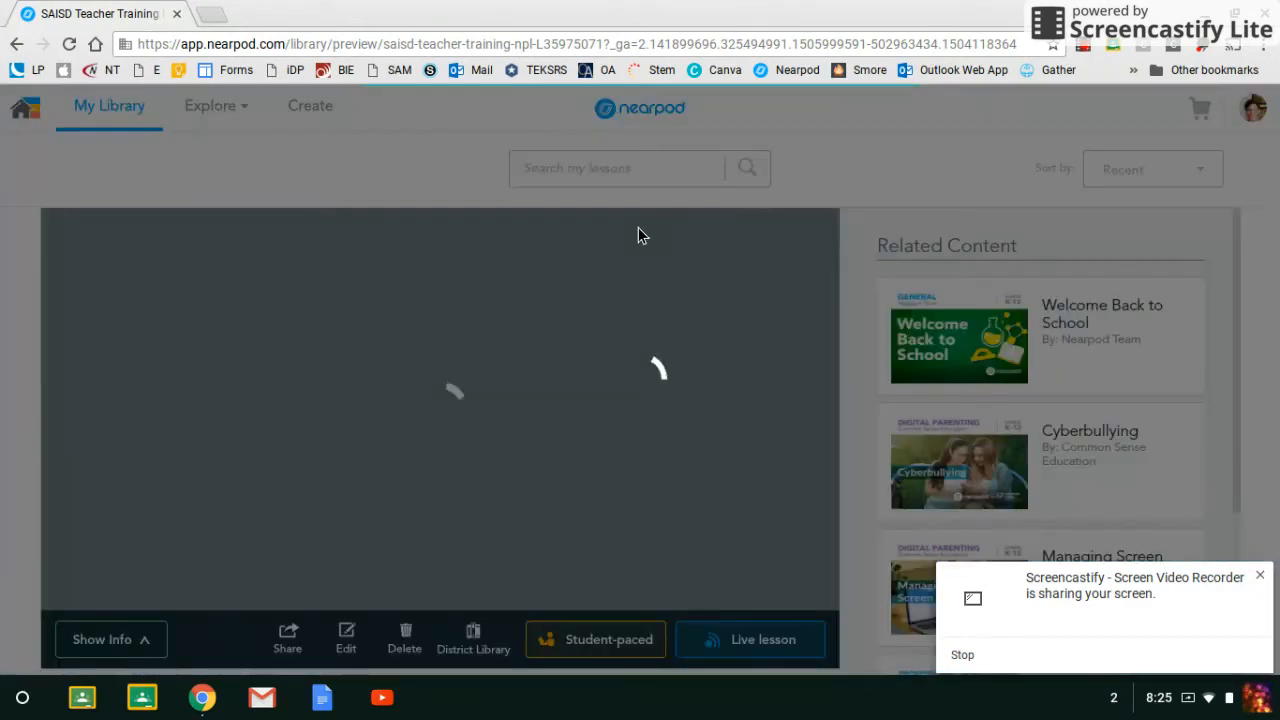
# Let the new live session load until the join code FMRKI appears.
pyautogui.click(750, 639)
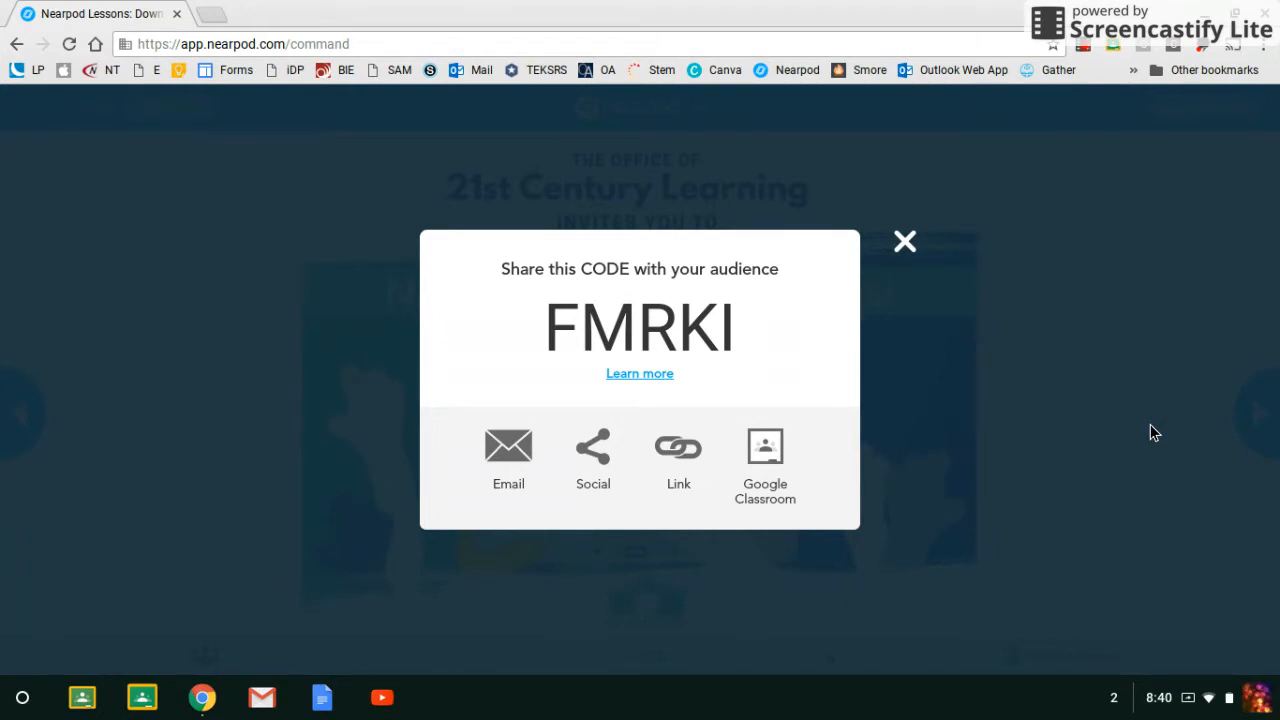
pyautogui.moveTo(938, 224)
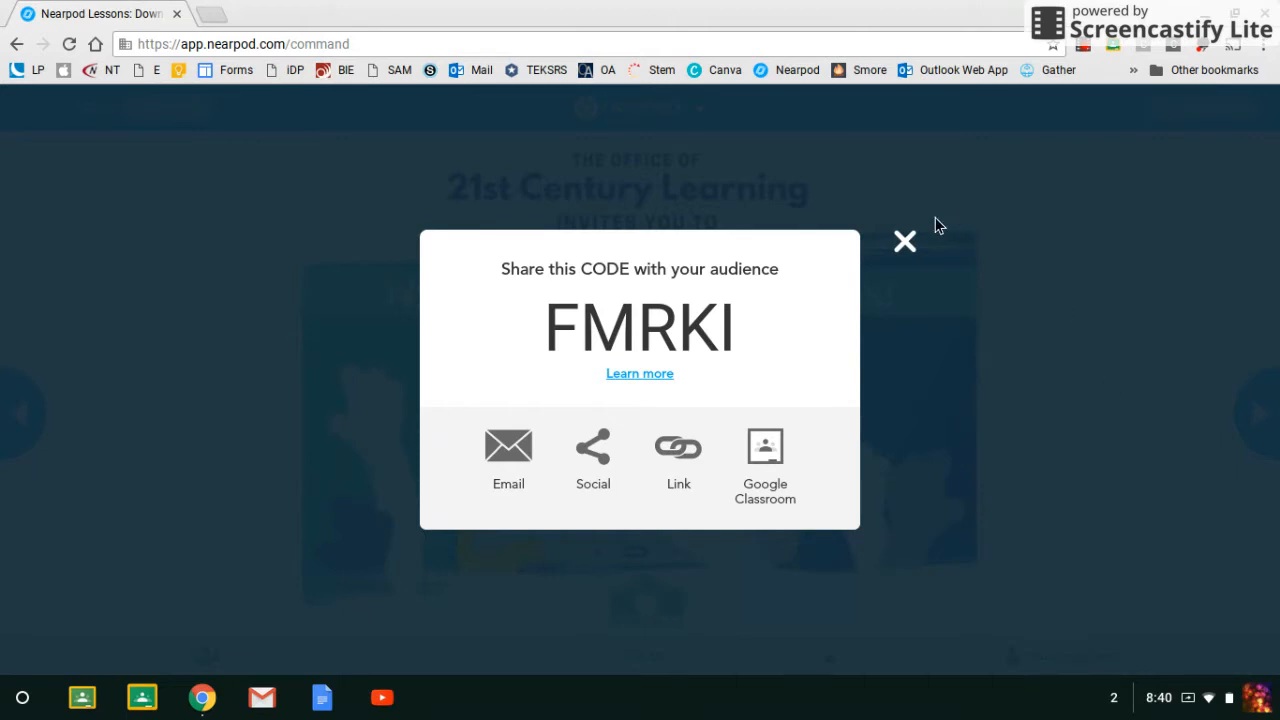
# Dismiss the FMRKI code dialog and check the student list before returning to the title slide.
pyautogui.click(904, 241)
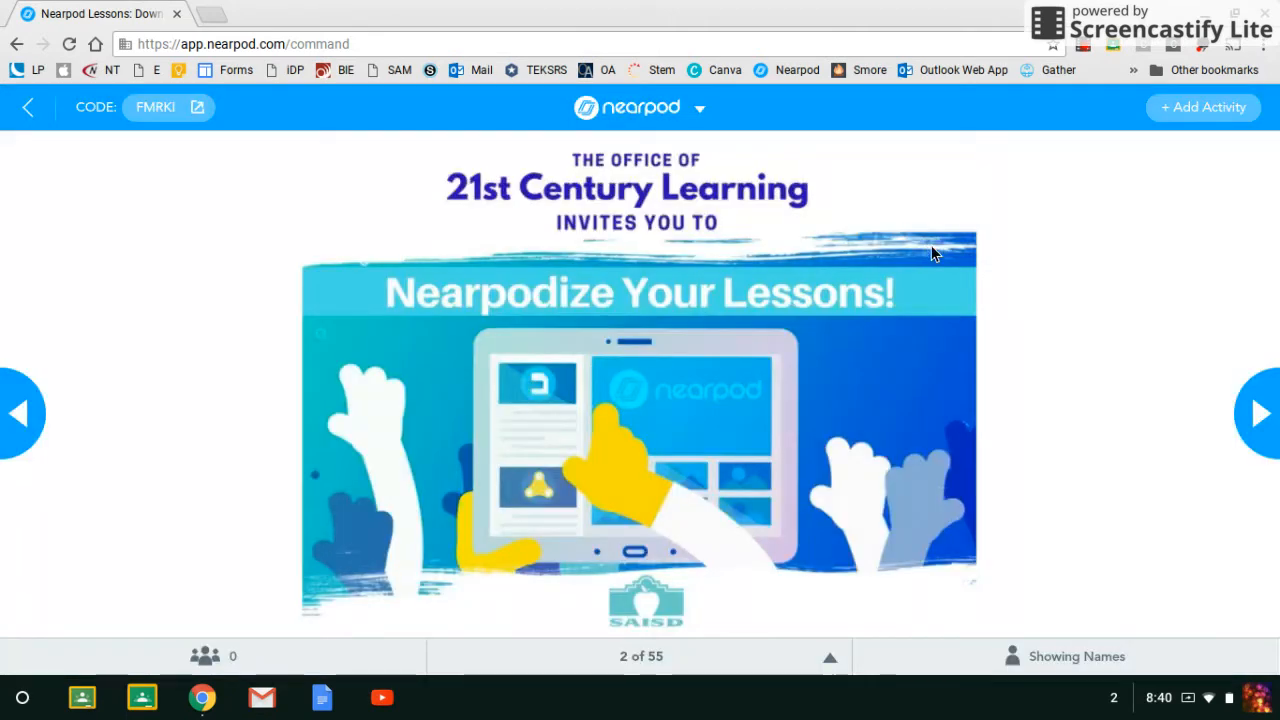
pyautogui.moveTo(18, 413)
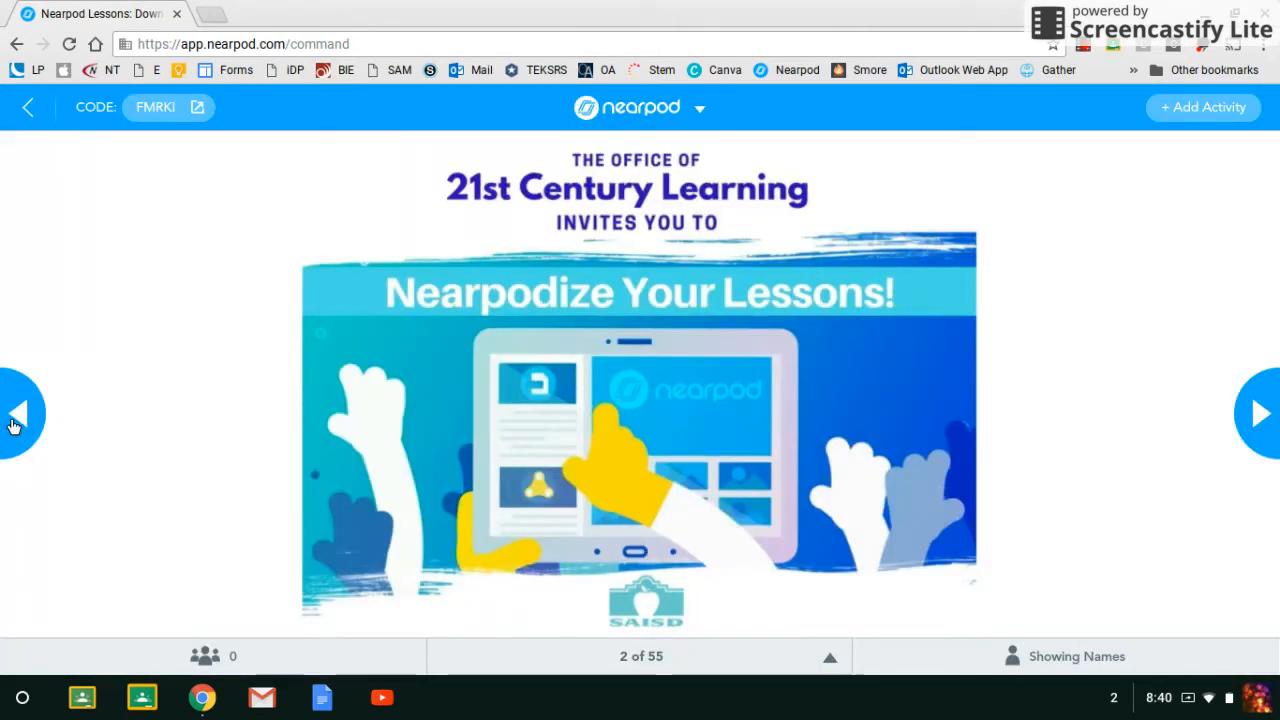
pyautogui.click(18, 414)
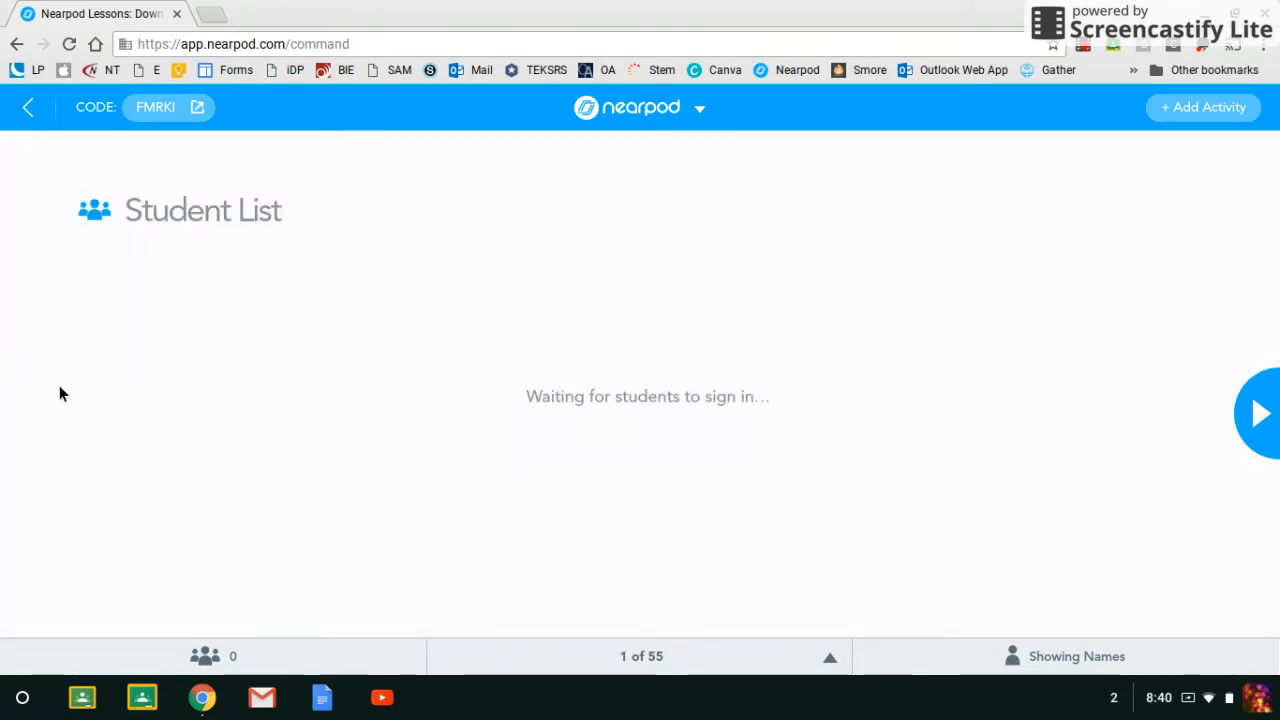
pyautogui.moveTo(218, 280)
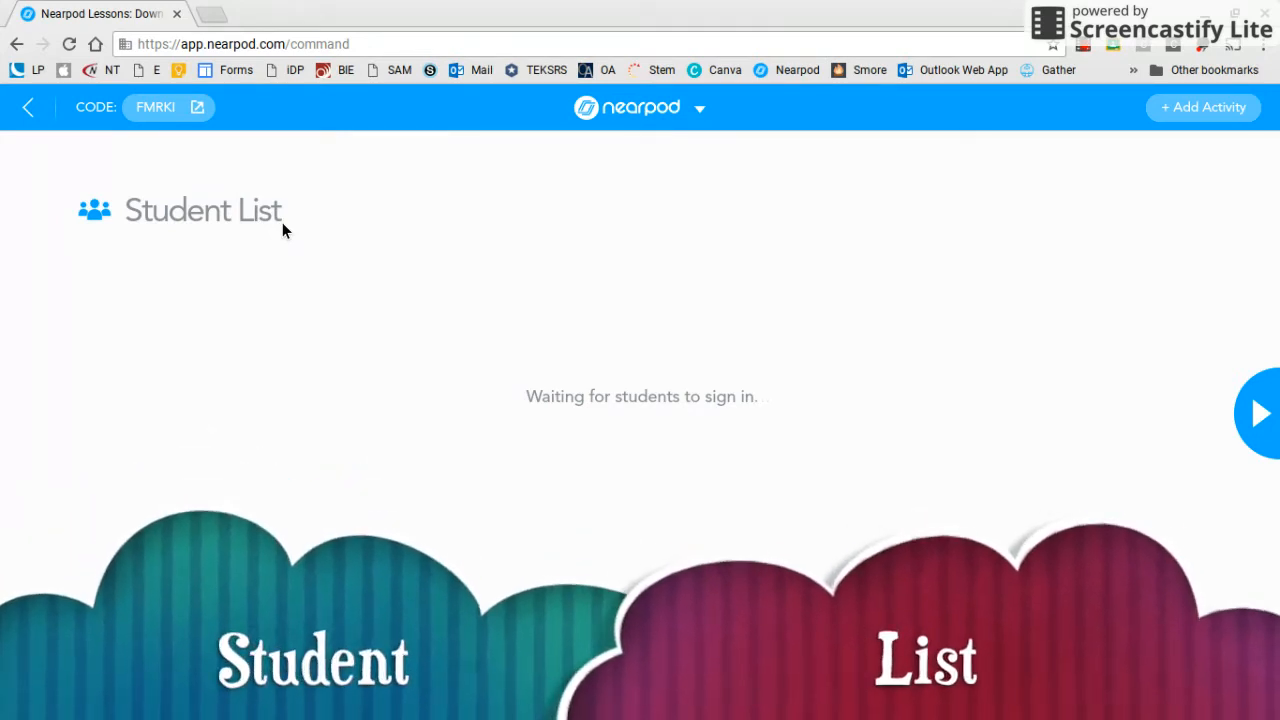
pyautogui.moveTo(1262, 414)
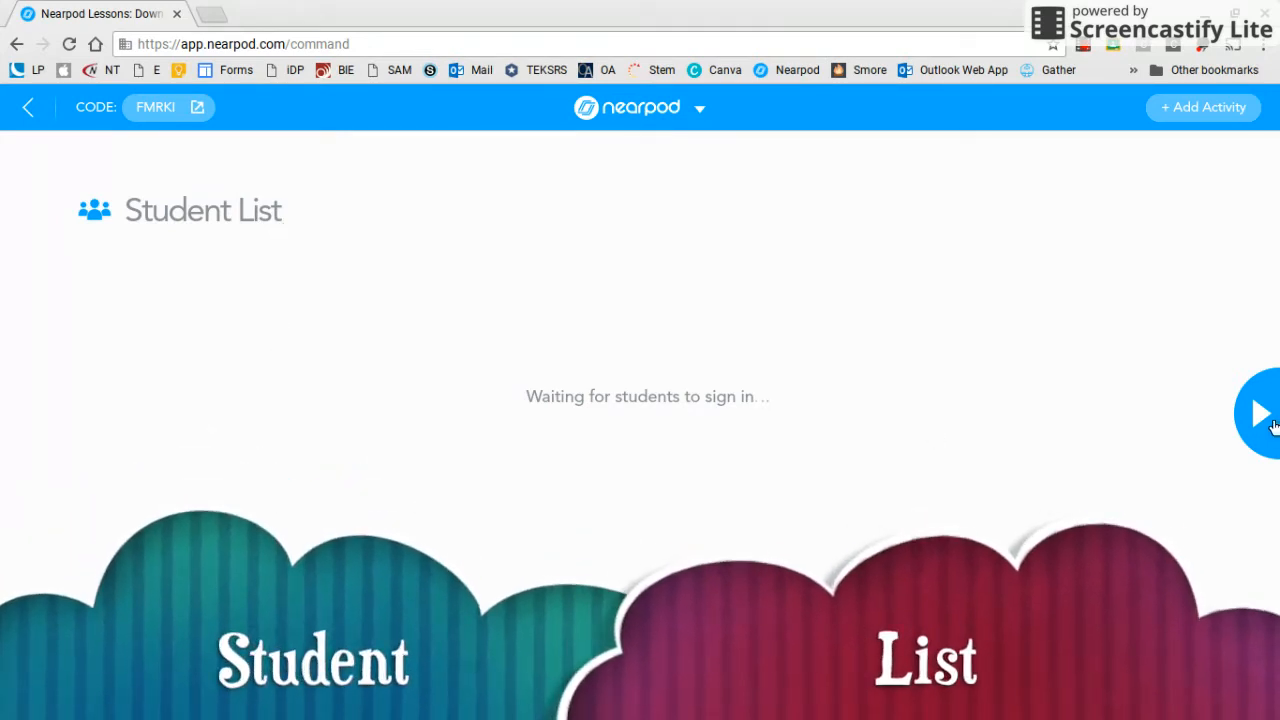
pyautogui.click(1260, 413)
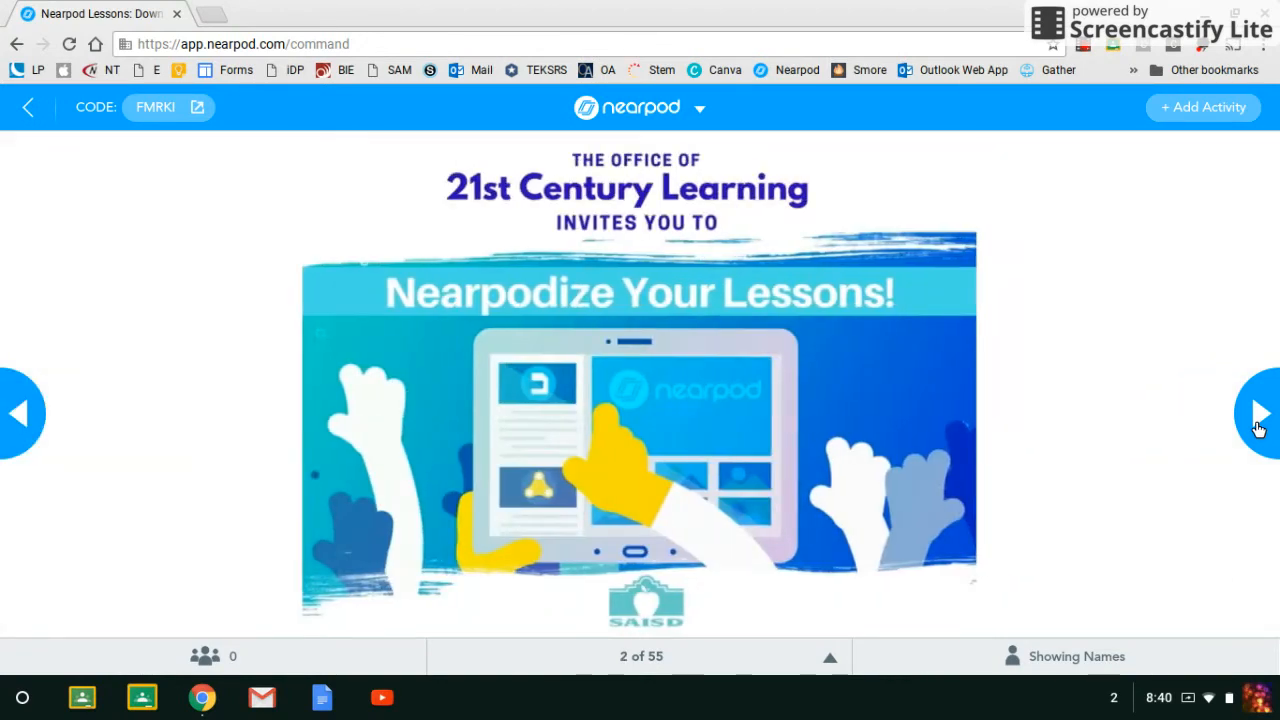
# Advance through Our Mission and Fit Teaching Model to Expectations (slide 5 of 55).
pyautogui.click(1258, 414)
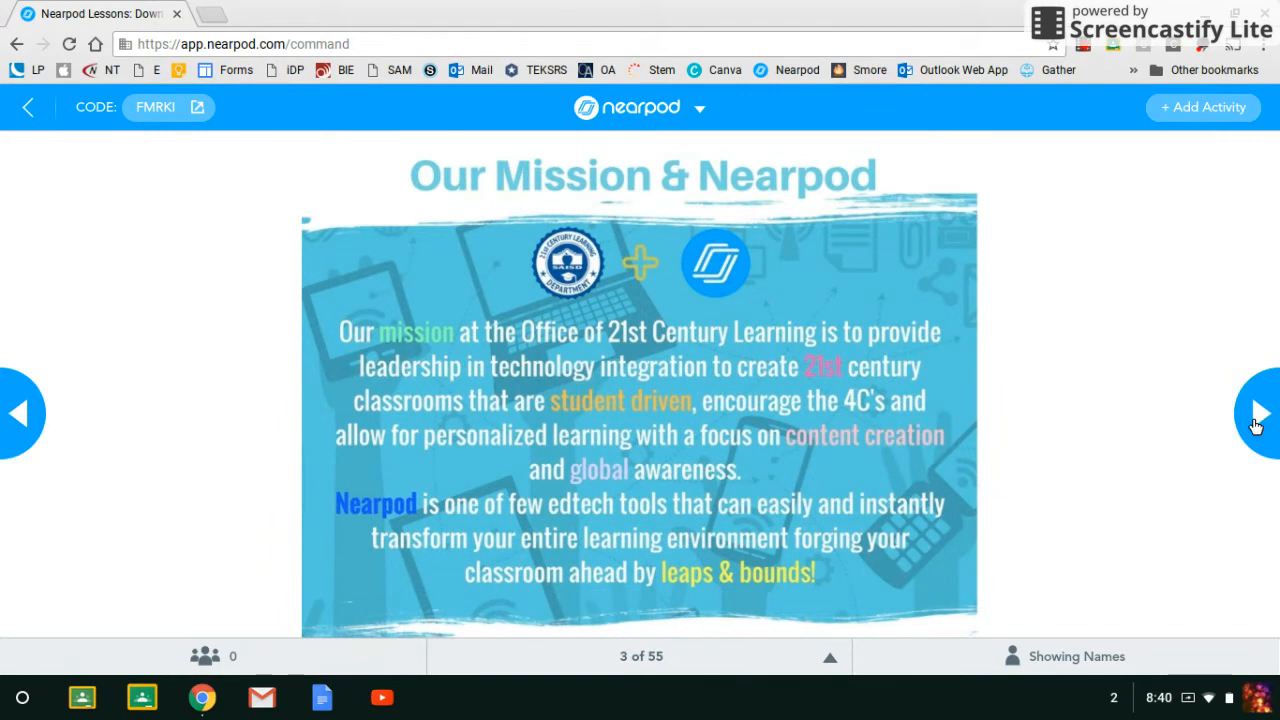
pyautogui.click(1258, 413)
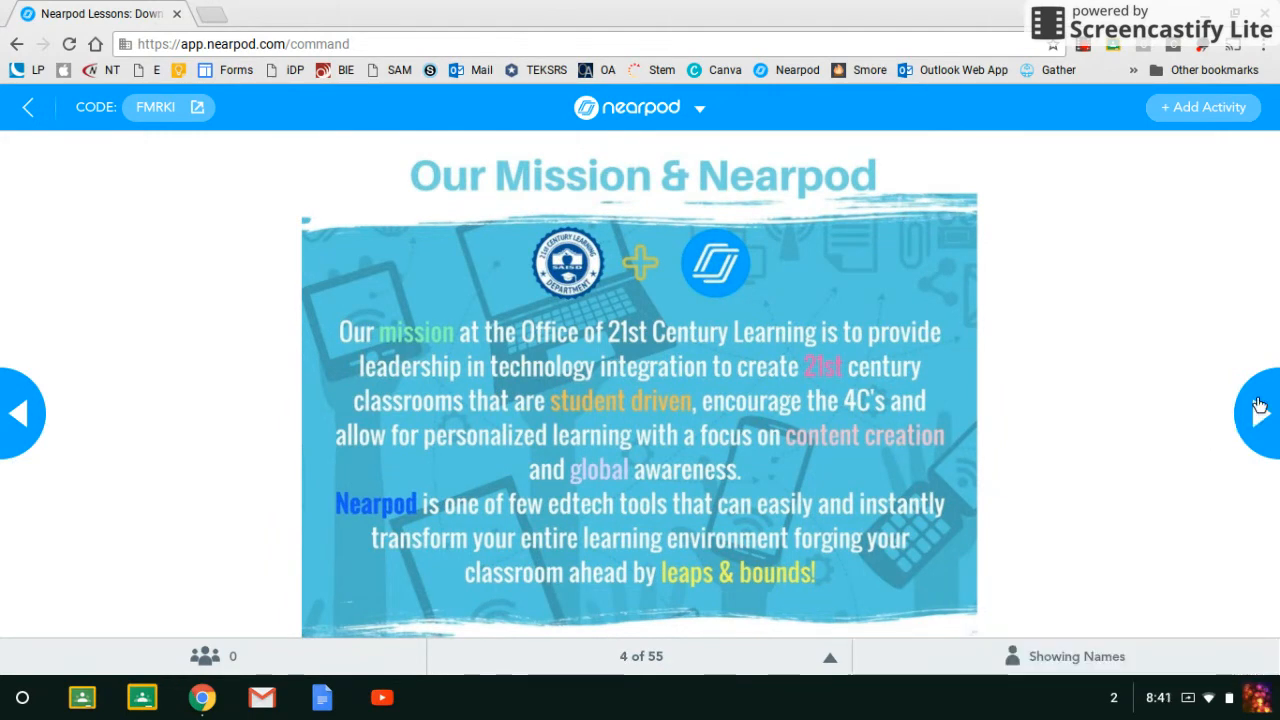
pyautogui.click(1258, 414)
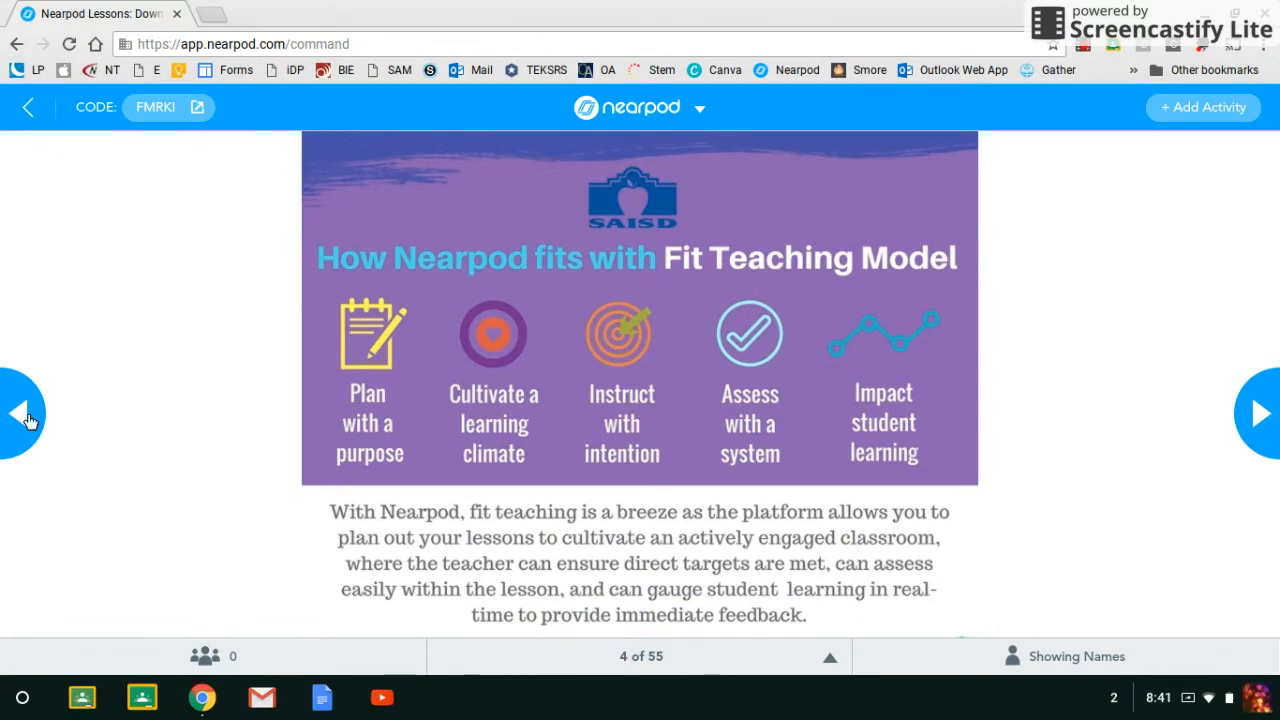
pyautogui.click(20, 414)
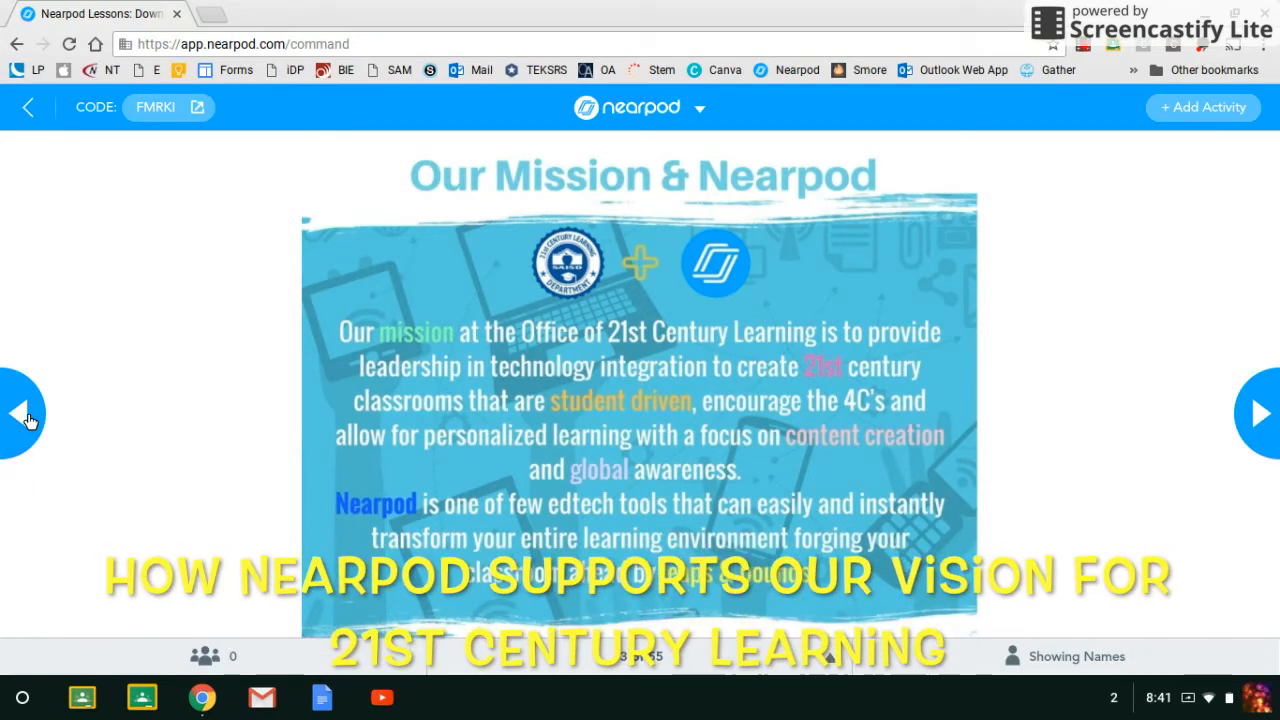
pyautogui.click(1259, 414)
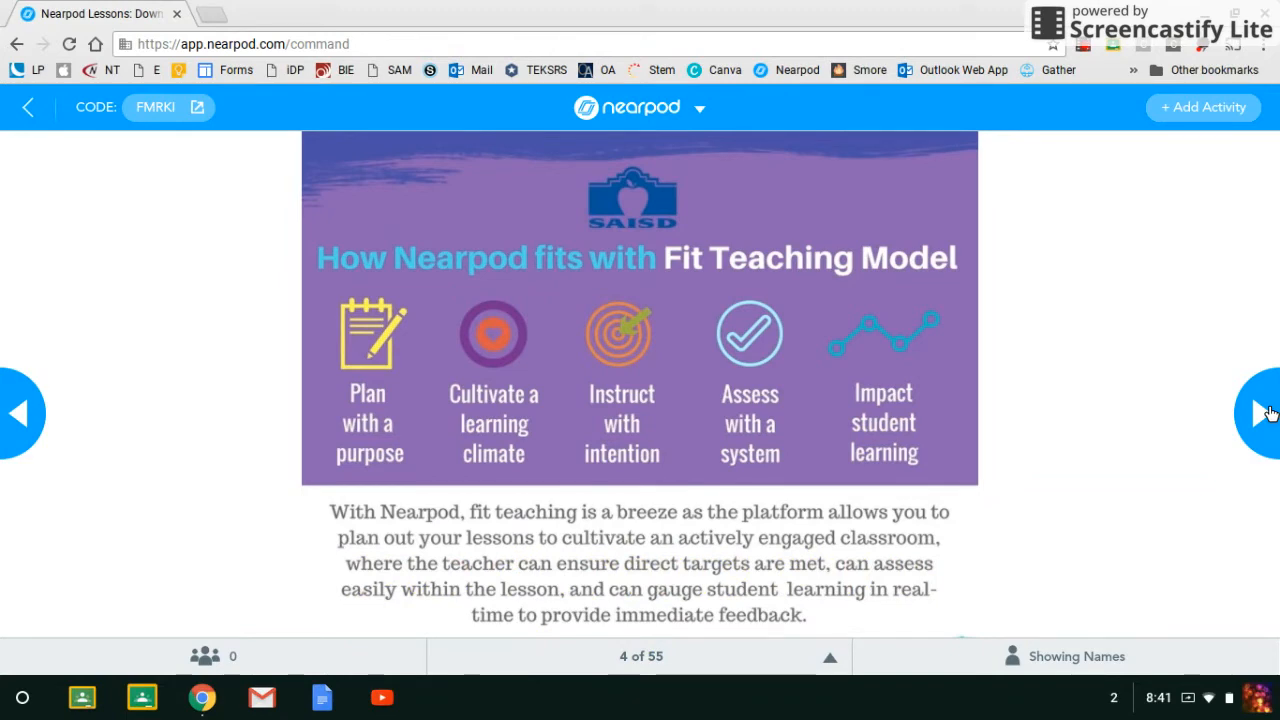
pyautogui.moveTo(1266, 418)
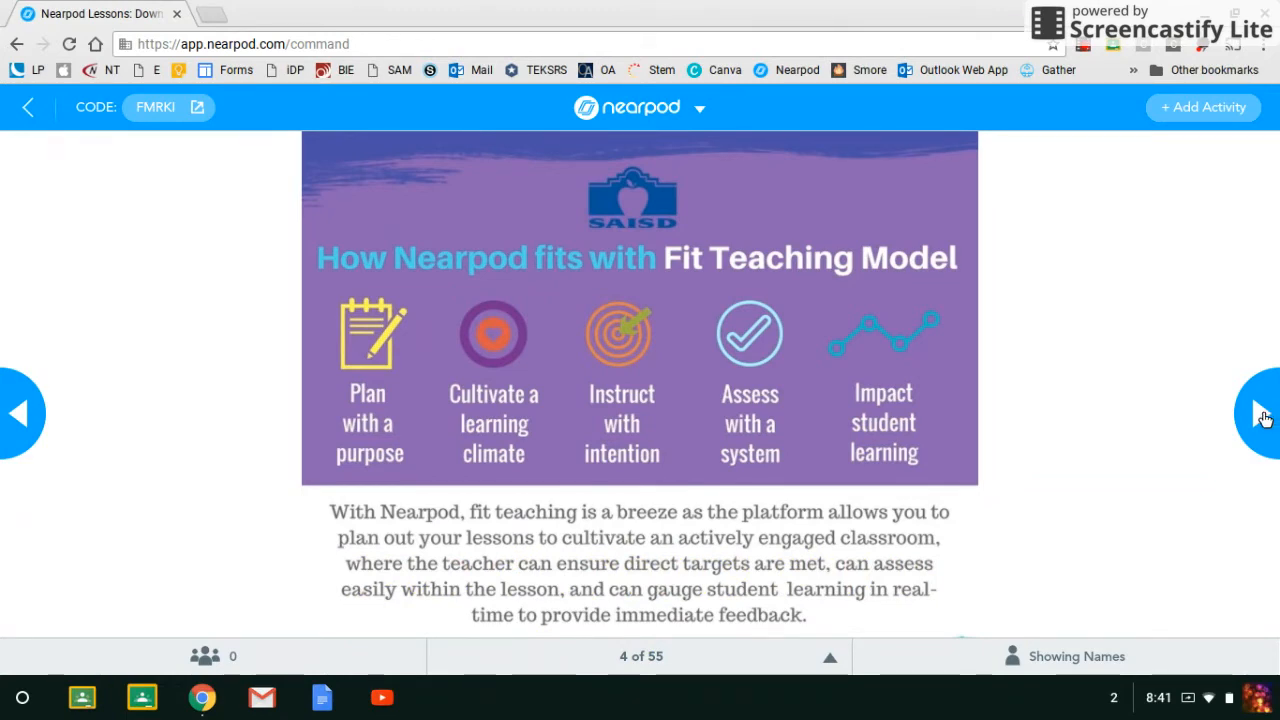
pyautogui.click(1262, 413)
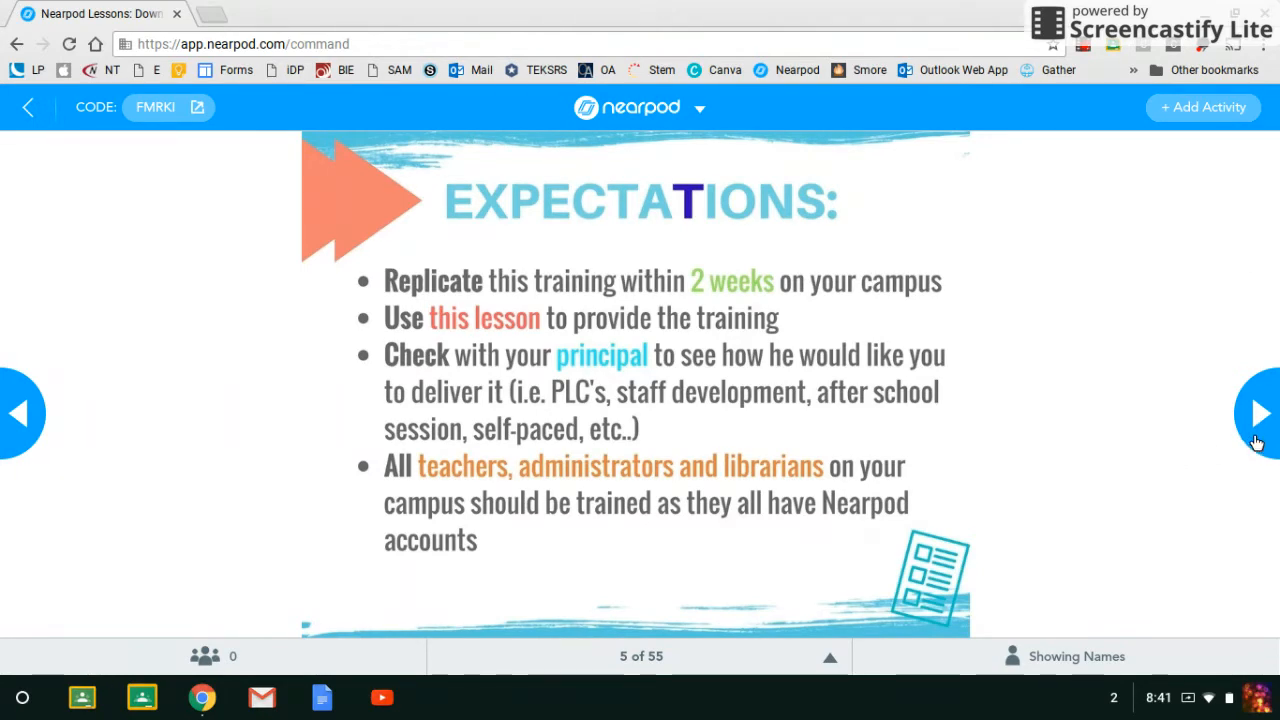
# Advance past Objectives to slide 7, 'Ready to Nearpod? Let's Go'.
pyautogui.click(1259, 414)
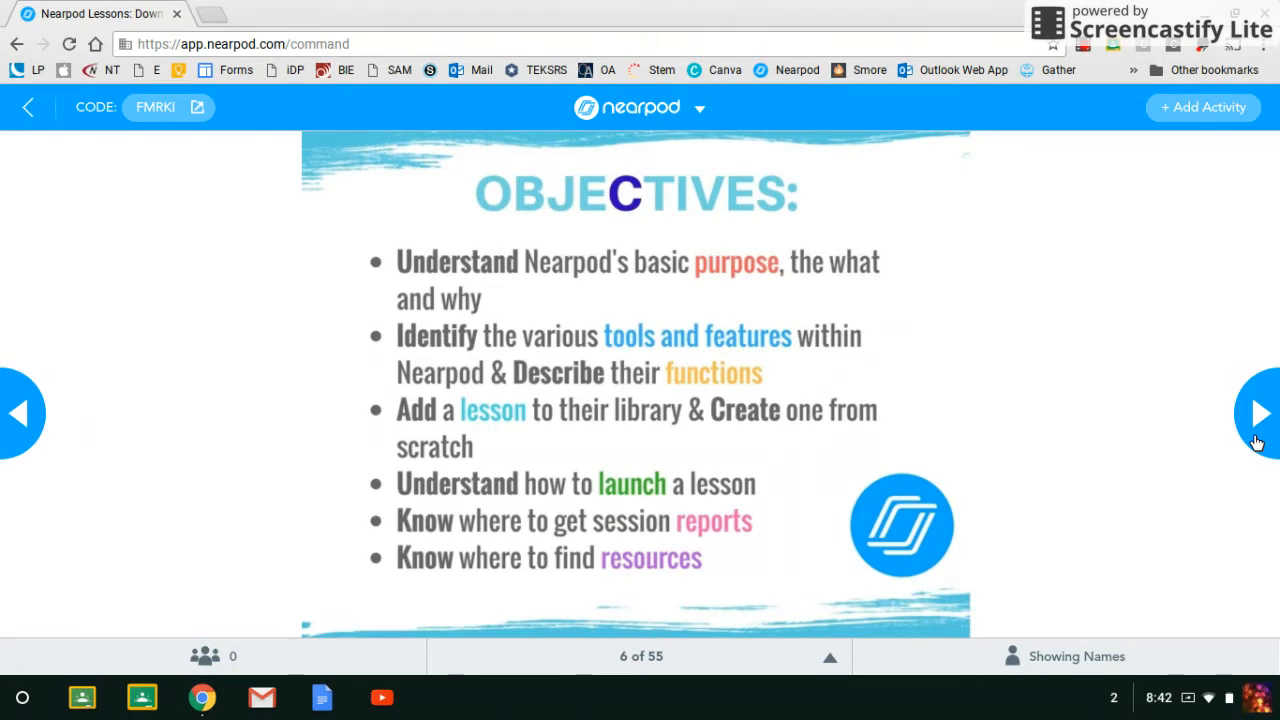
pyautogui.click(1259, 414)
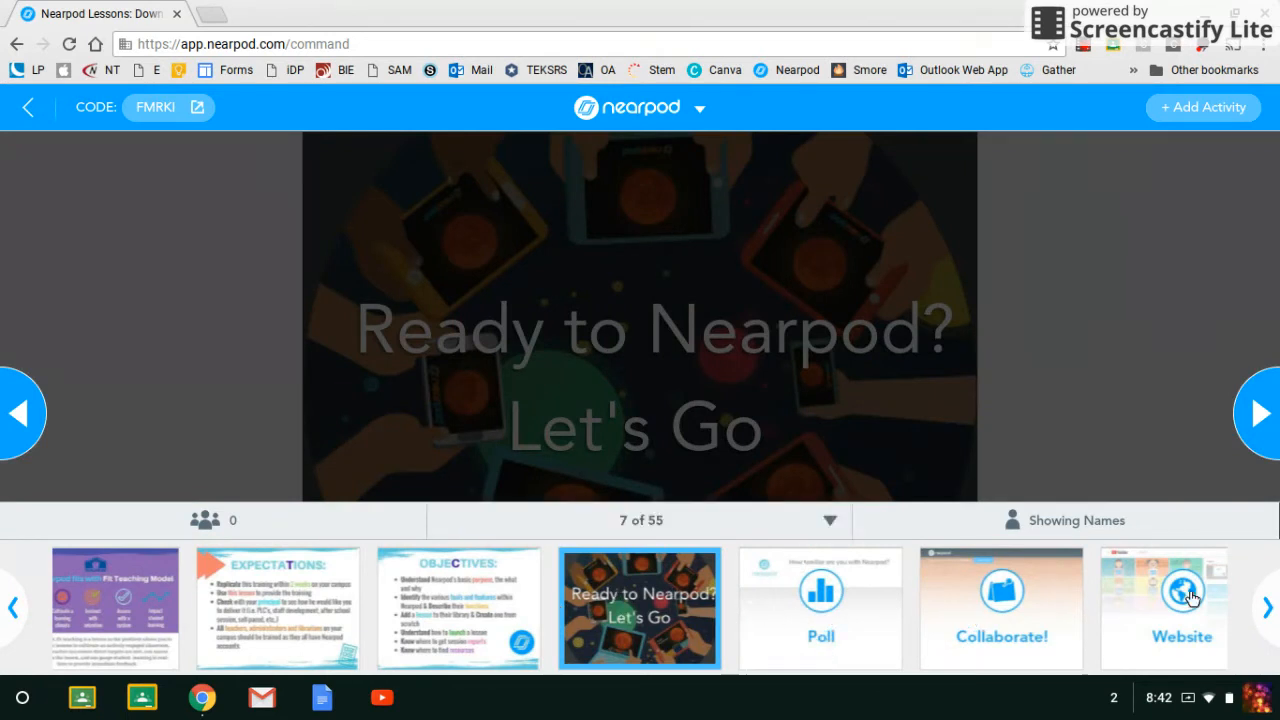
# Browse the thumbnails, visit Reports, then settle on slide 13 'Engage your students'.
pyautogui.click(1267, 607)
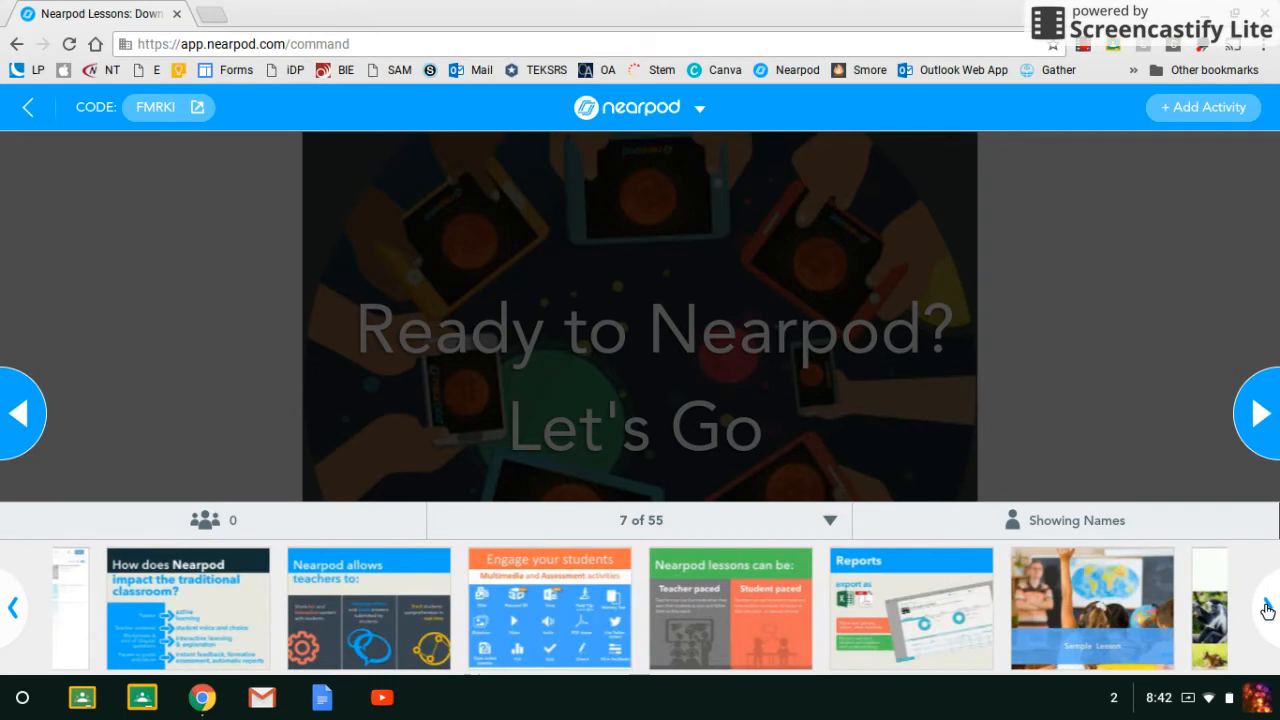
pyautogui.click(1268, 608)
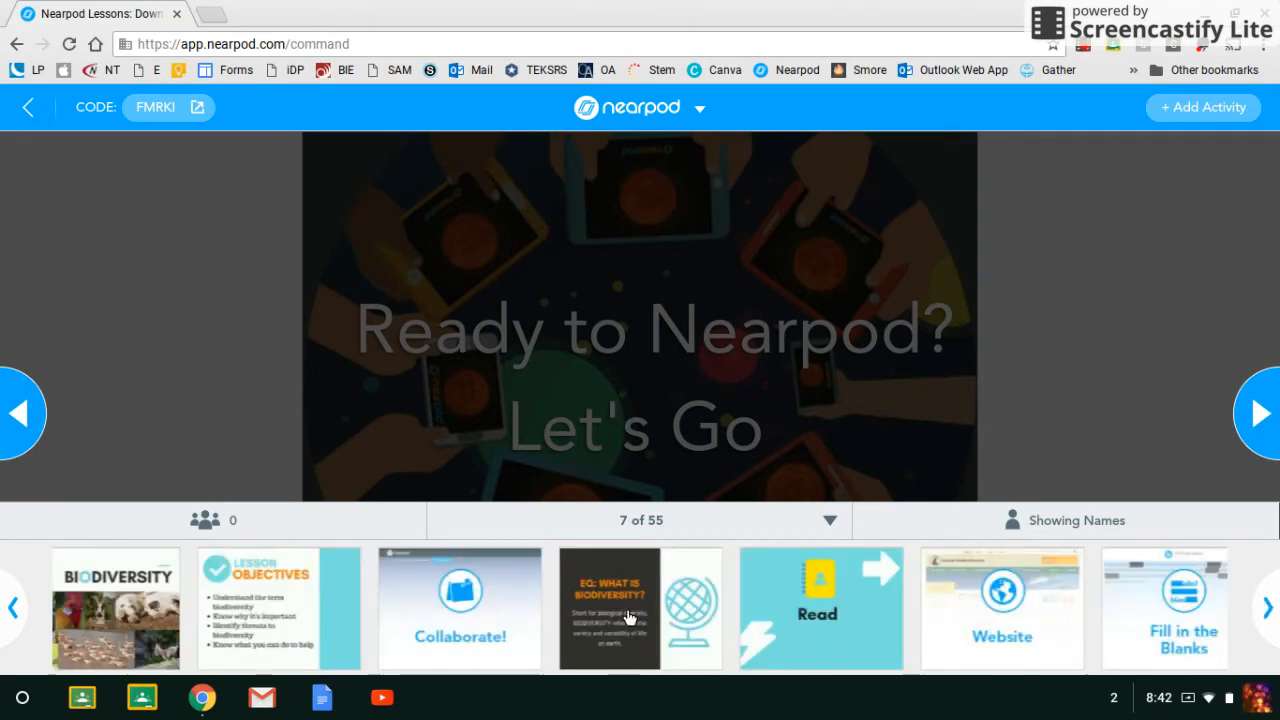
pyautogui.click(13, 608)
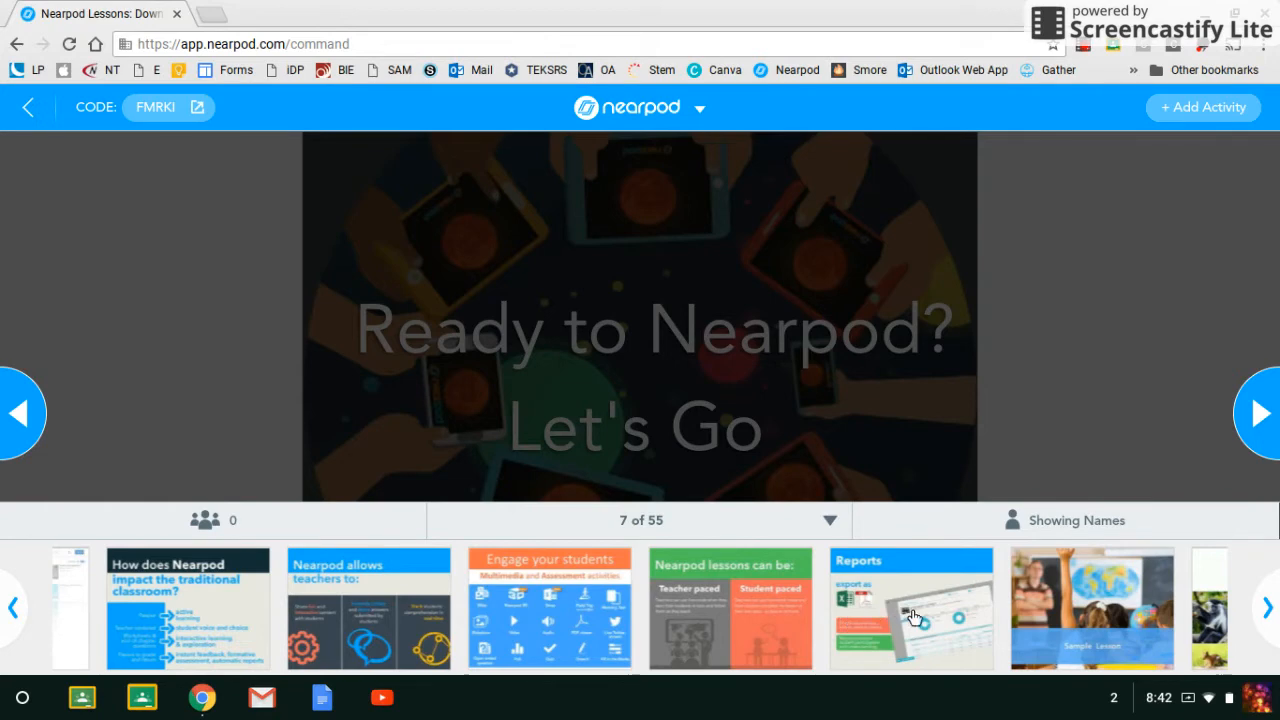
pyautogui.click(910, 608)
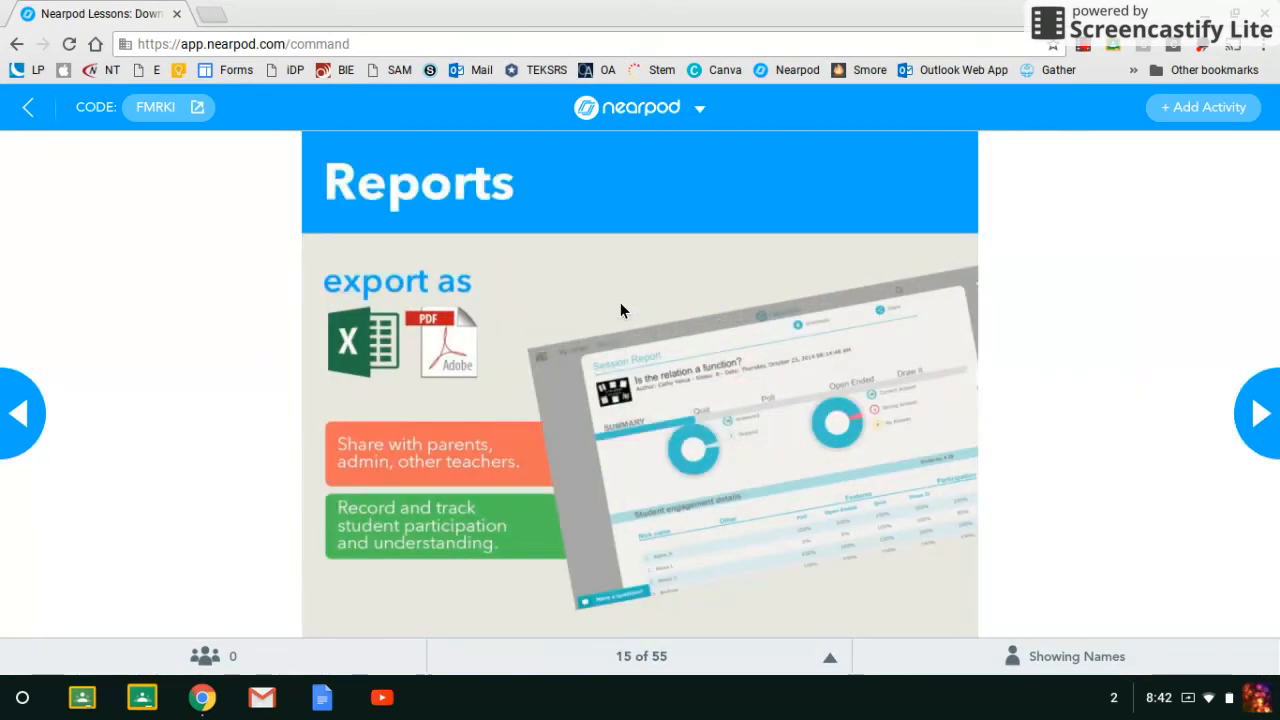
pyautogui.moveTo(658, 321)
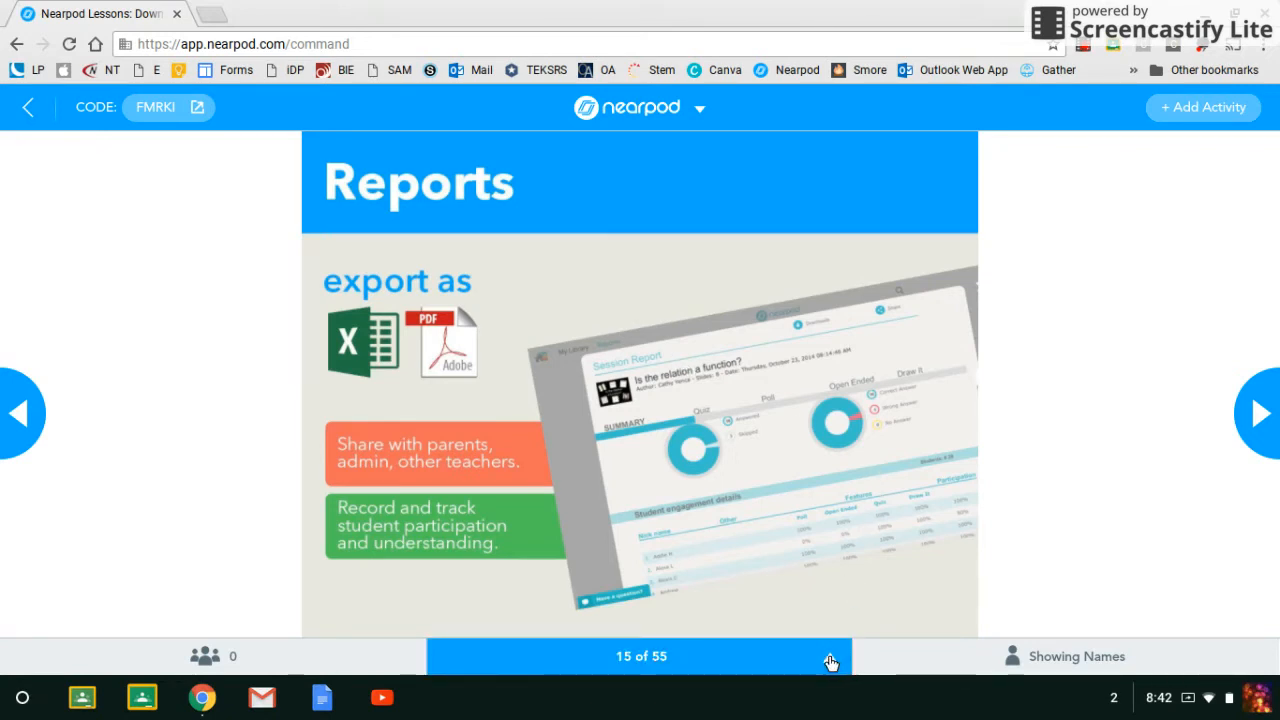
pyautogui.click(830, 660)
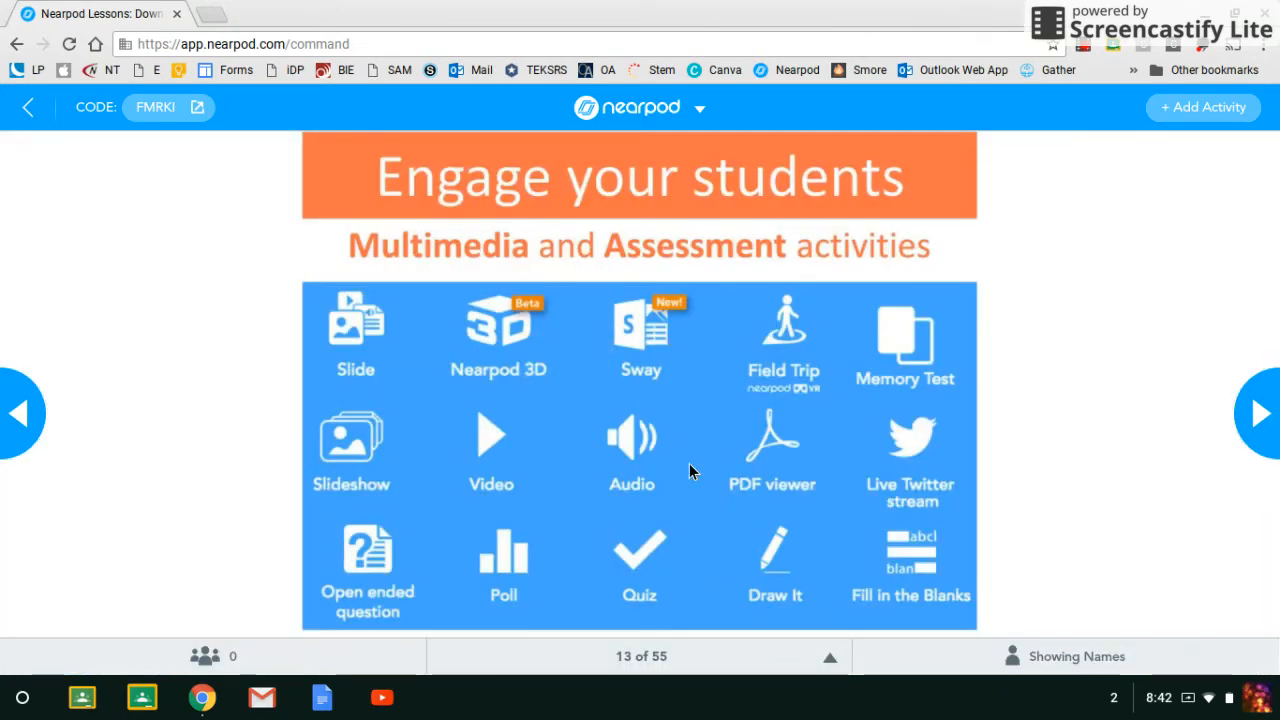
pyautogui.moveTo(1097, 511)
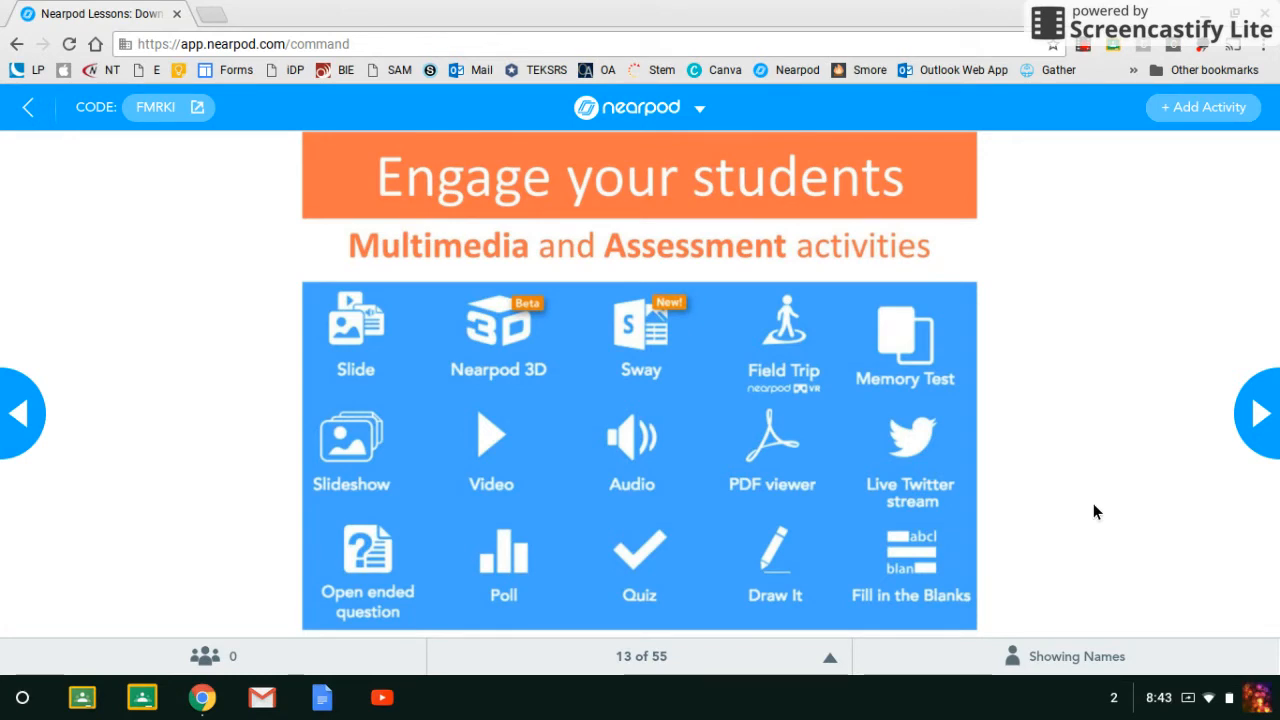
pyautogui.moveTo(765, 618)
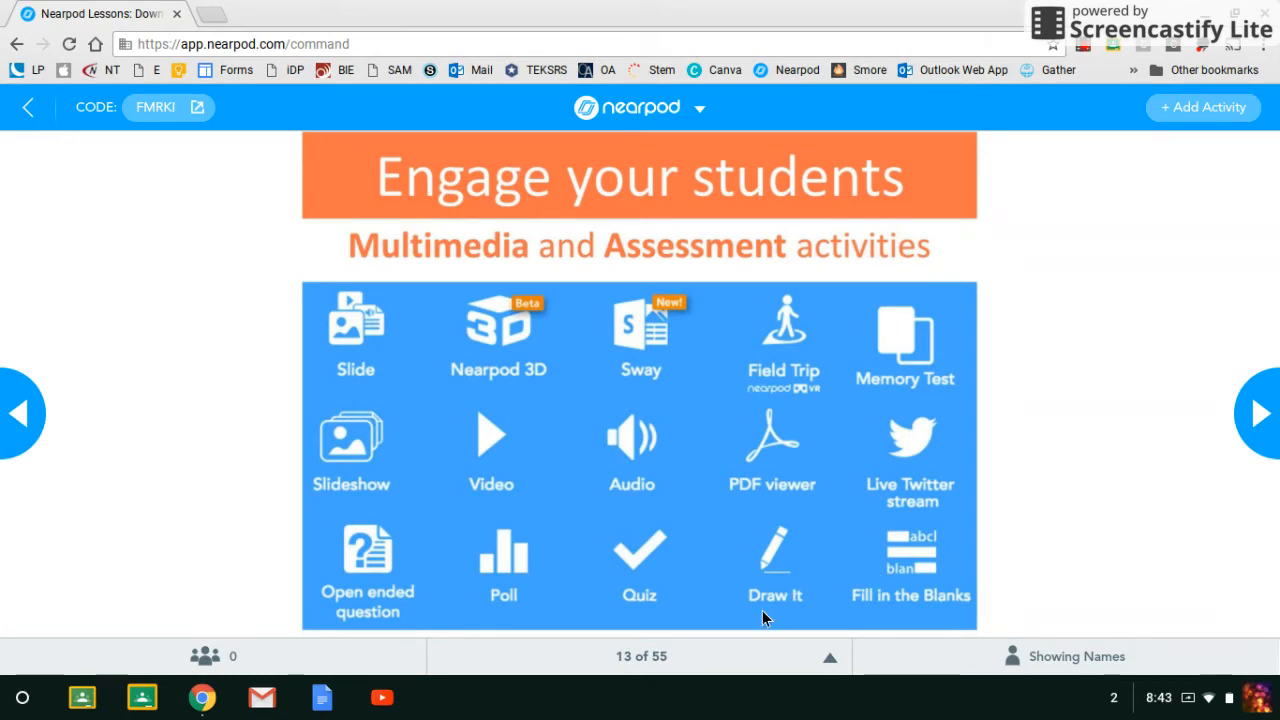
pyautogui.moveTo(1207, 461)
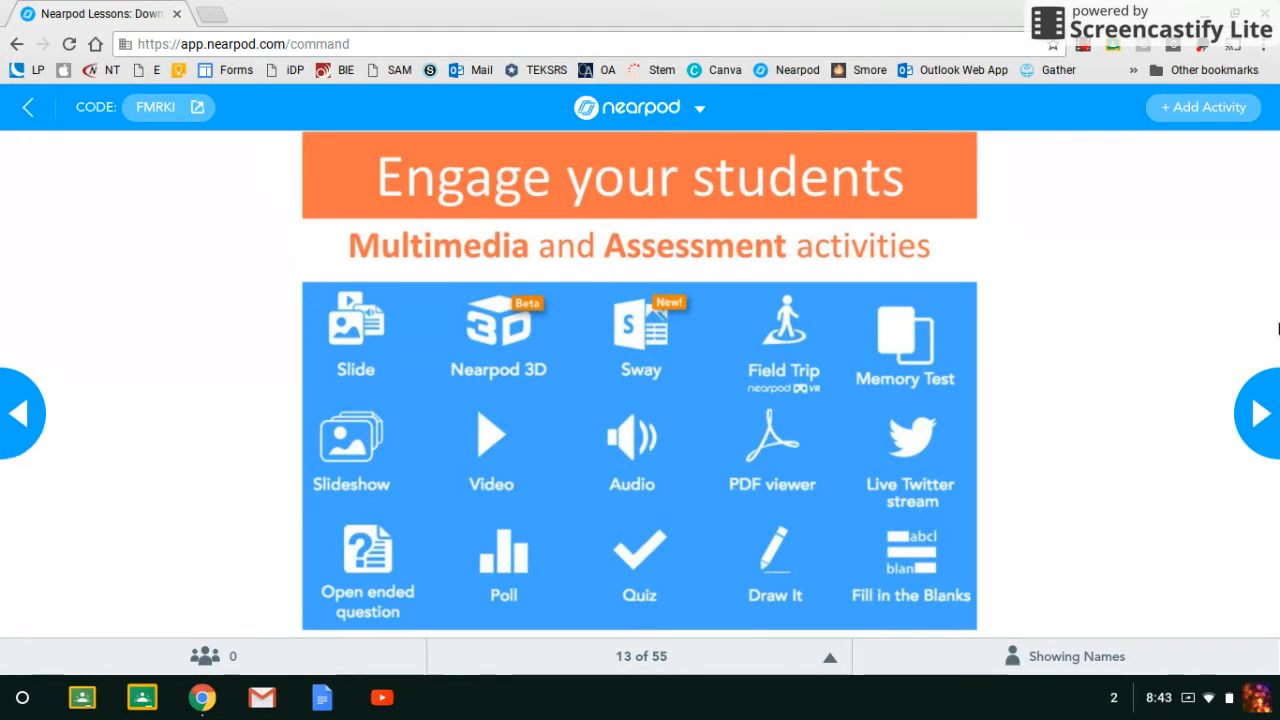
pyautogui.click(830, 656)
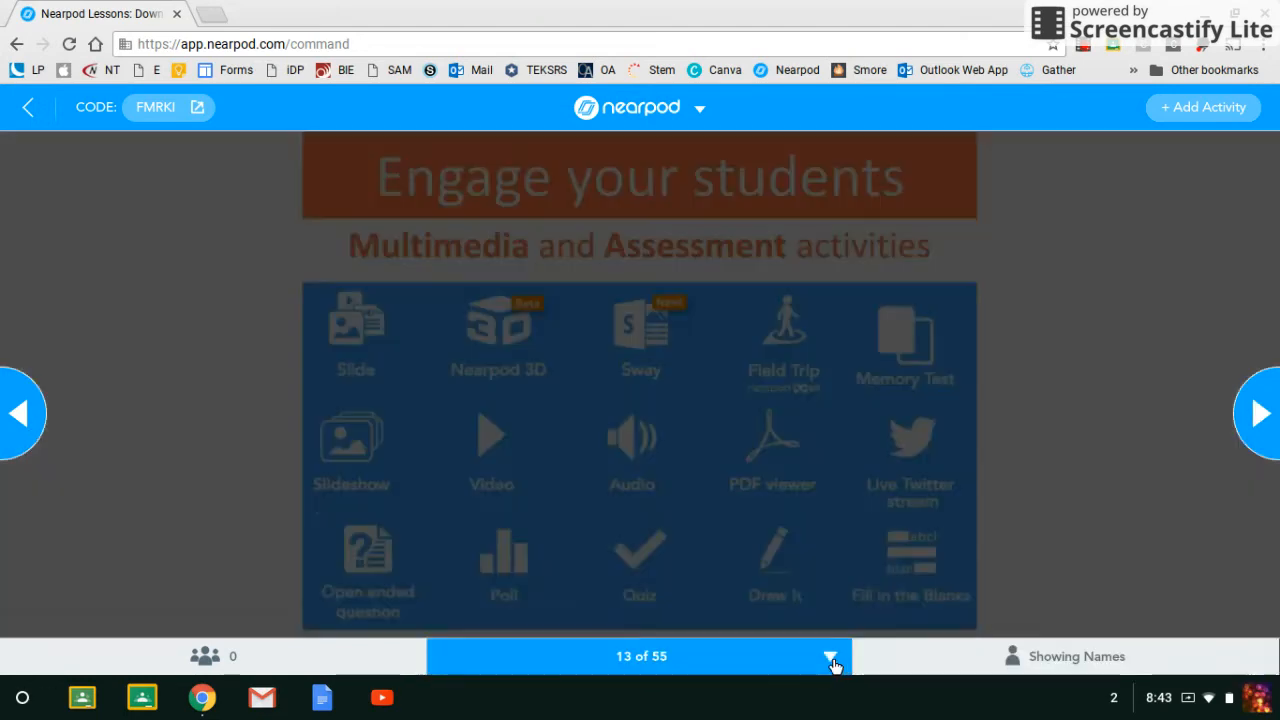
pyautogui.click(830, 656)
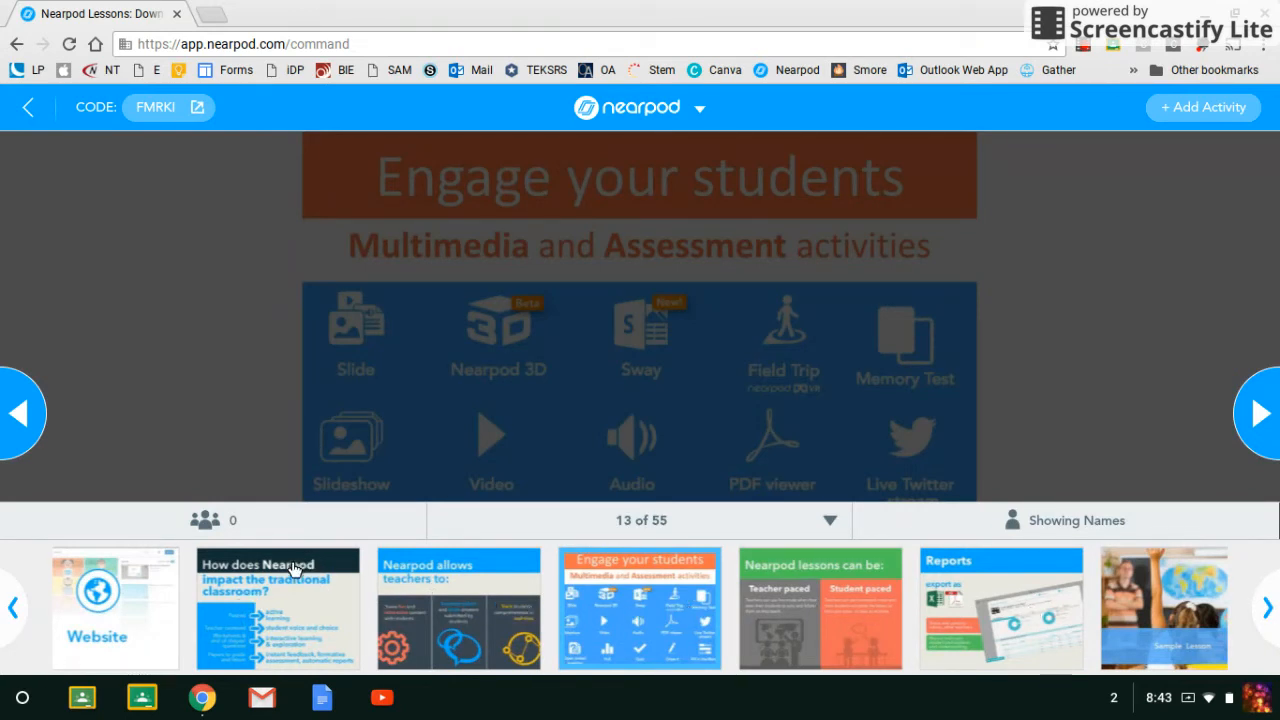
pyautogui.moveTo(1042, 598)
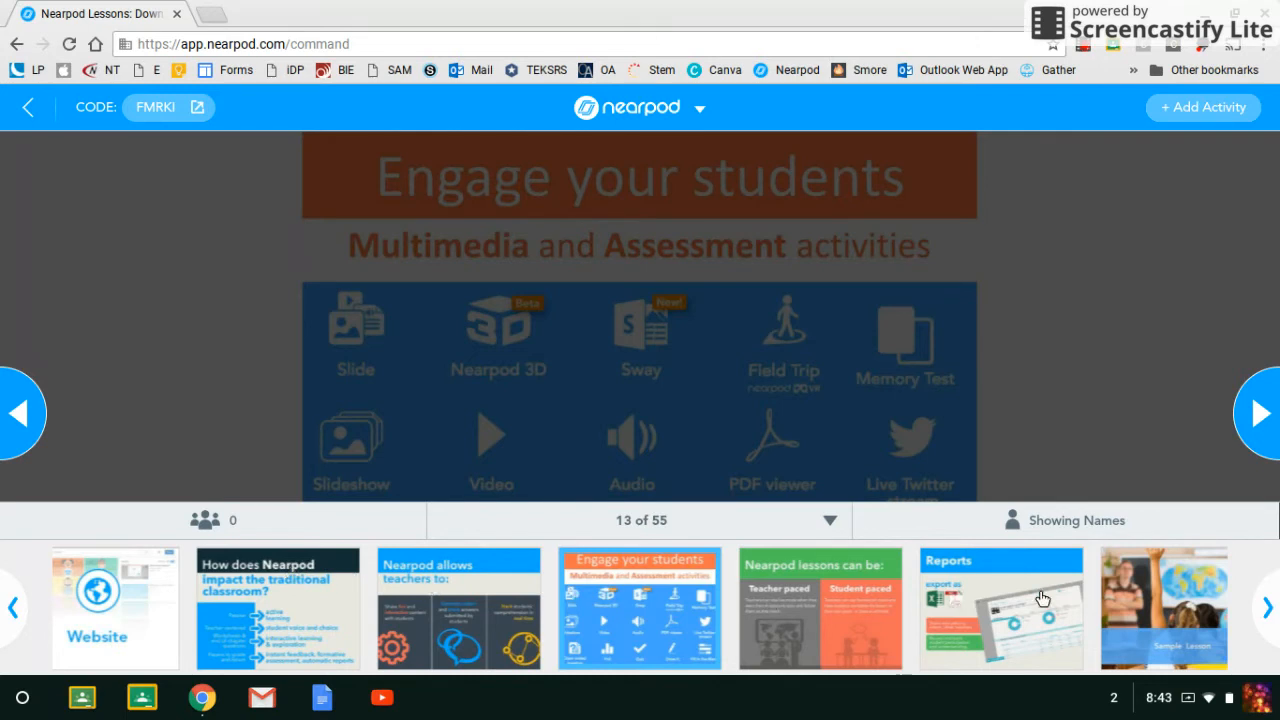
pyautogui.moveTo(389, 592)
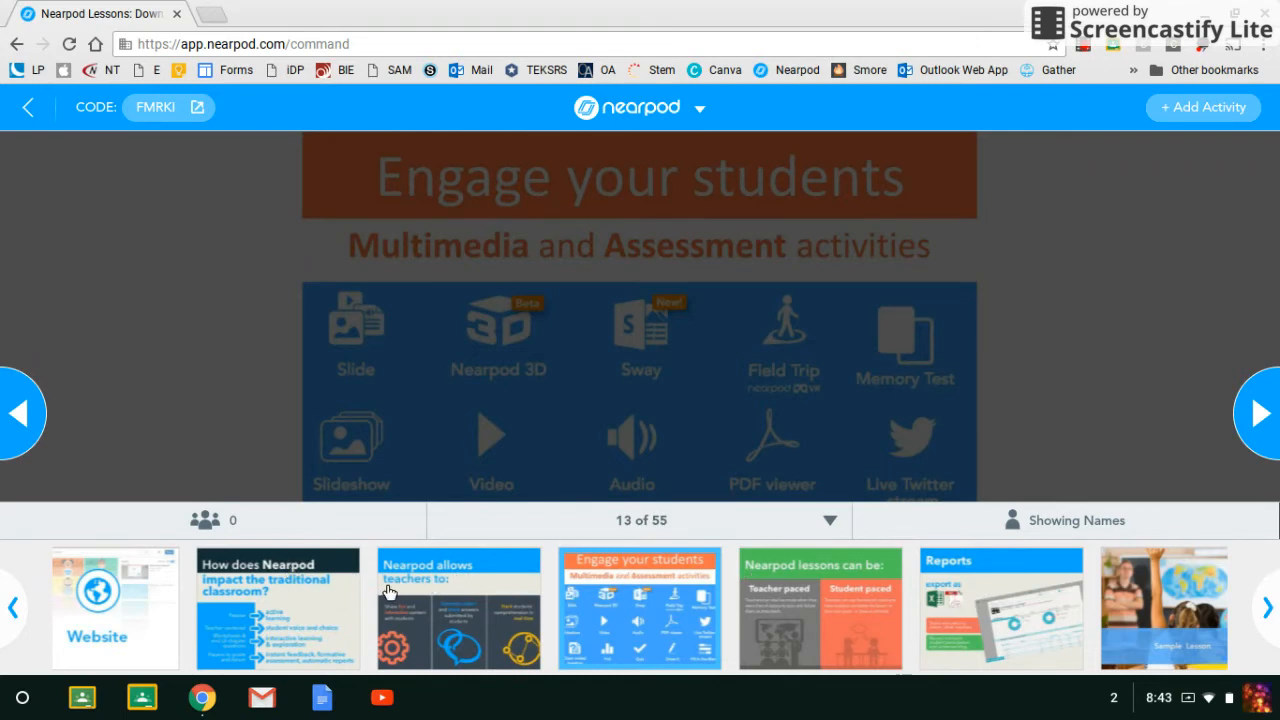
pyautogui.moveTo(1007, 590)
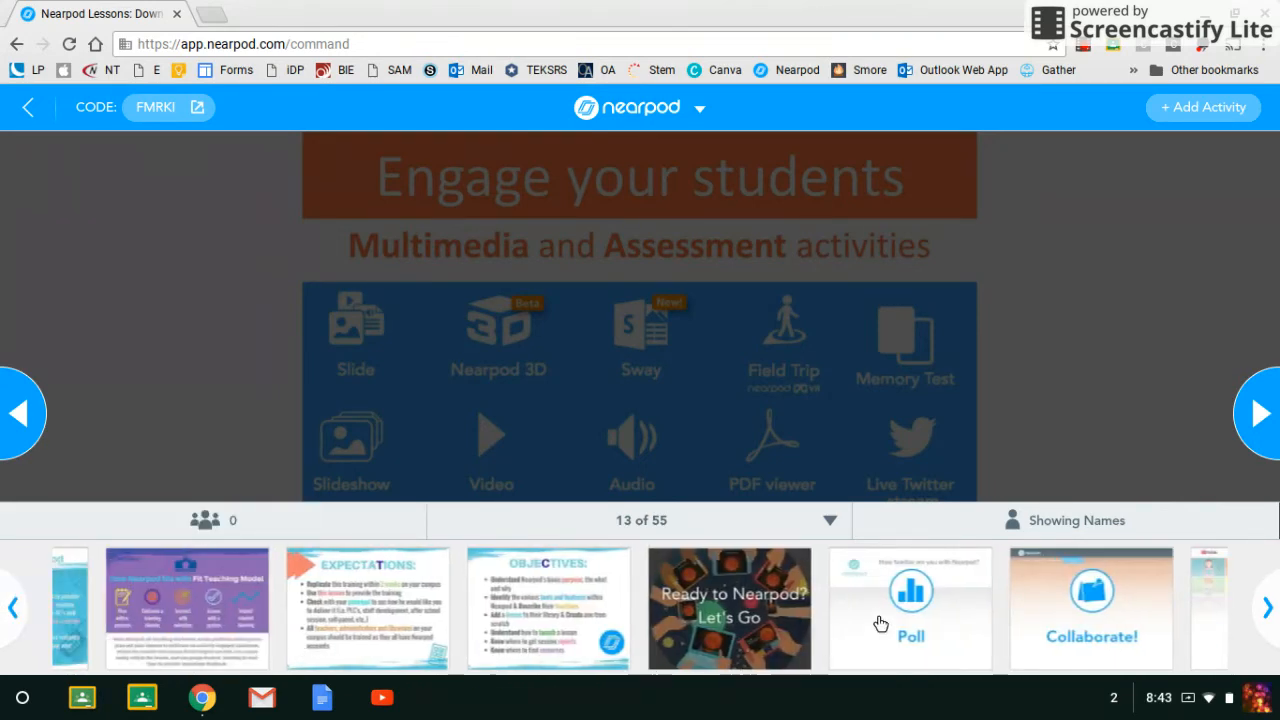
# Jump to the 'How familiar are you with Nearpod?' poll and share its results.
pyautogui.click(910, 608)
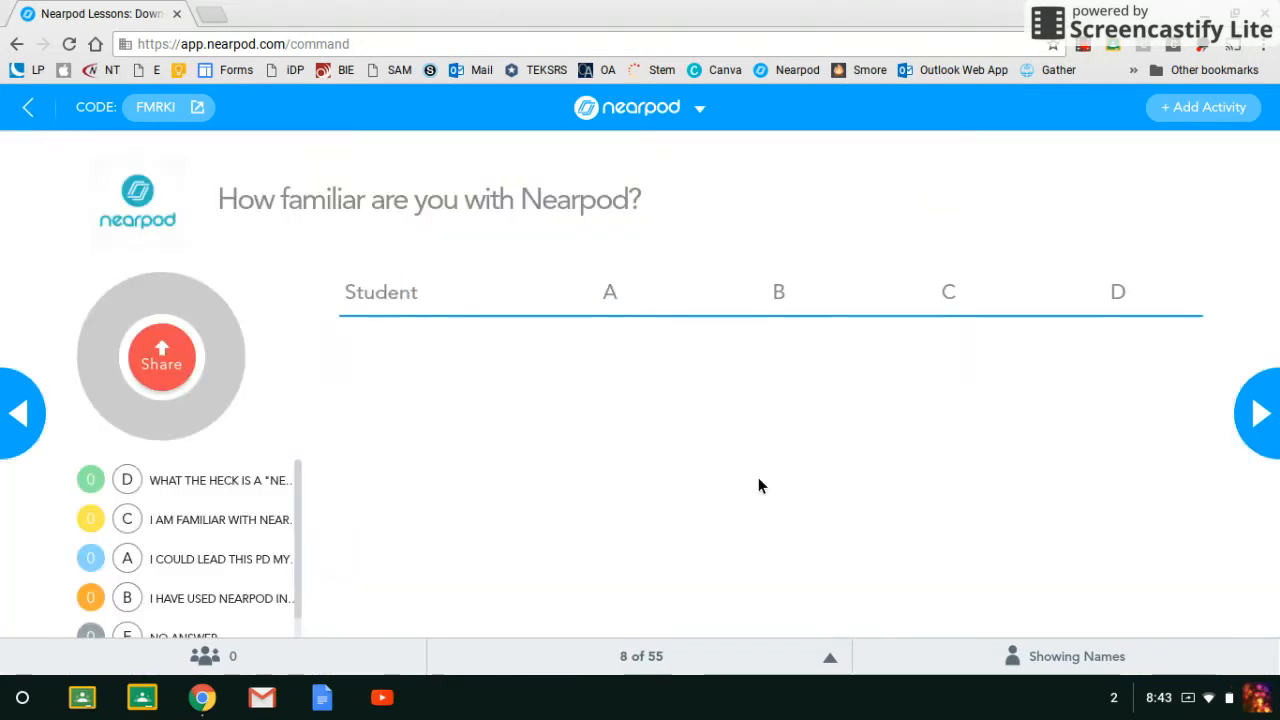
pyautogui.moveTo(125, 300)
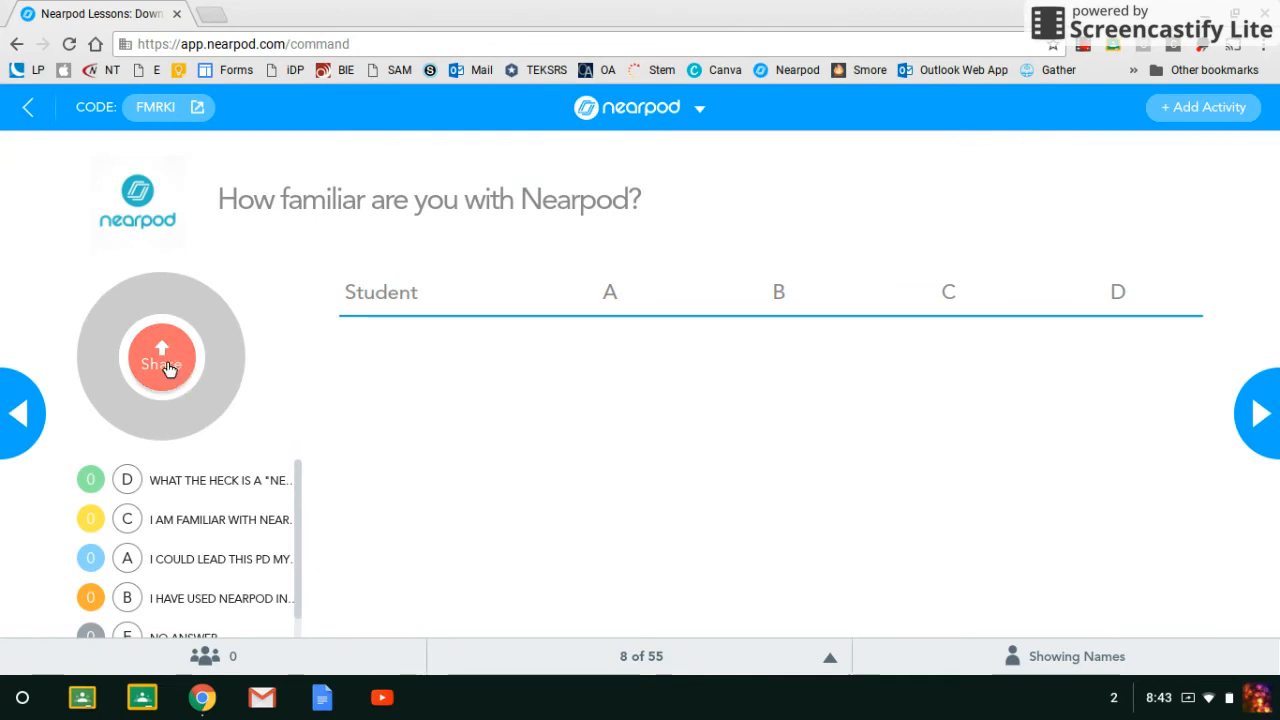
pyautogui.moveTo(510, 418)
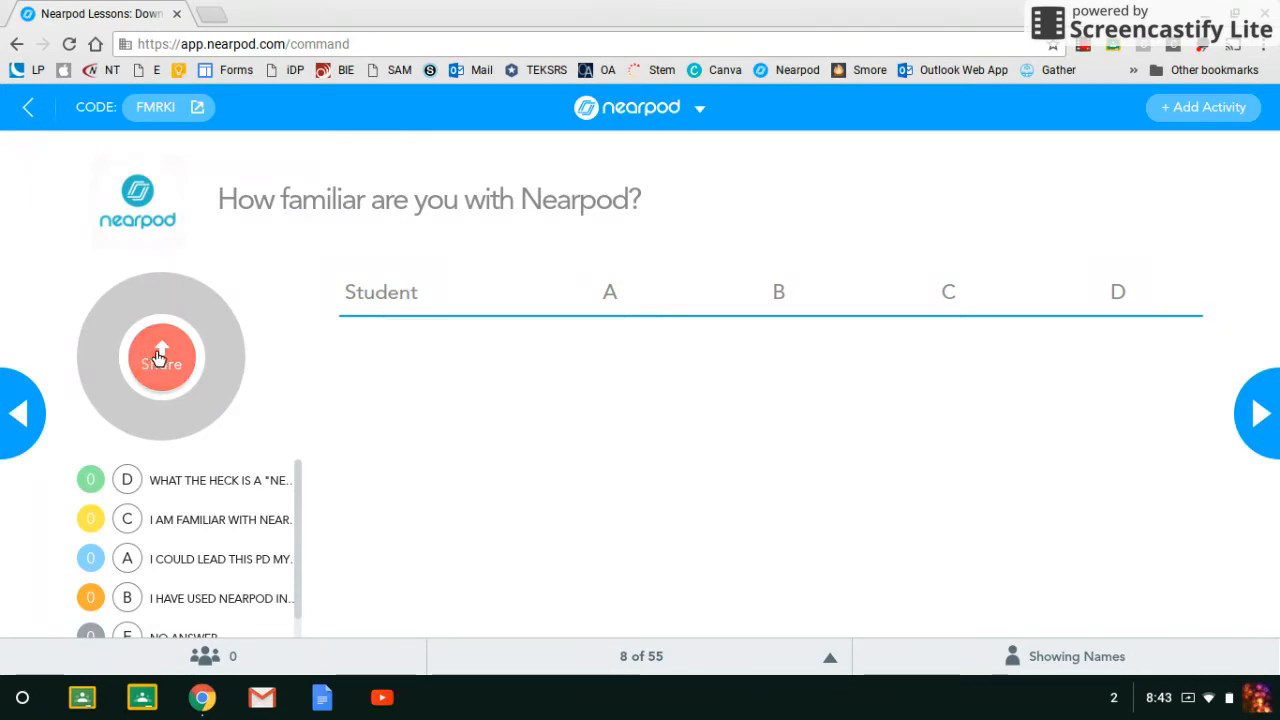
pyautogui.click(1259, 414)
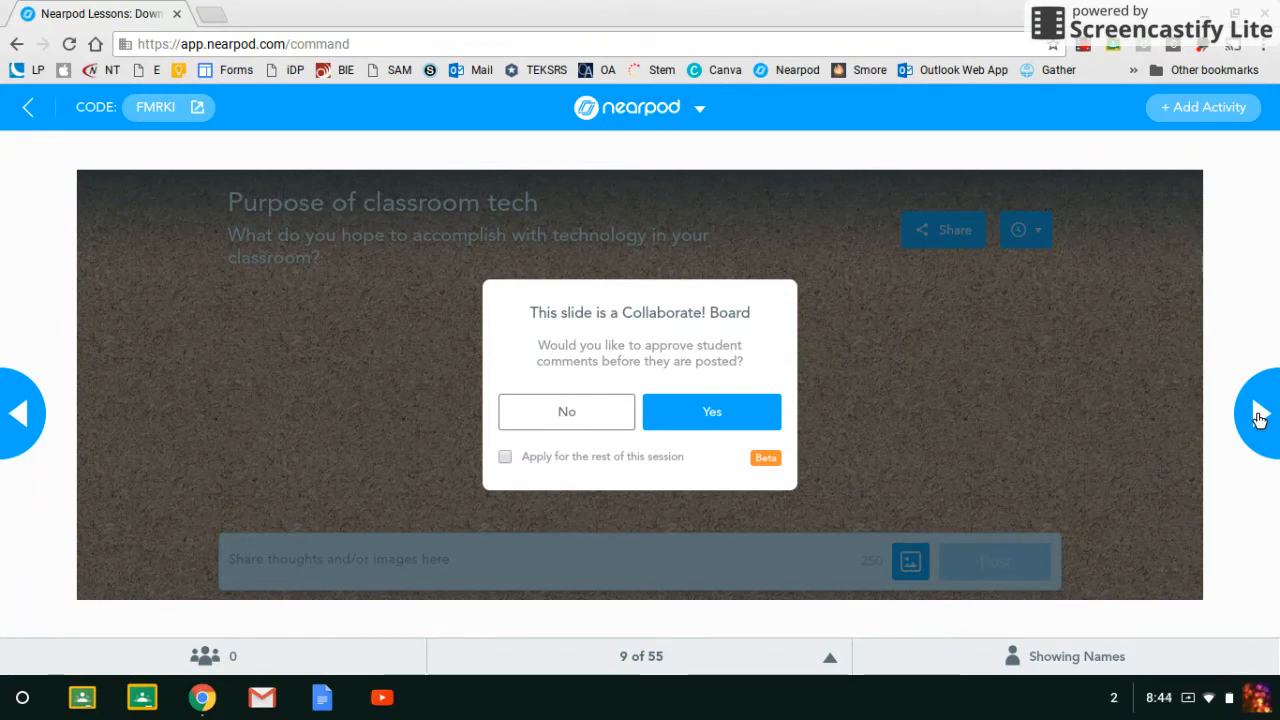
pyautogui.moveTo(1087, 415)
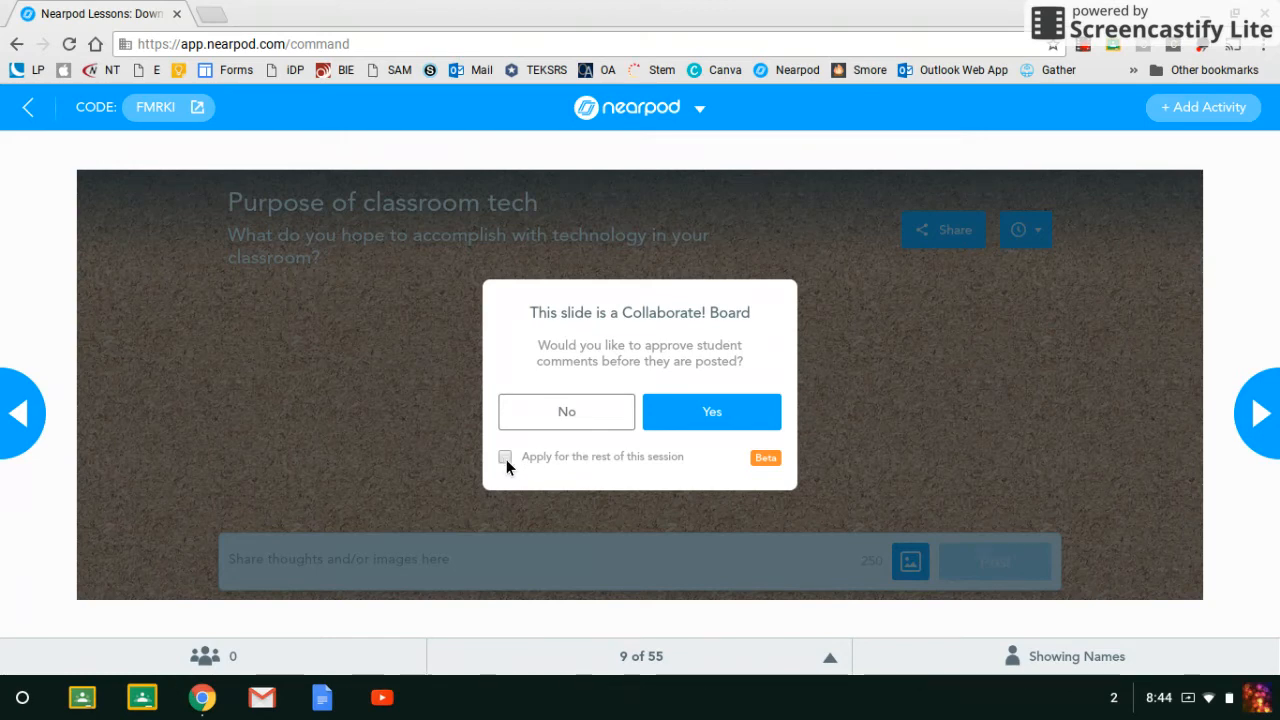
pyautogui.moveTo(566, 411)
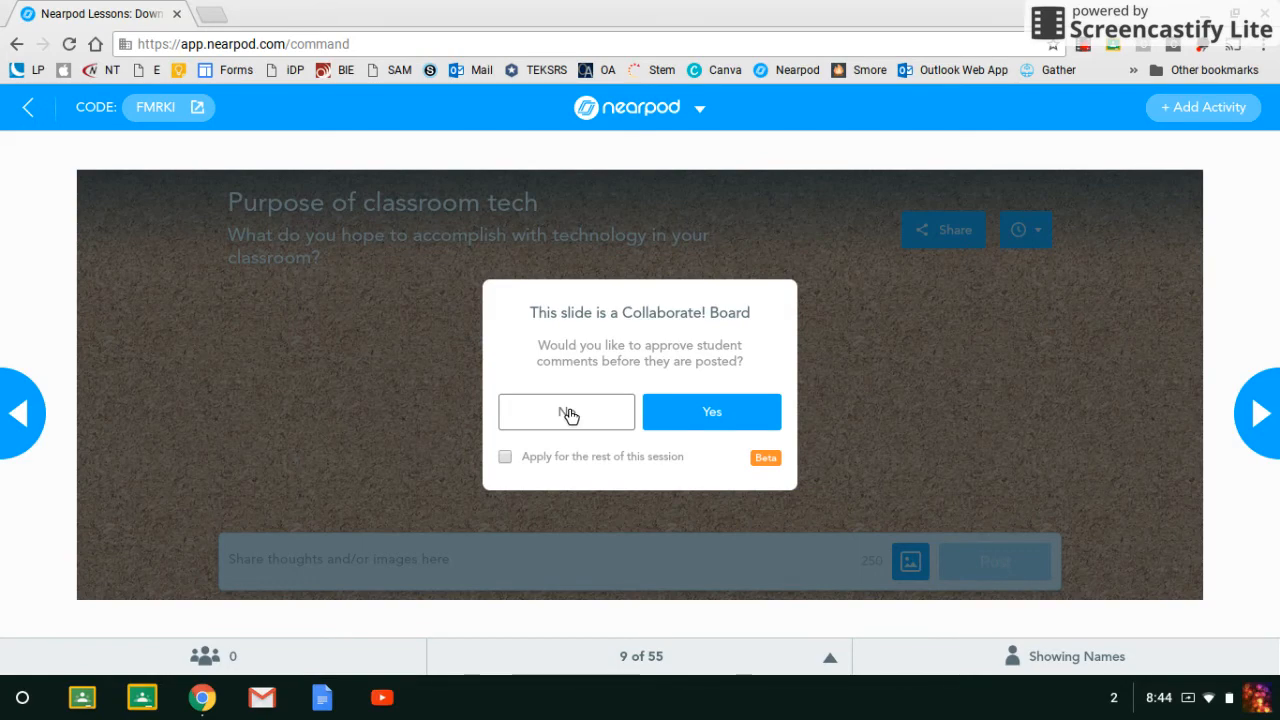
# Run the Purpose of classroom tech board without comment approval for the whole session.
pyautogui.click(566, 411)
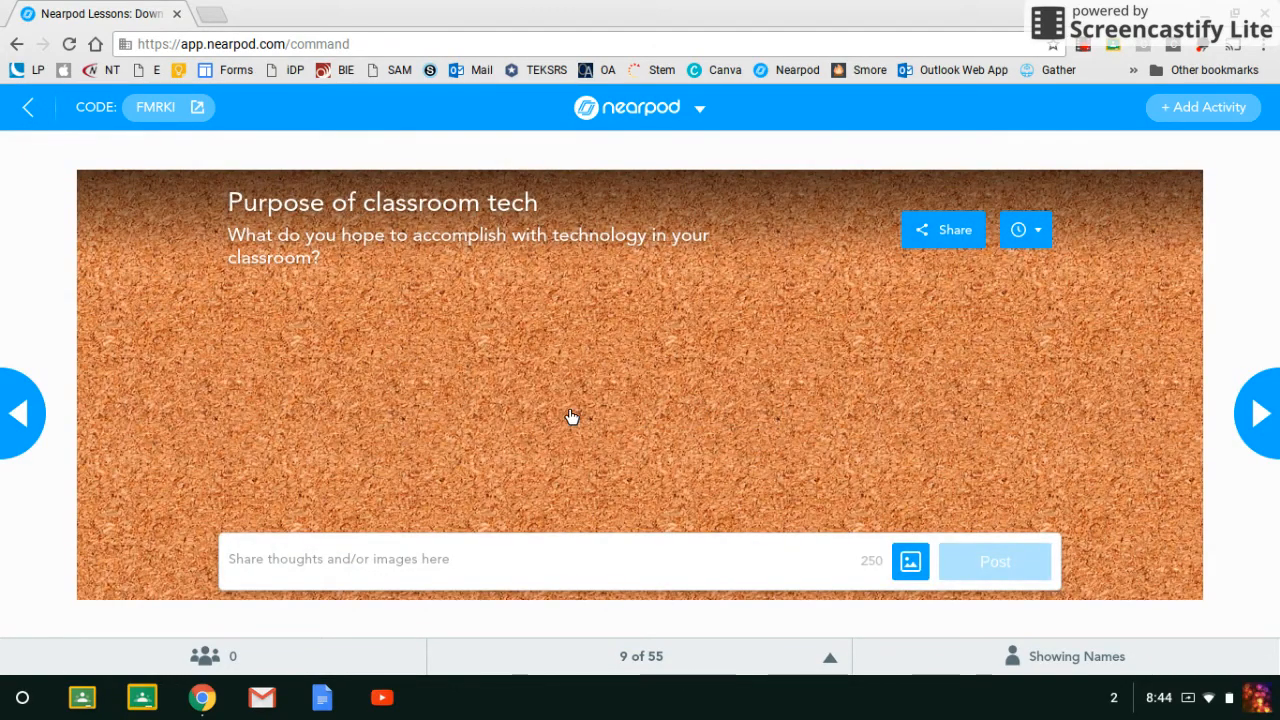
pyautogui.moveTo(573, 361)
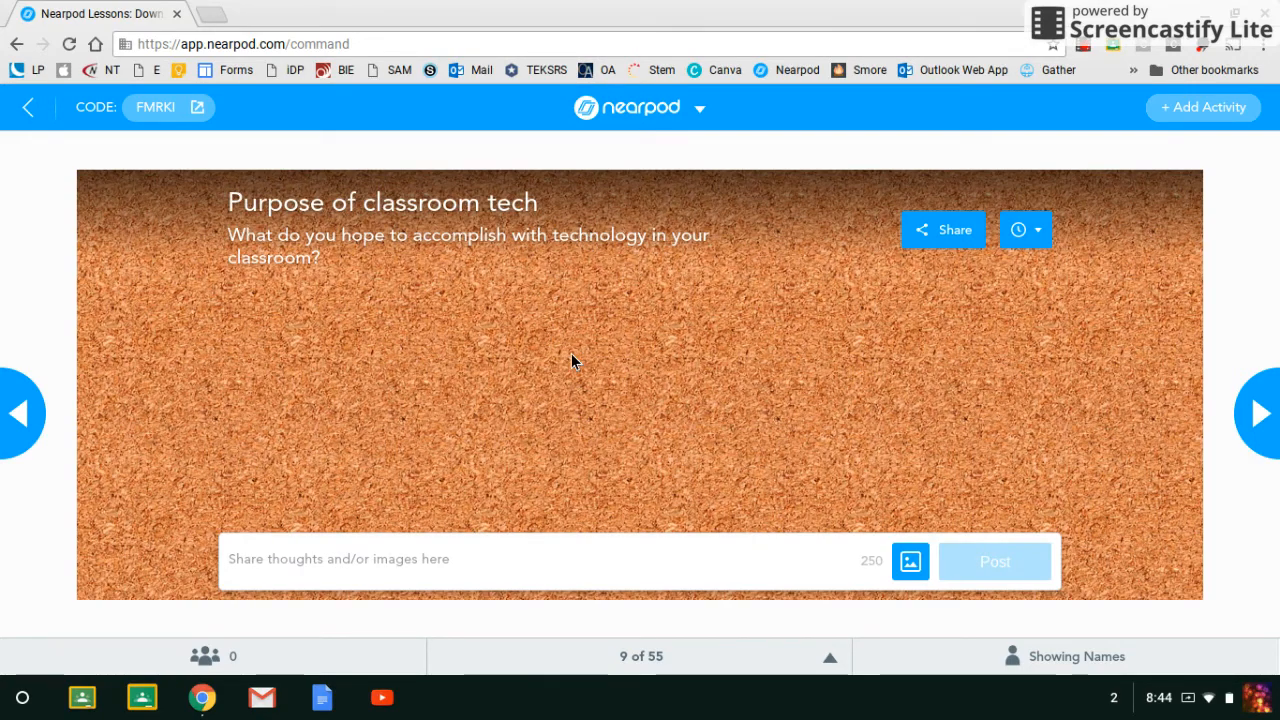
pyautogui.click(20, 413)
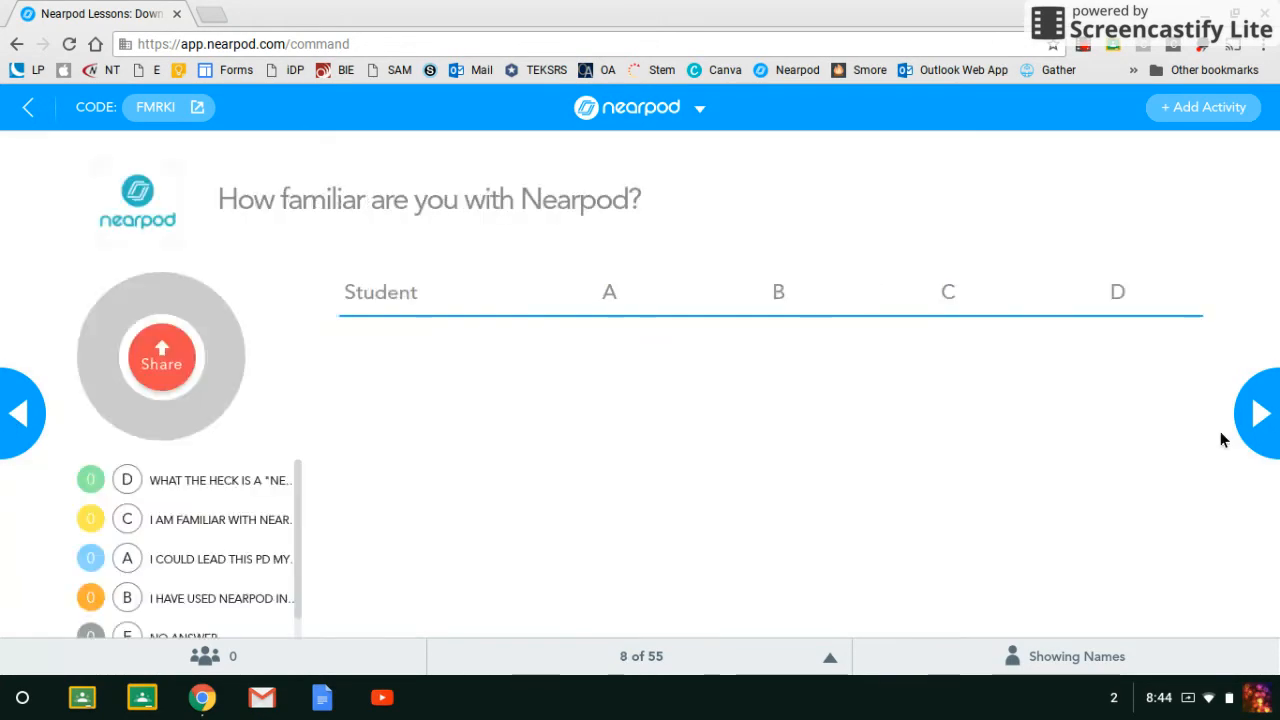
pyautogui.click(1260, 414)
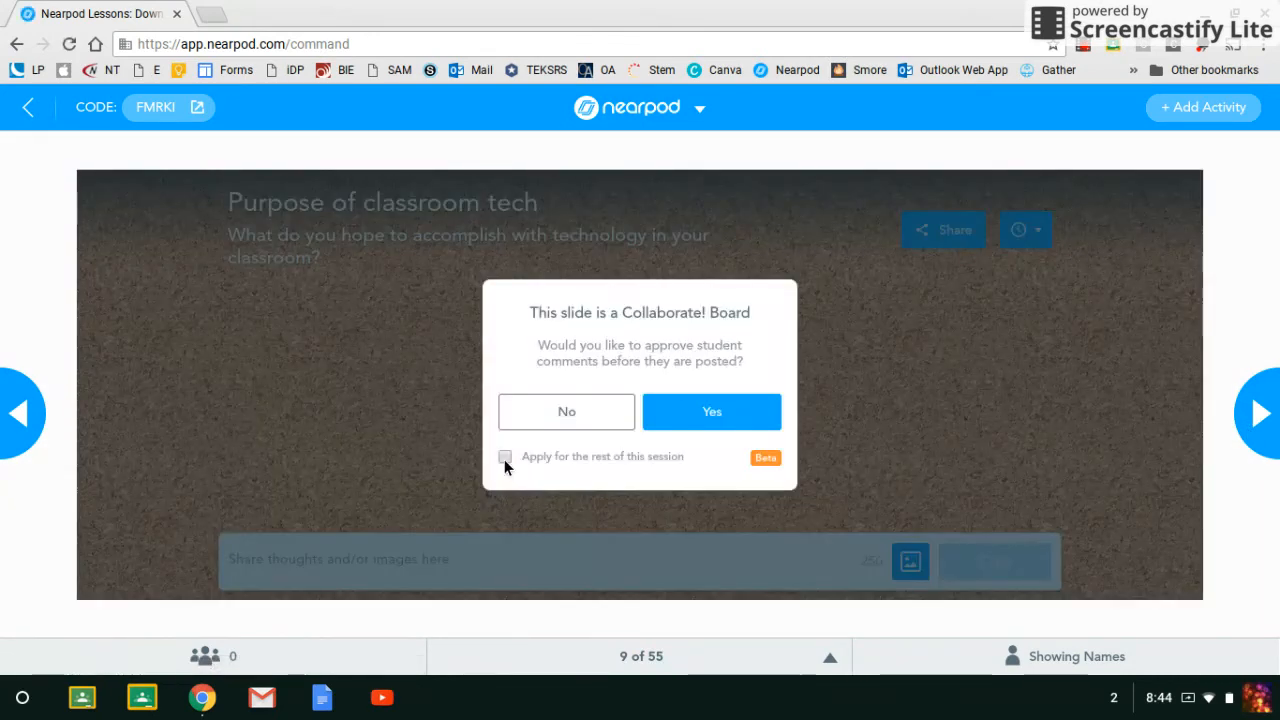
pyautogui.click(505, 456)
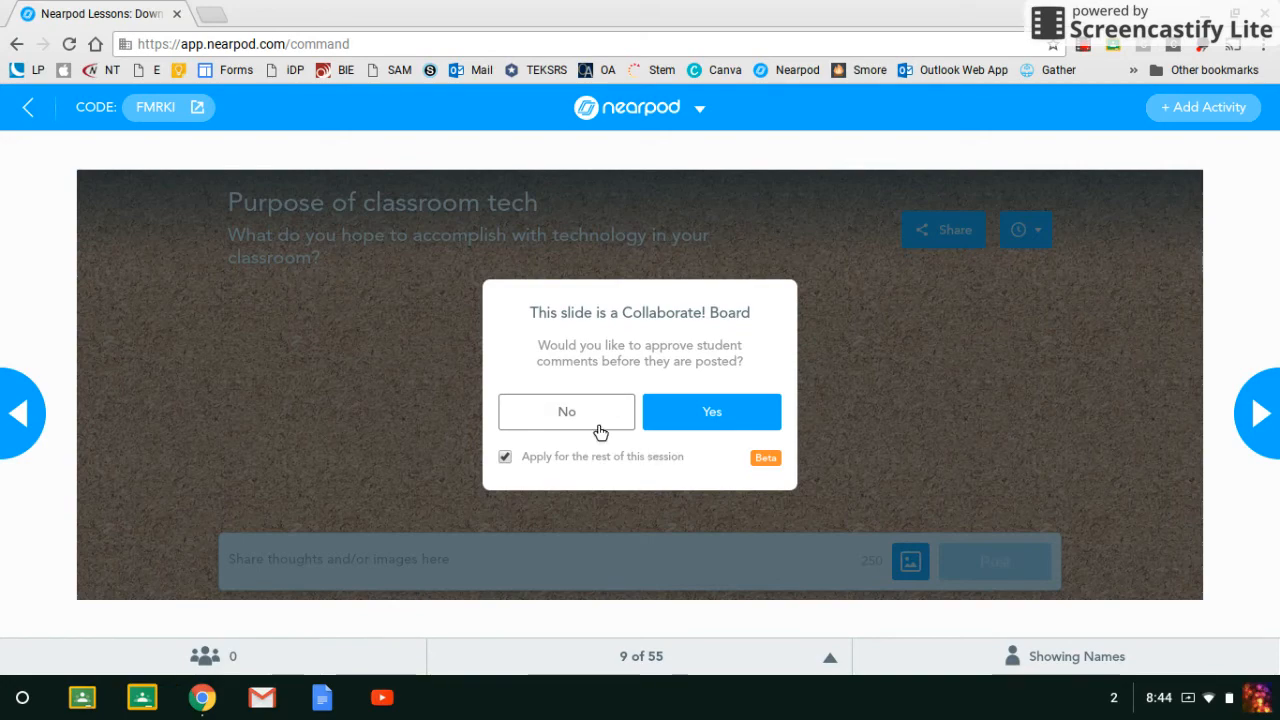
pyautogui.moveTo(577, 412)
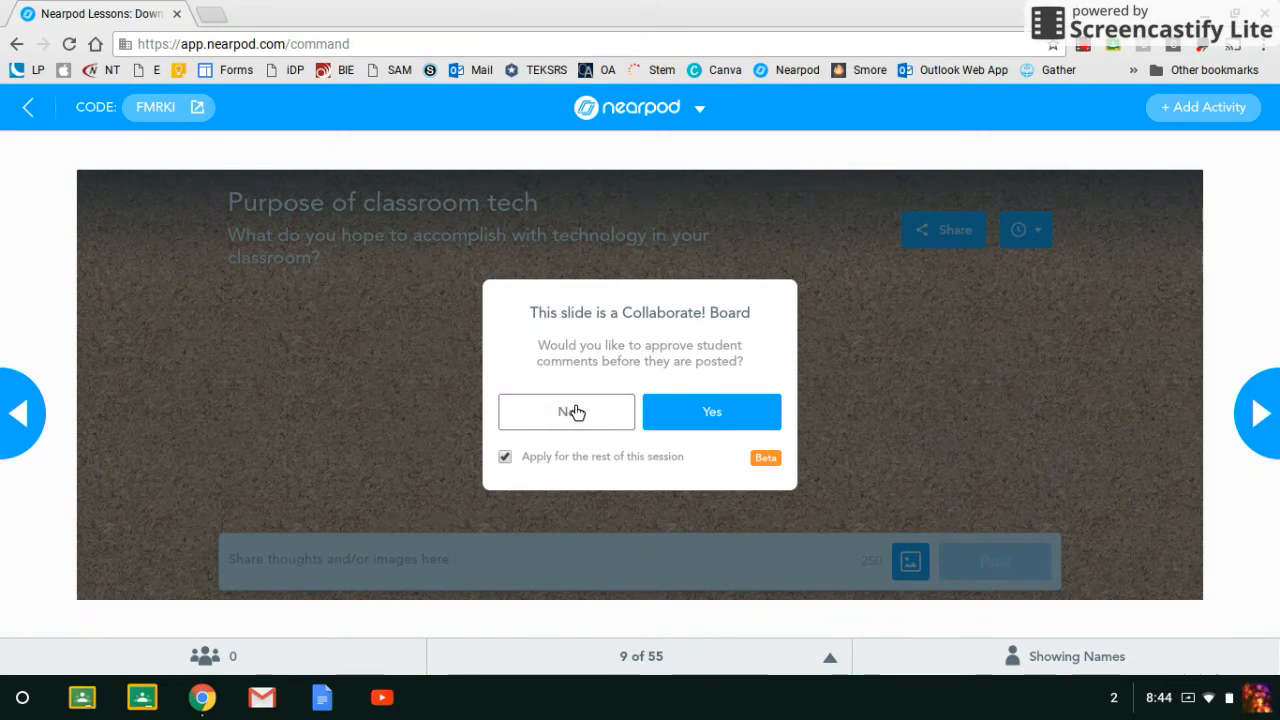
pyautogui.click(566, 411)
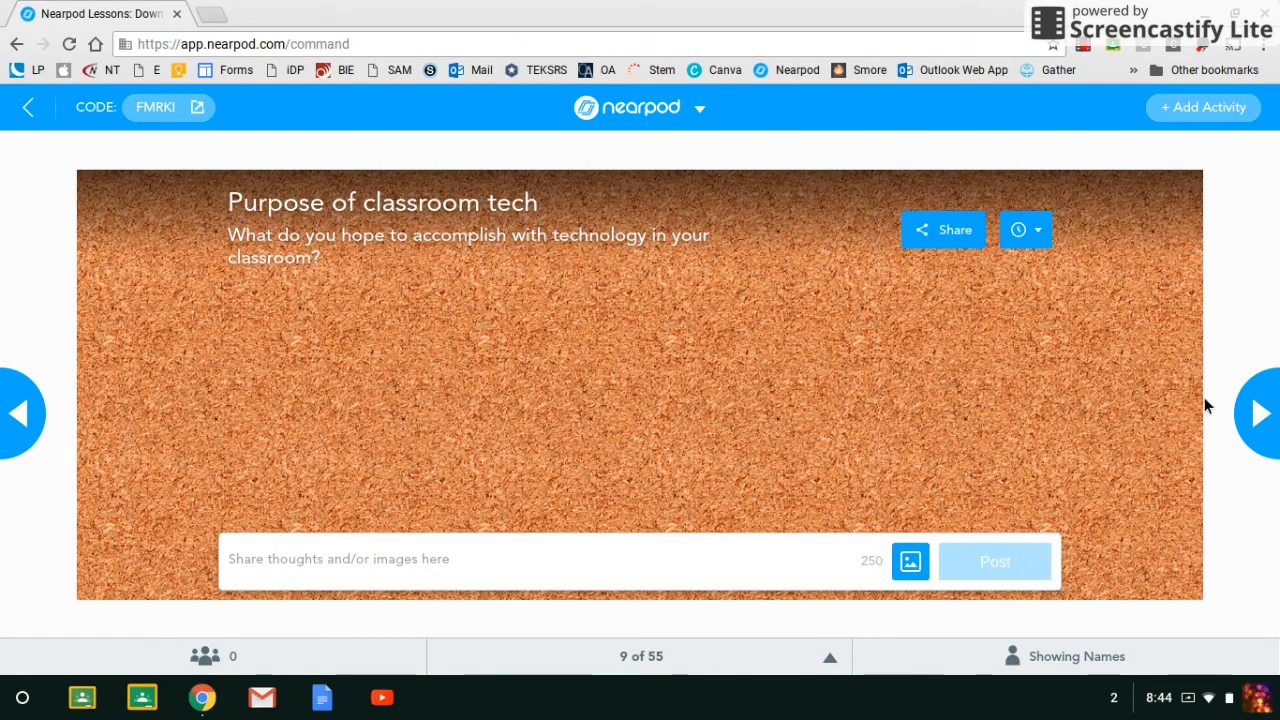
pyautogui.click(1259, 413)
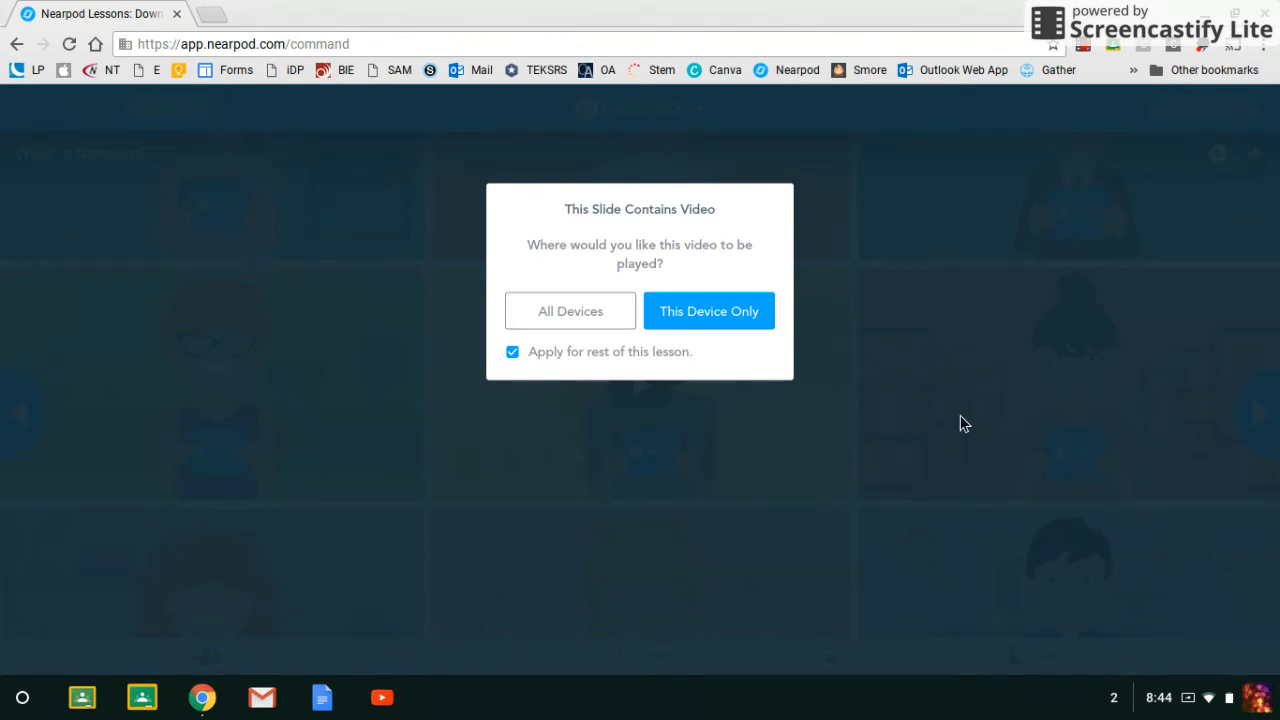
pyautogui.moveTo(768, 488)
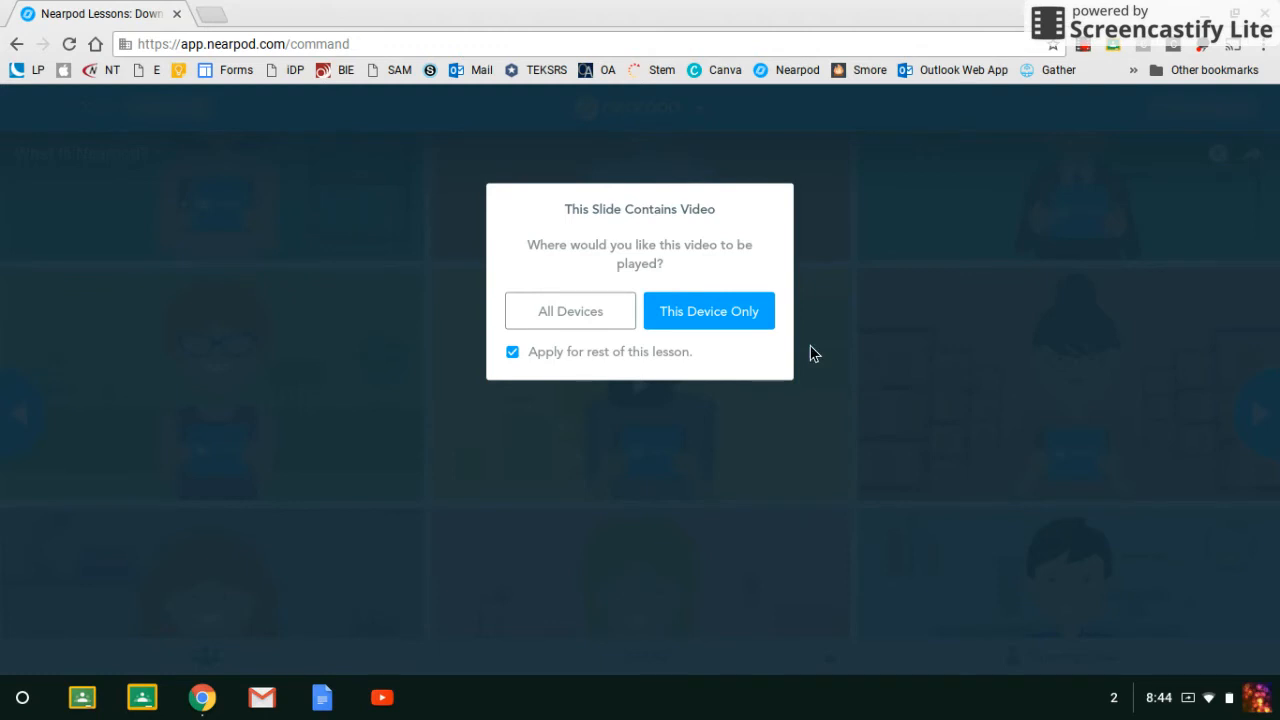
pyautogui.moveTo(795, 235)
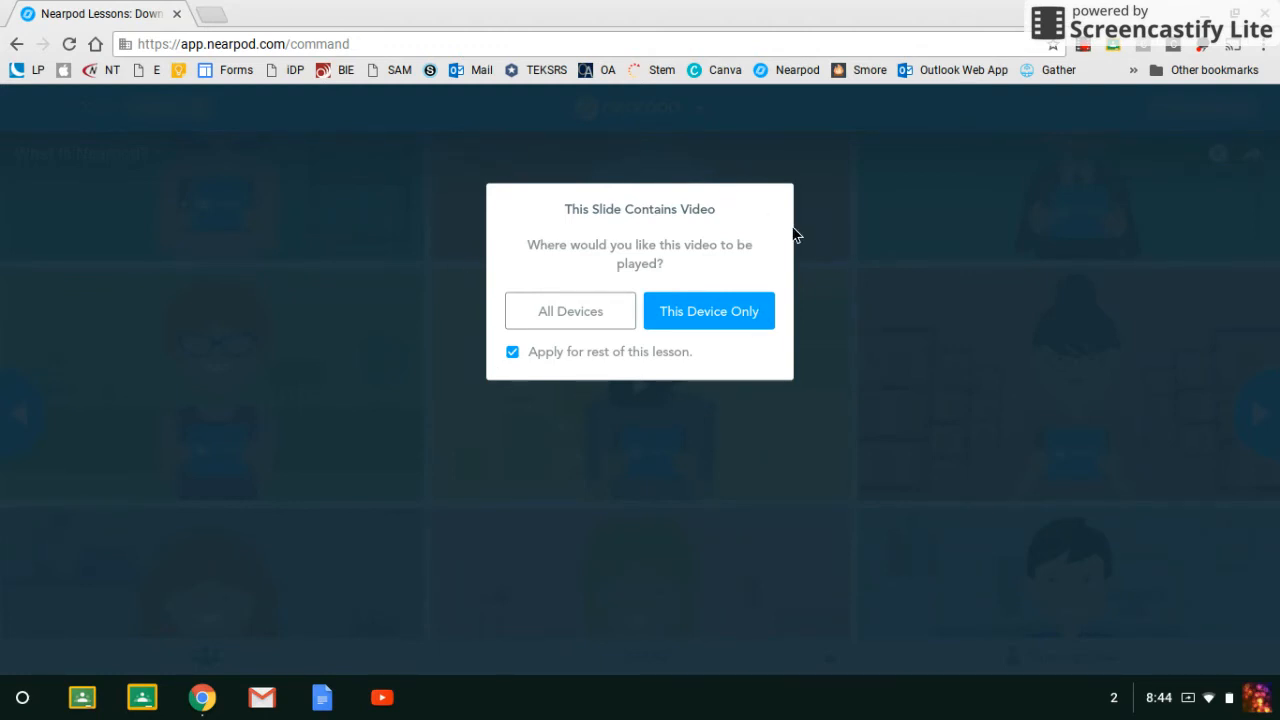
pyautogui.moveTo(808, 437)
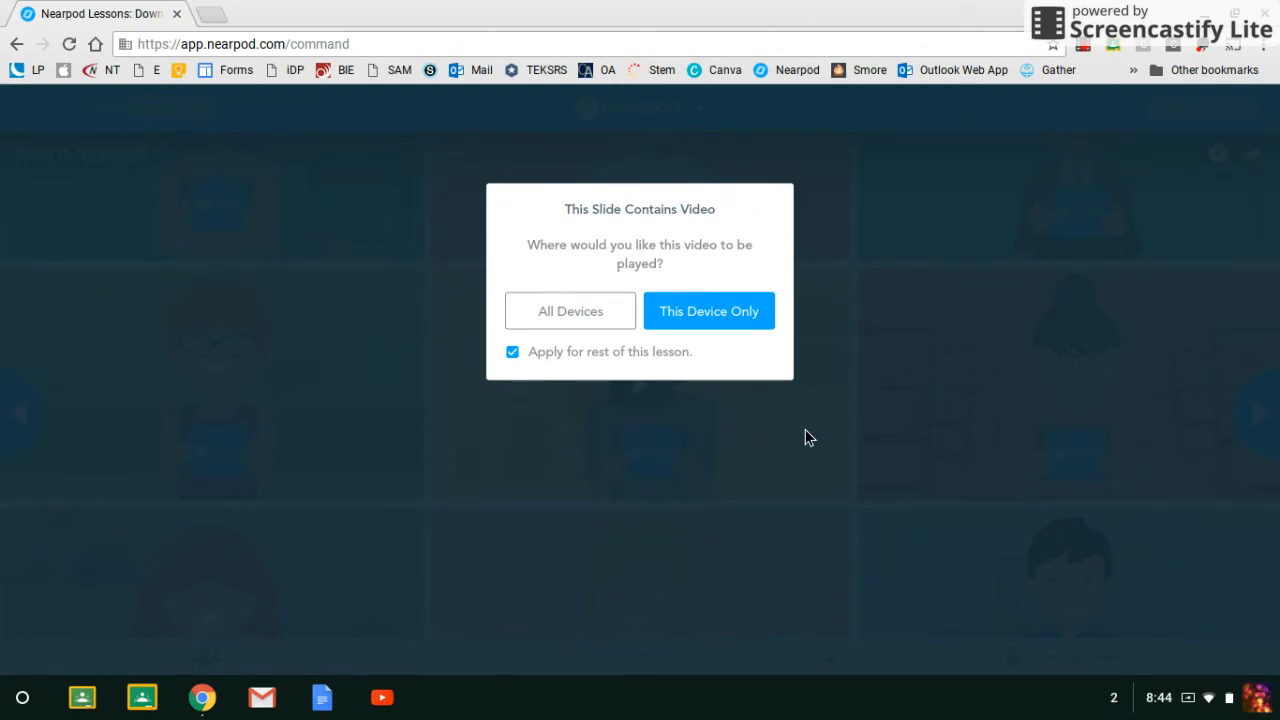
pyautogui.moveTo(819, 282)
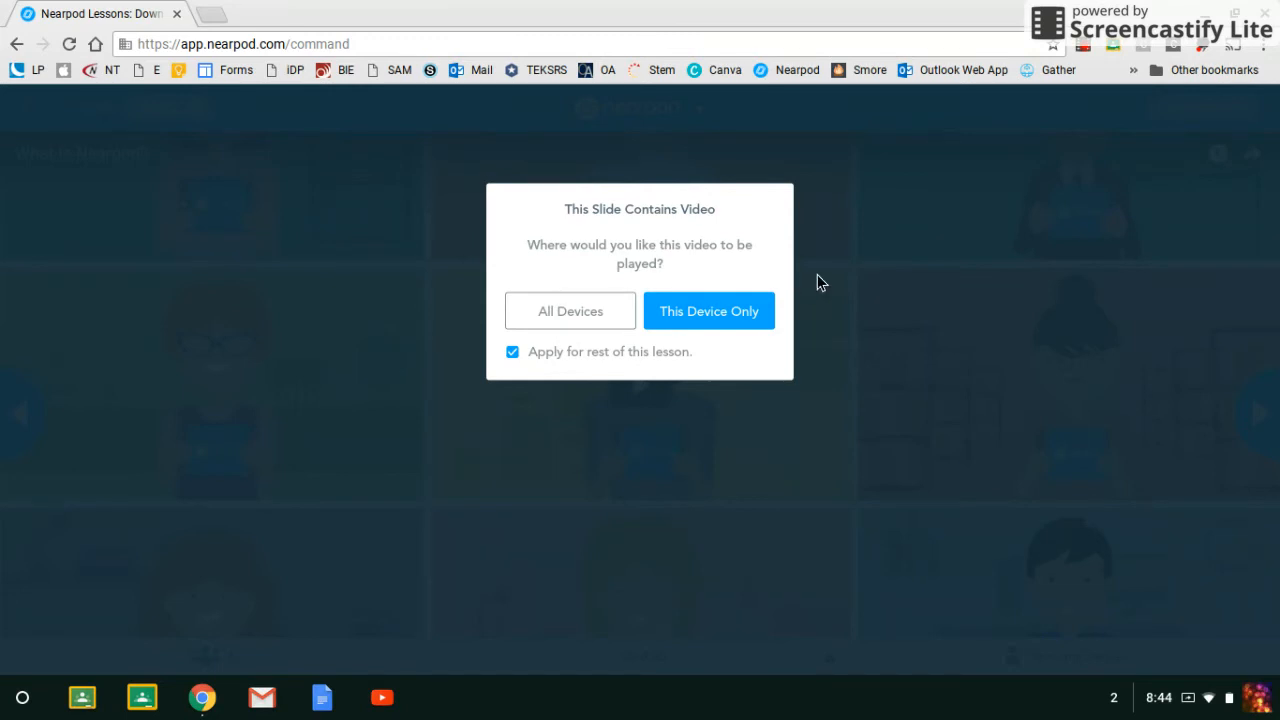
pyautogui.moveTo(708, 310)
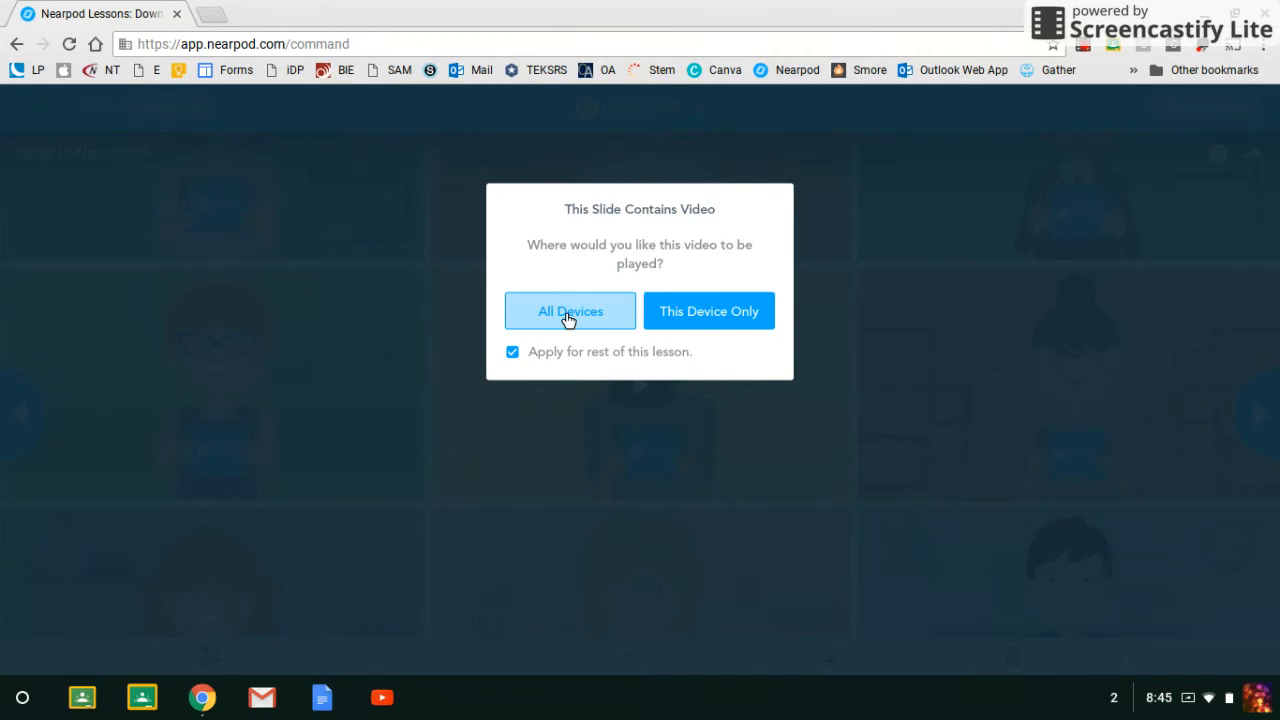
pyautogui.moveTo(575, 318)
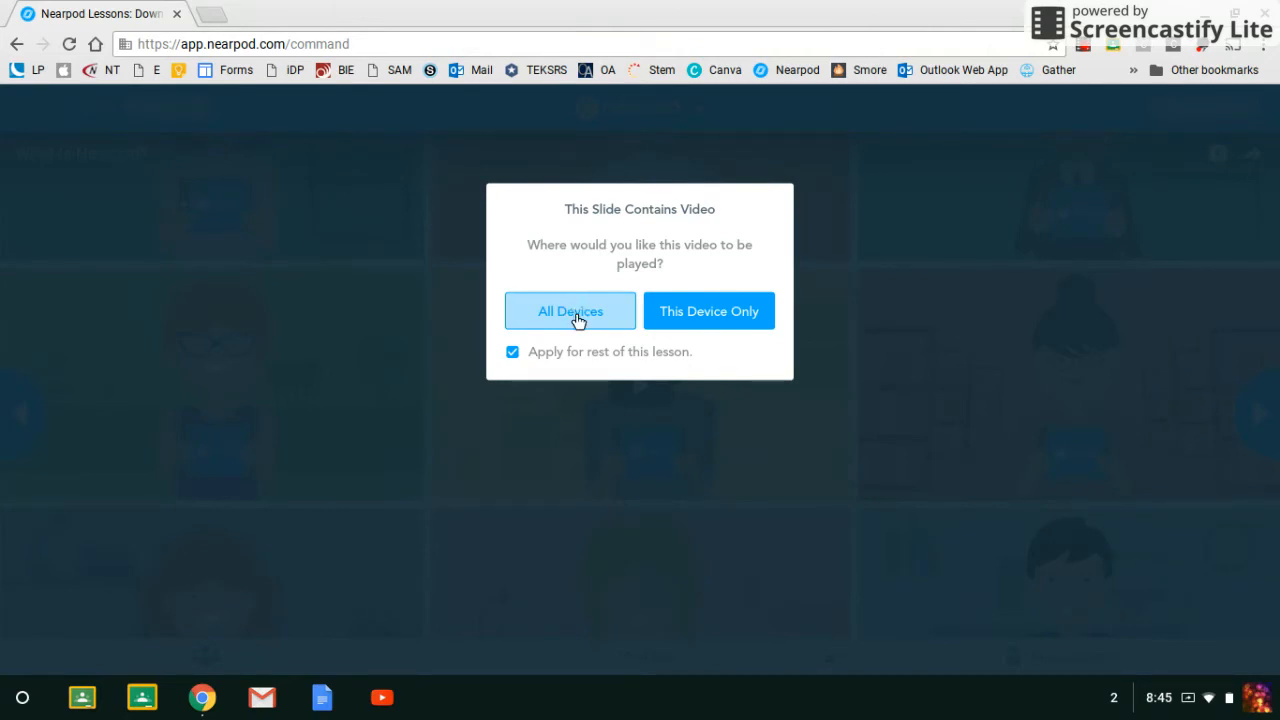
pyautogui.moveTo(578, 315)
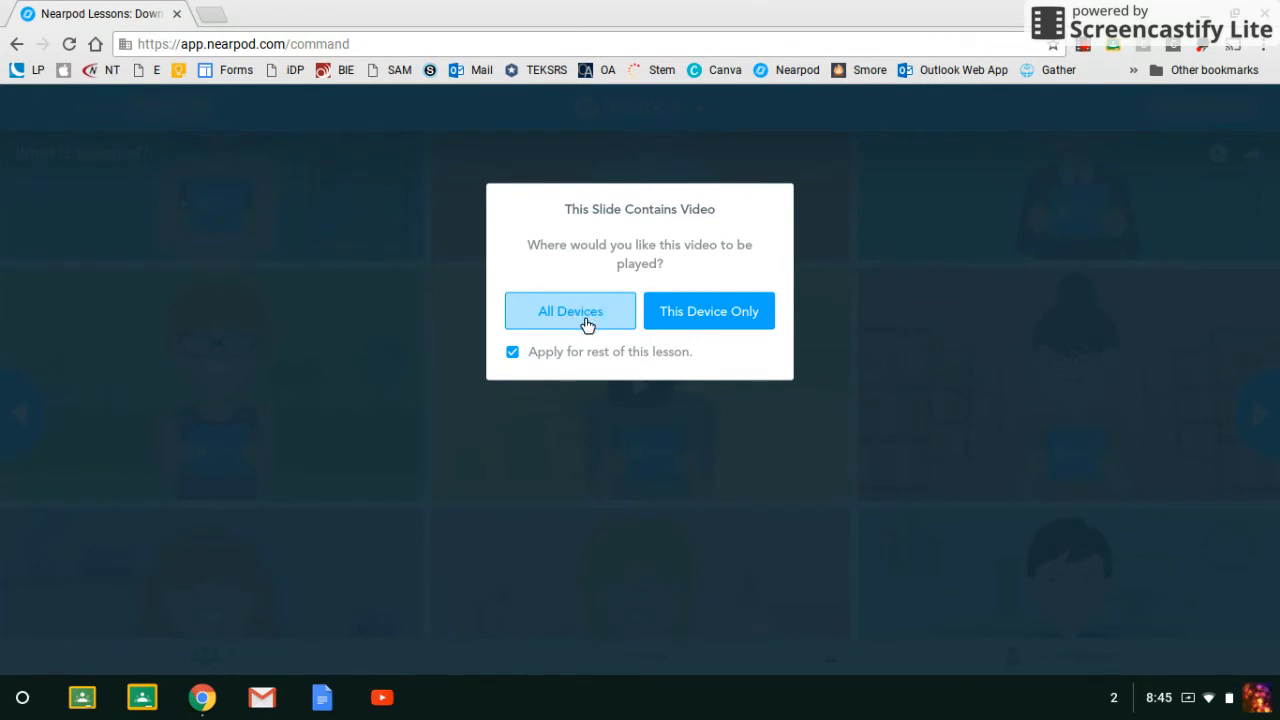
# Choose 'This Device Only' for the slide video, applying it for the rest of the lesson.
pyautogui.click(709, 311)
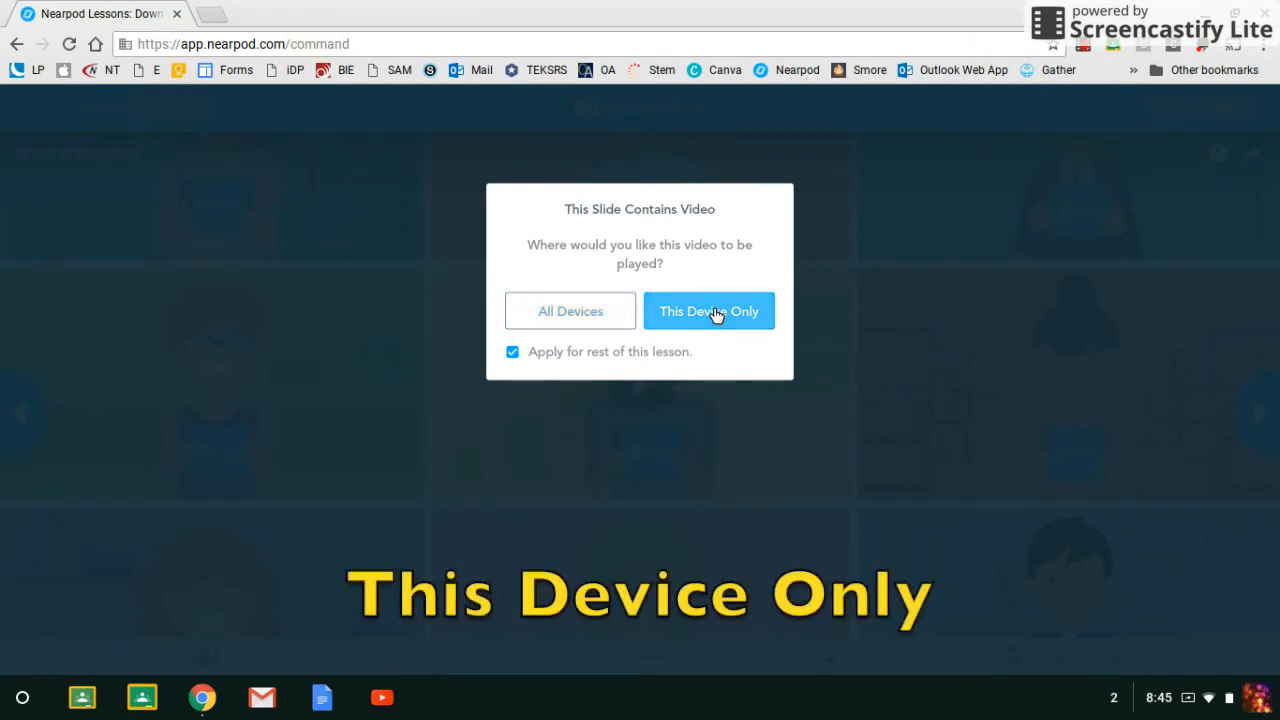
pyautogui.moveTo(694, 327)
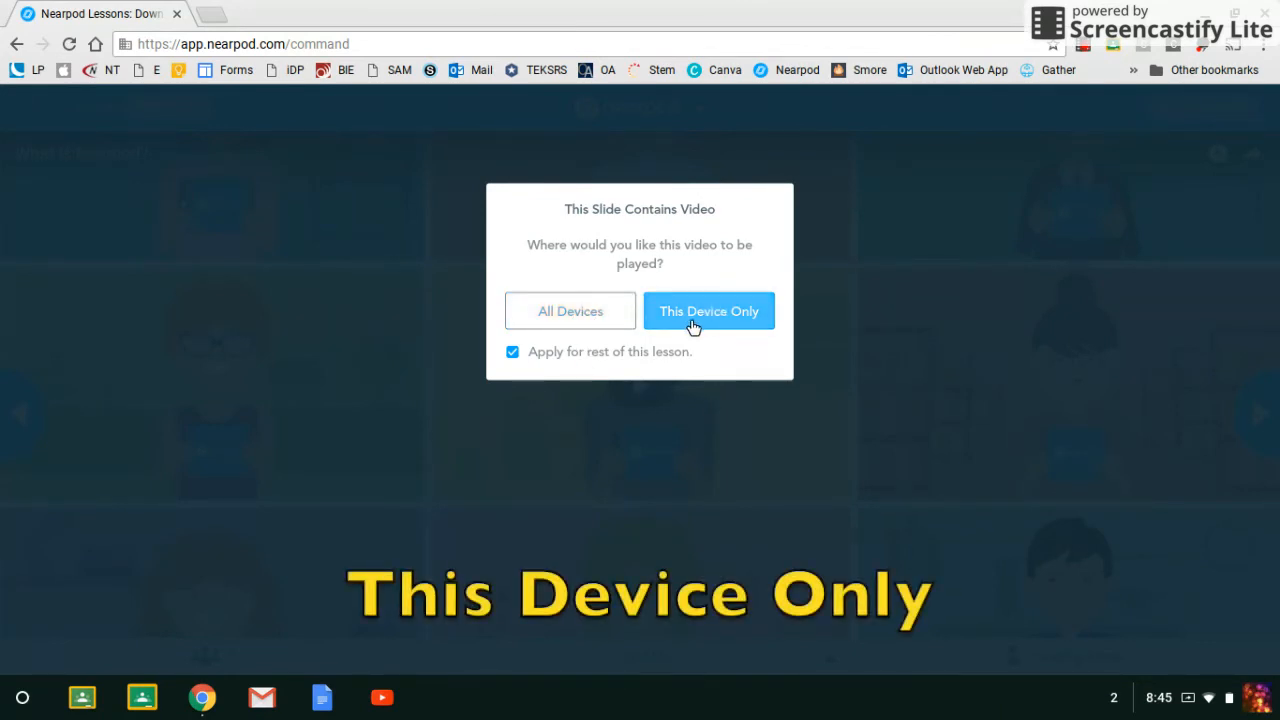
pyautogui.moveTo(712, 314)
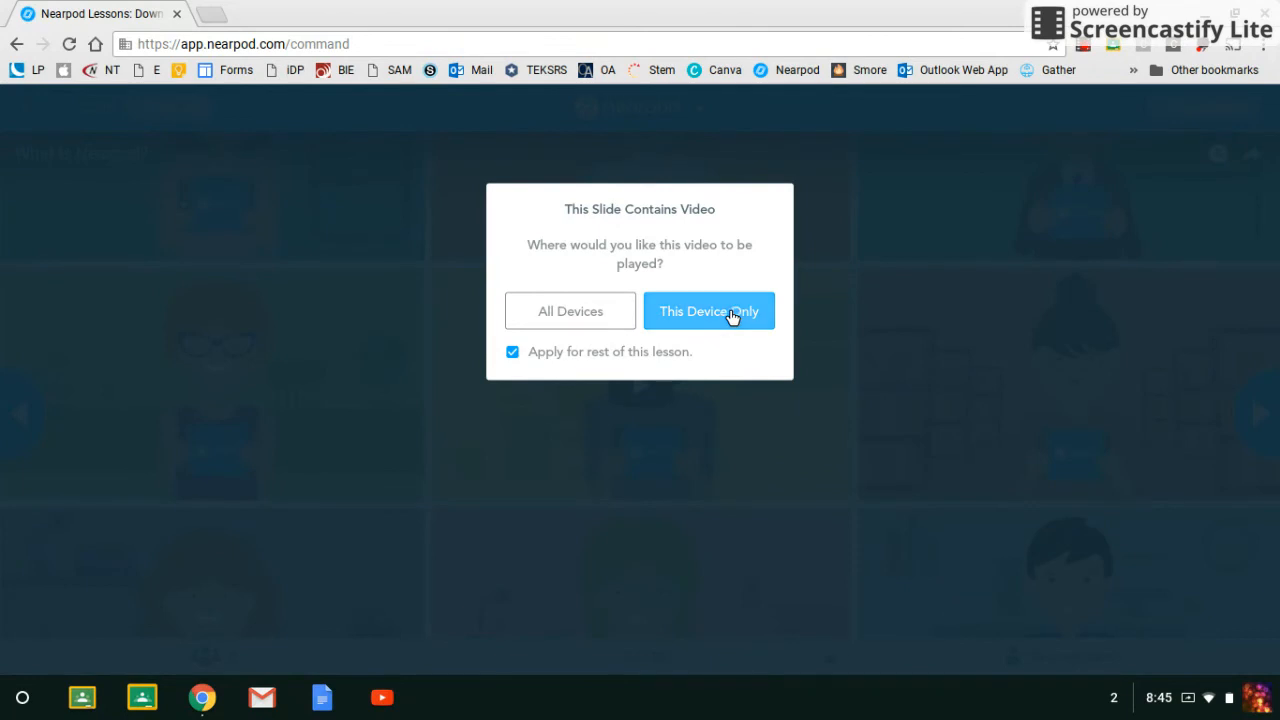
pyautogui.click(708, 311)
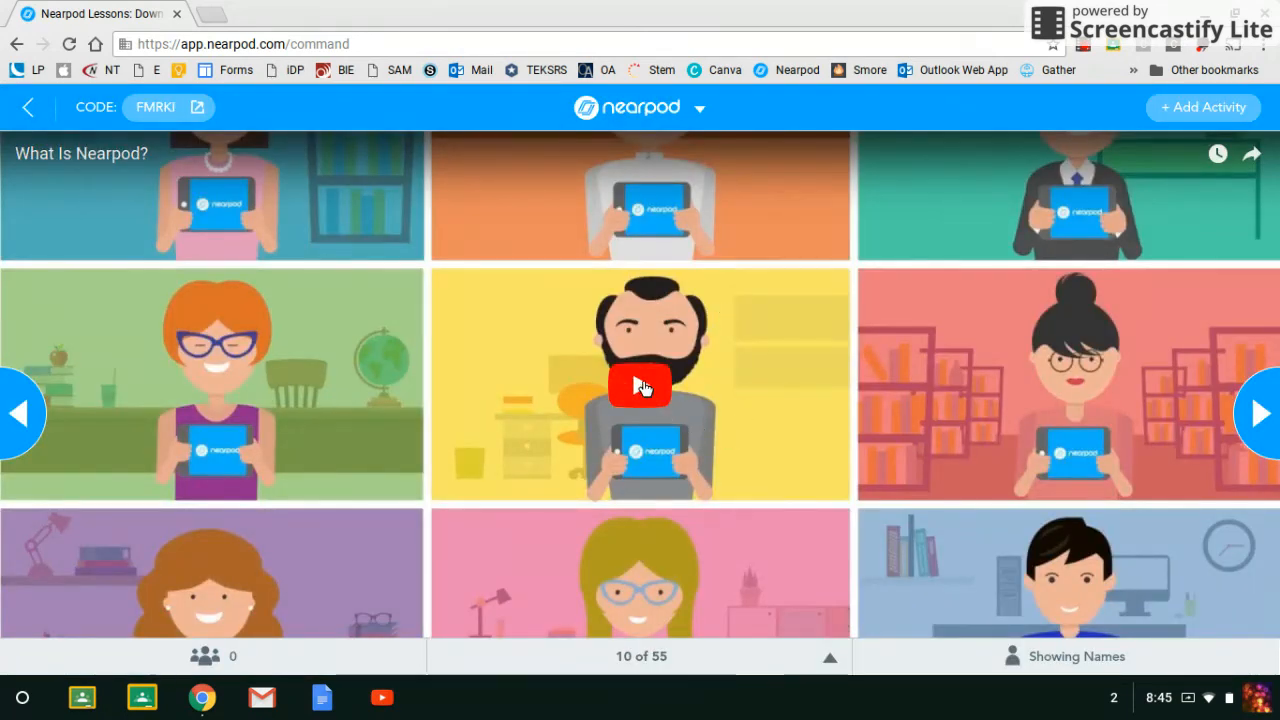
pyautogui.moveTo(1258, 413)
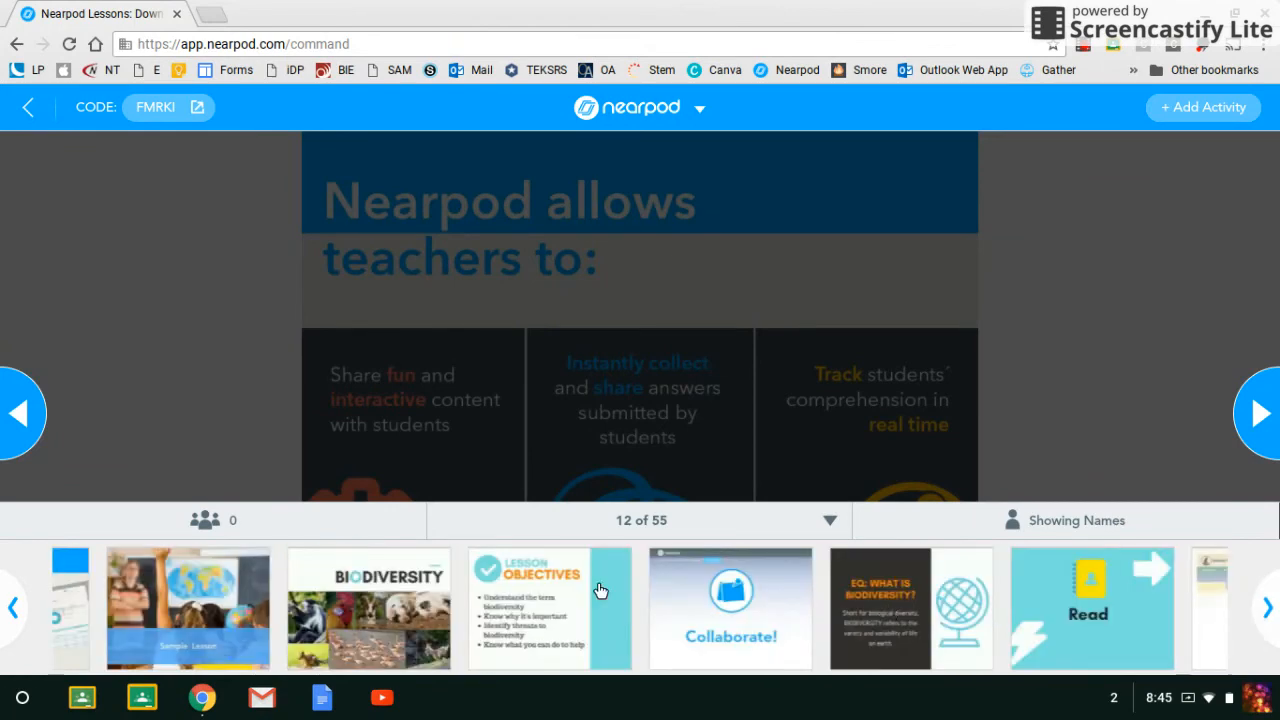
# Jump to the Sample Lesson title slide, then advance to slide 17, Biodiversity.
pyautogui.click(13, 607)
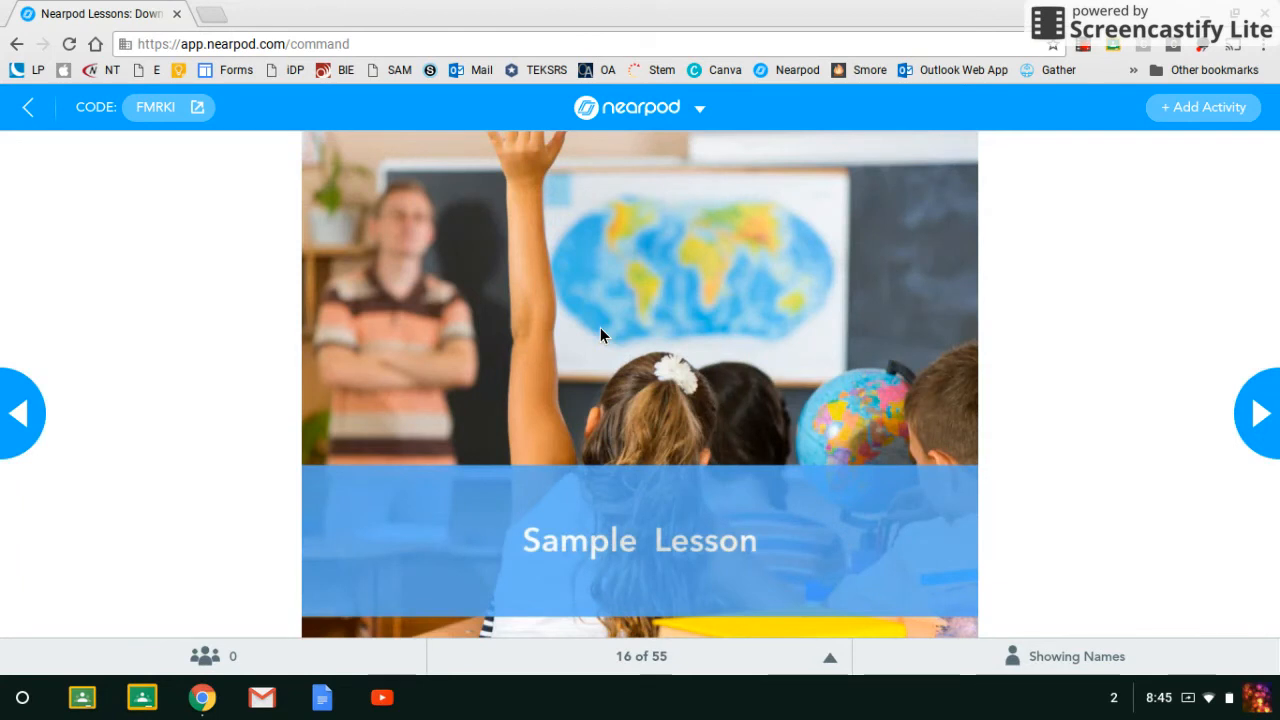
pyautogui.moveTo(700, 516)
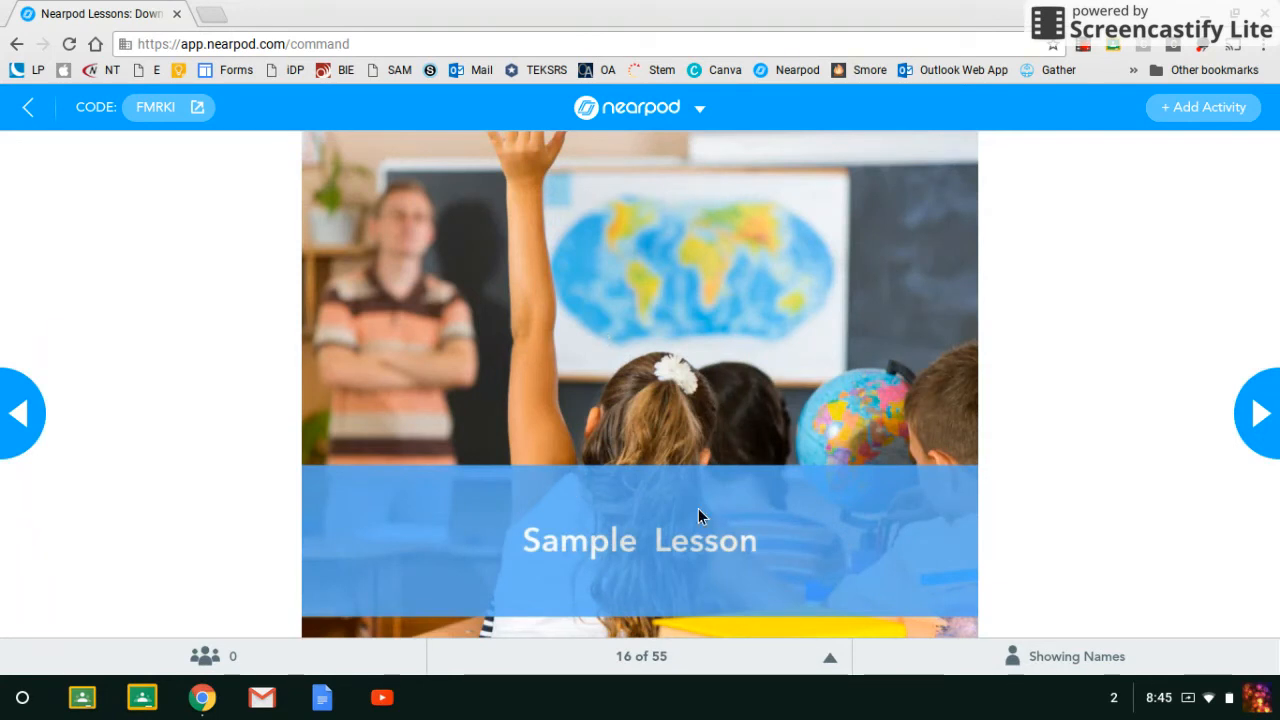
pyautogui.moveTo(1137, 490)
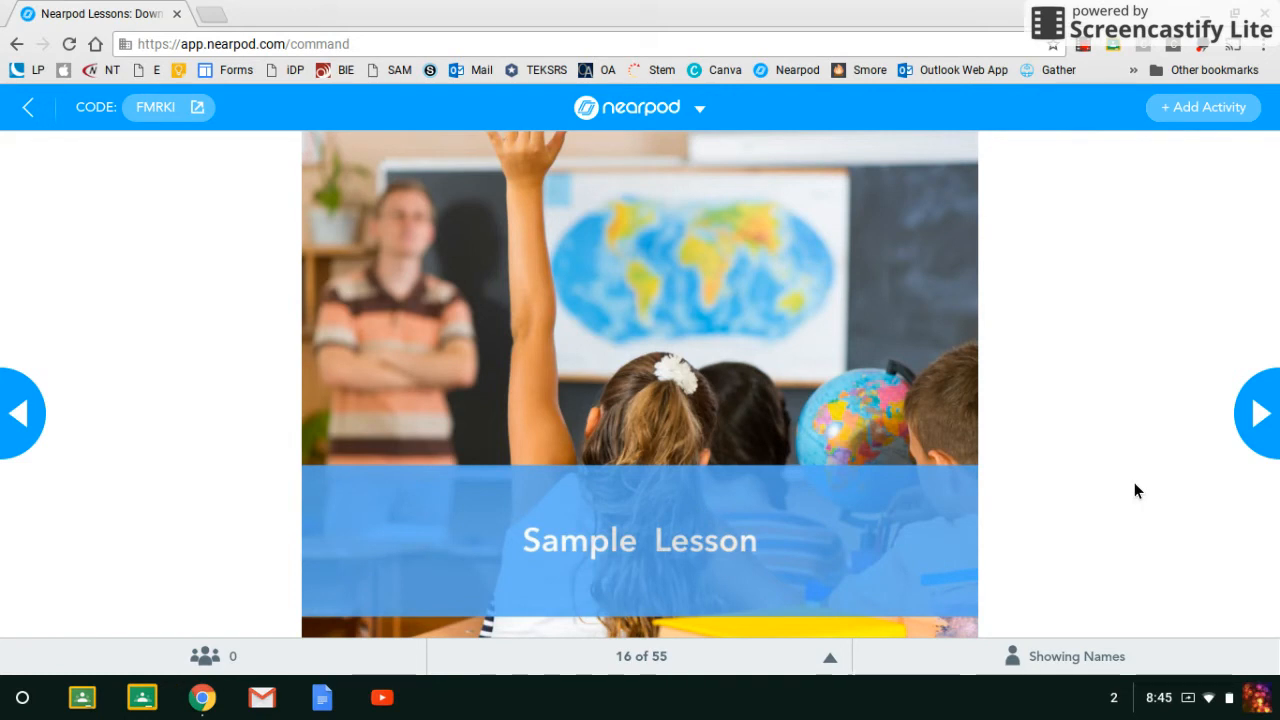
pyautogui.moveTo(1133, 493)
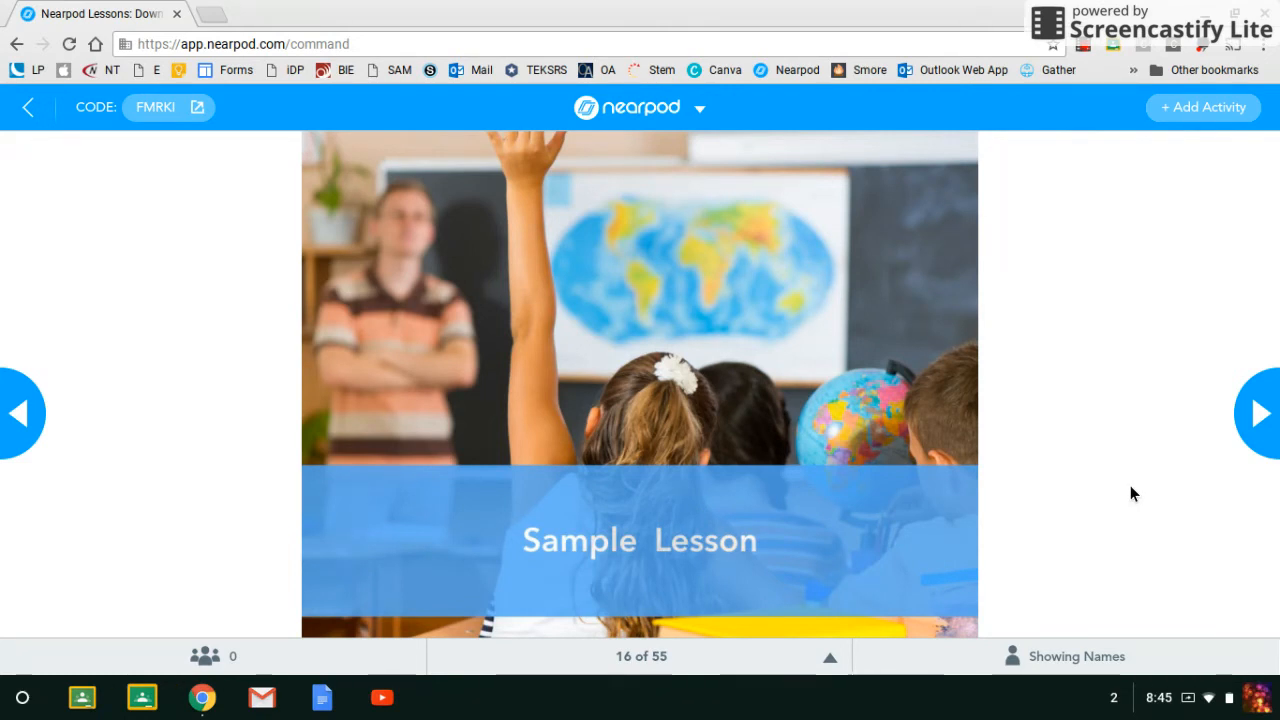
pyautogui.click(1260, 414)
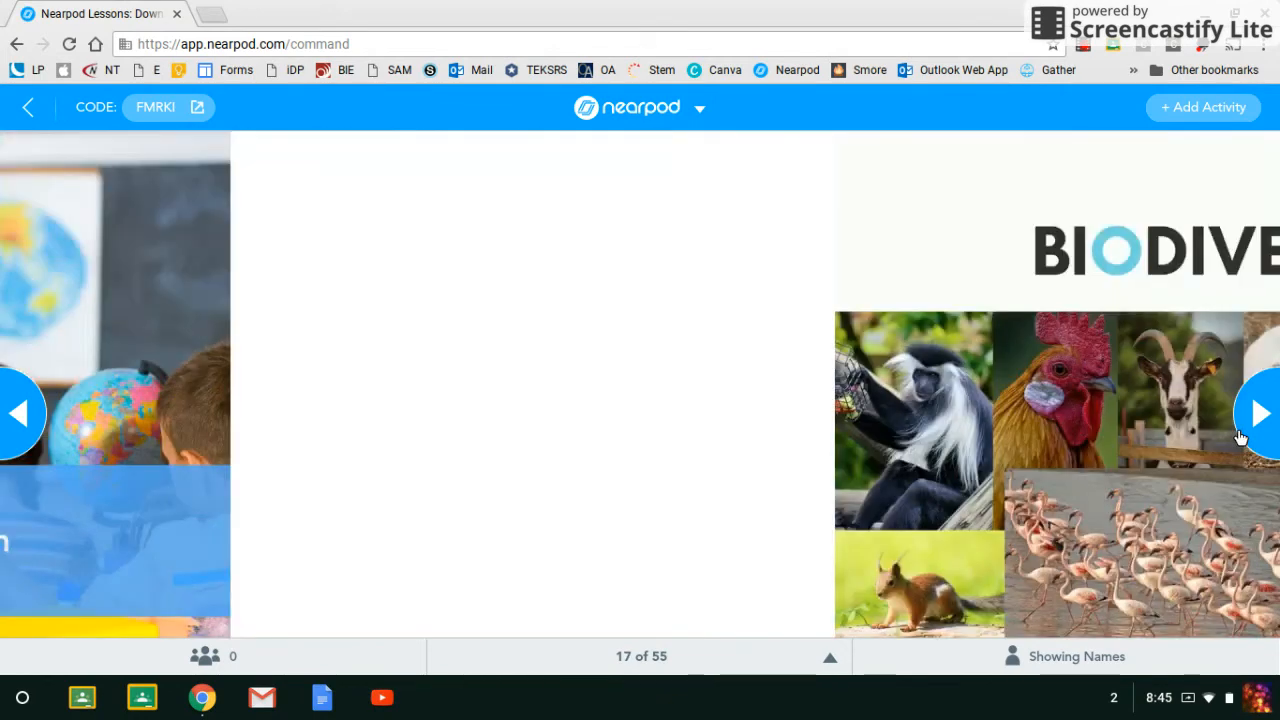
# Advance from slide 17 through objectives, question board, definition and reading to slide 23.
pyautogui.click(1260, 414)
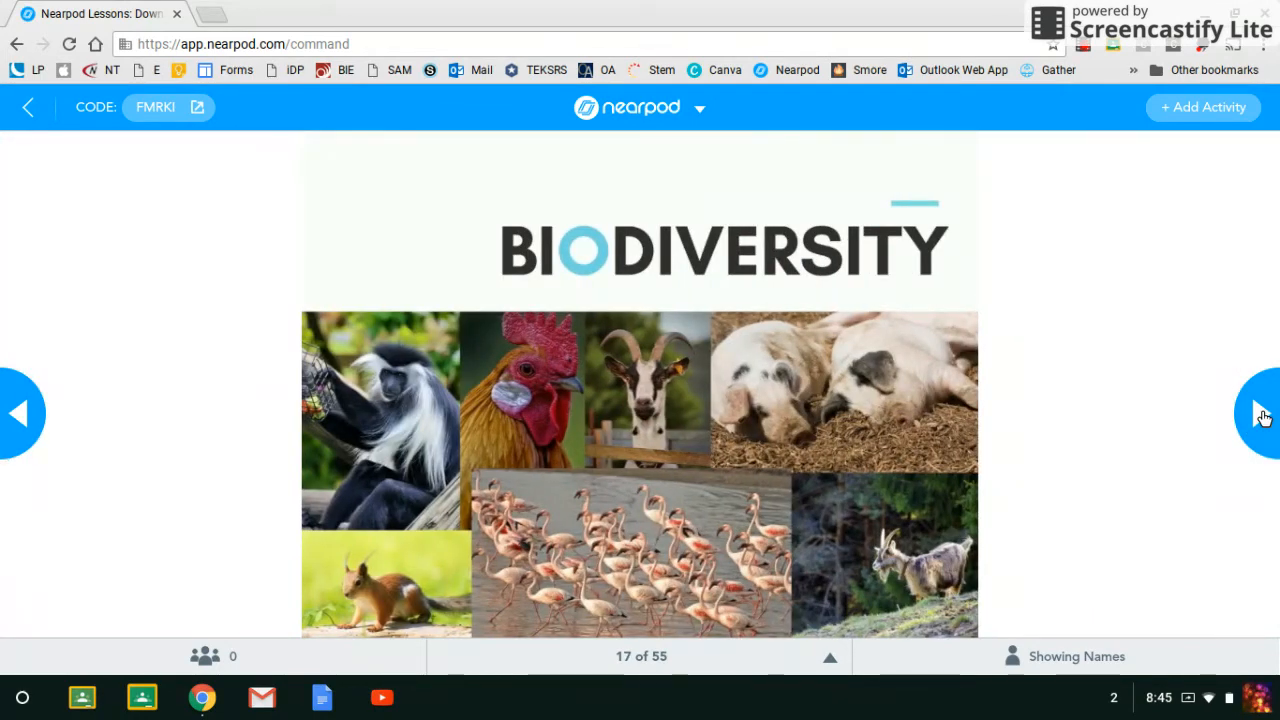
pyautogui.click(1263, 413)
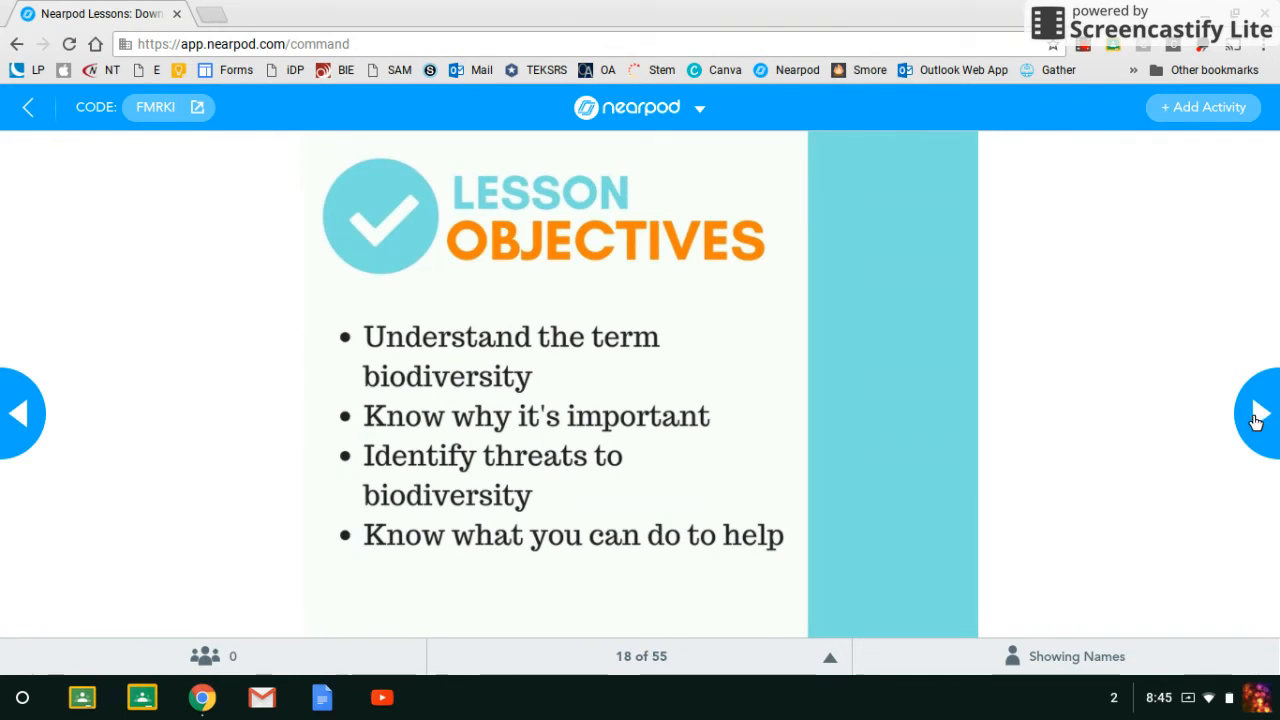
pyautogui.click(1258, 413)
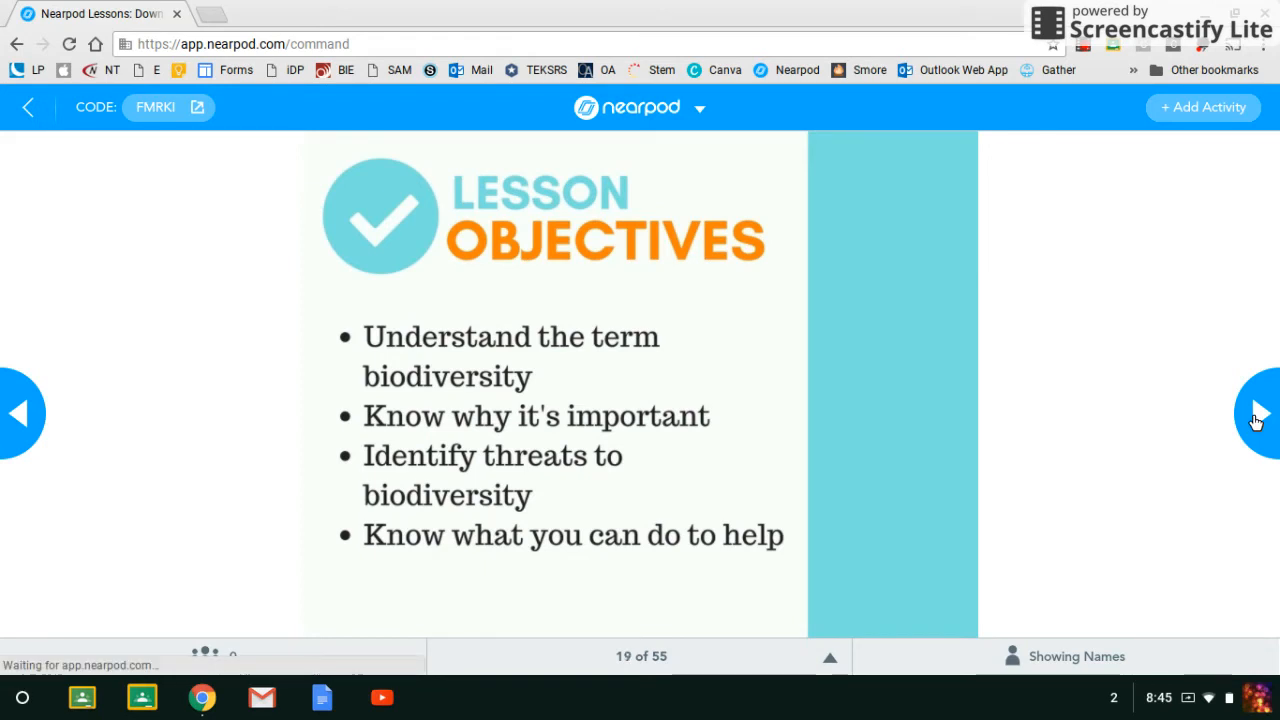
pyautogui.click(1258, 414)
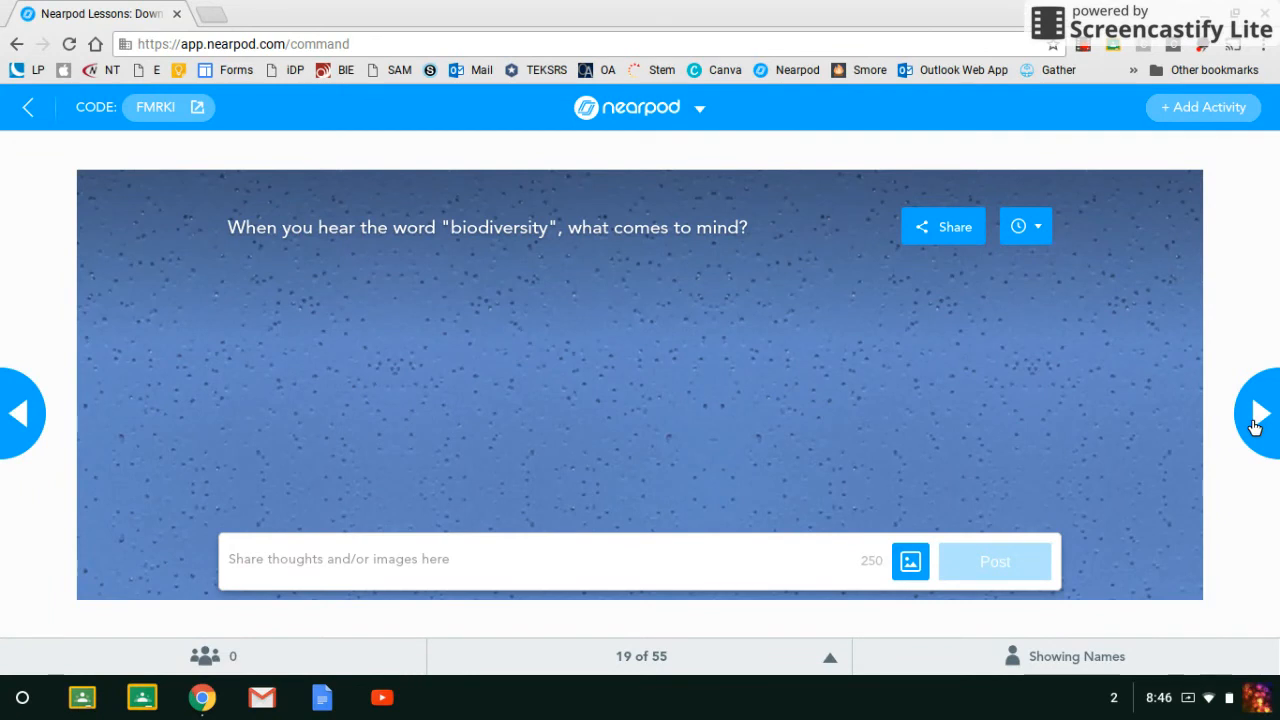
pyautogui.moveTo(930, 456)
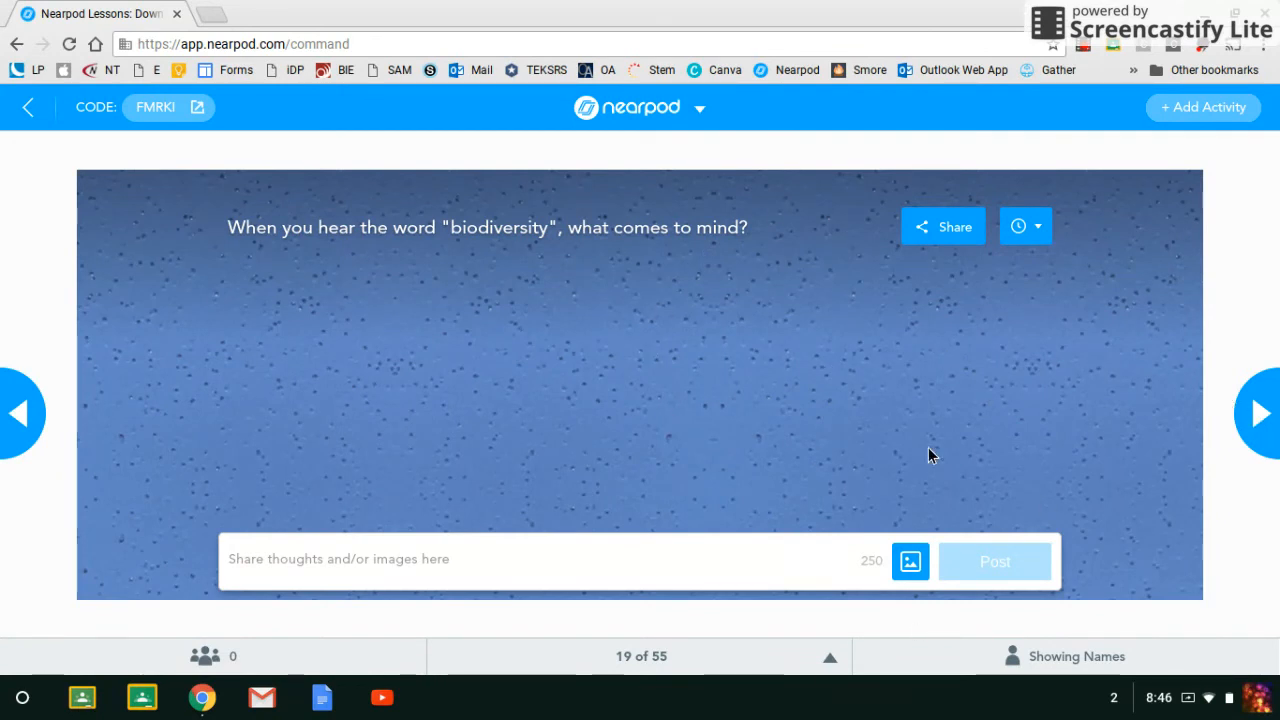
pyautogui.moveTo(1258, 414)
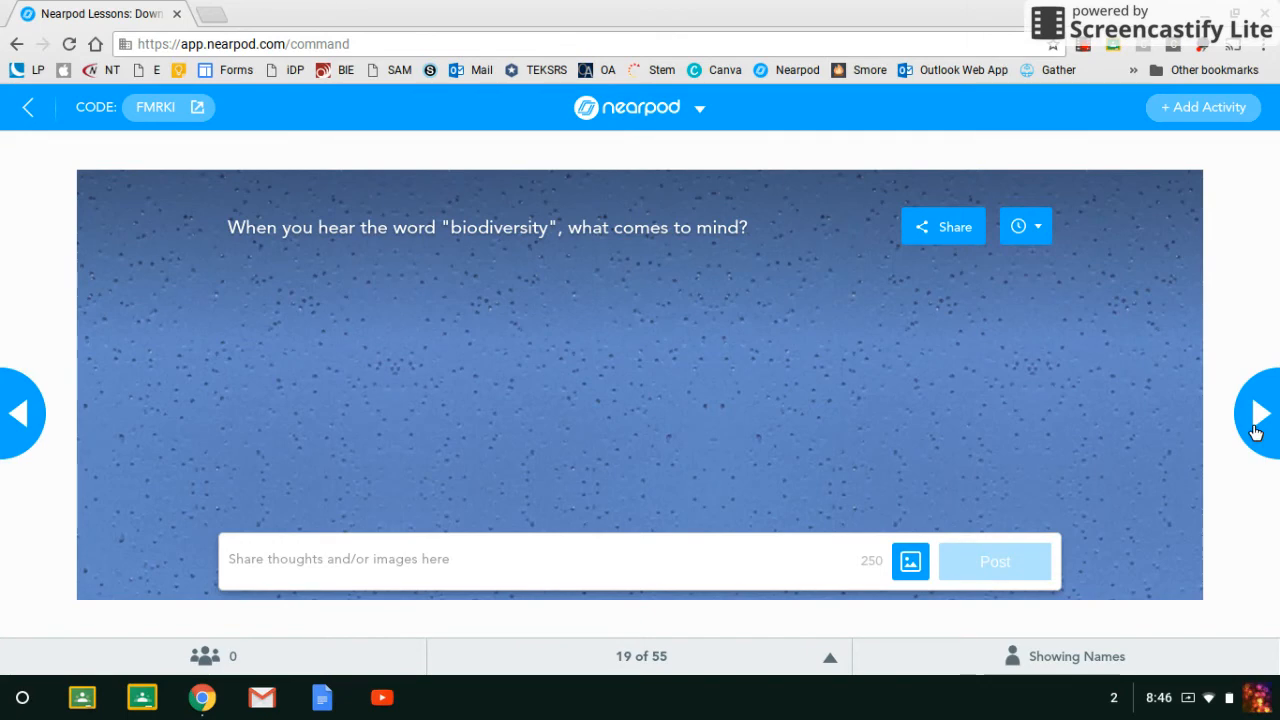
pyautogui.moveTo(1256, 430)
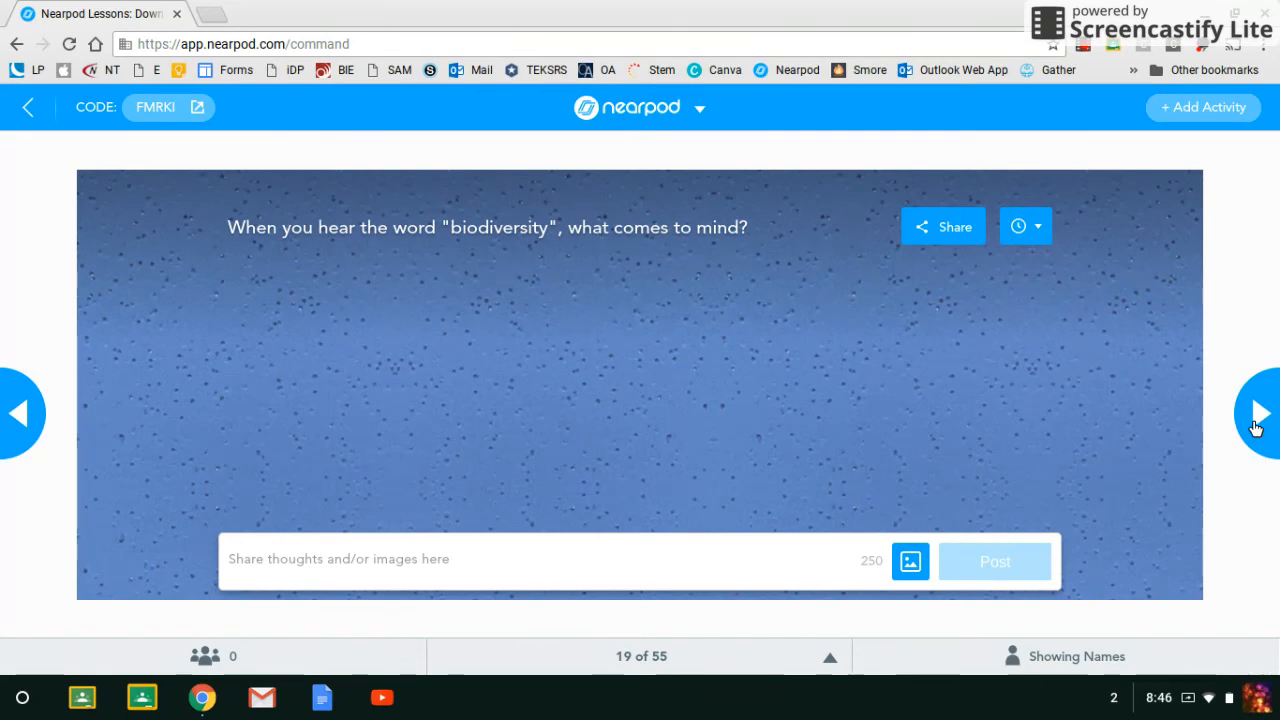
pyautogui.click(1259, 413)
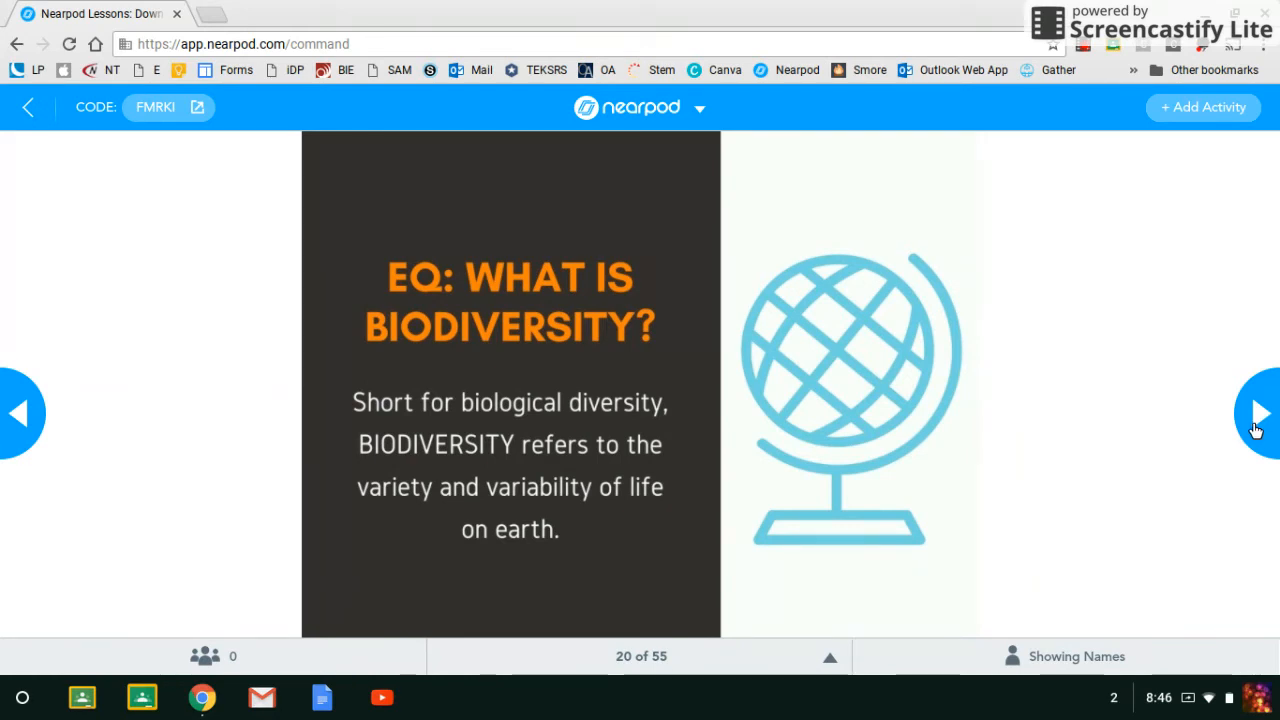
pyautogui.click(1258, 413)
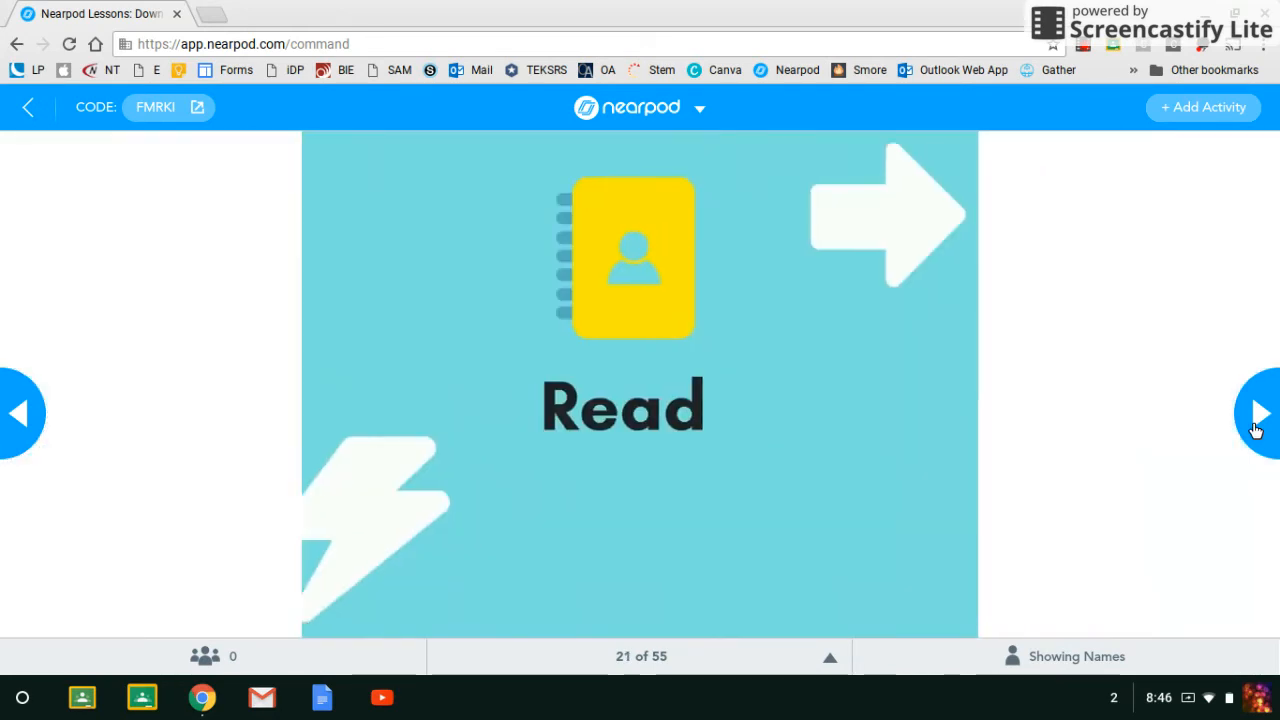
pyautogui.click(1259, 414)
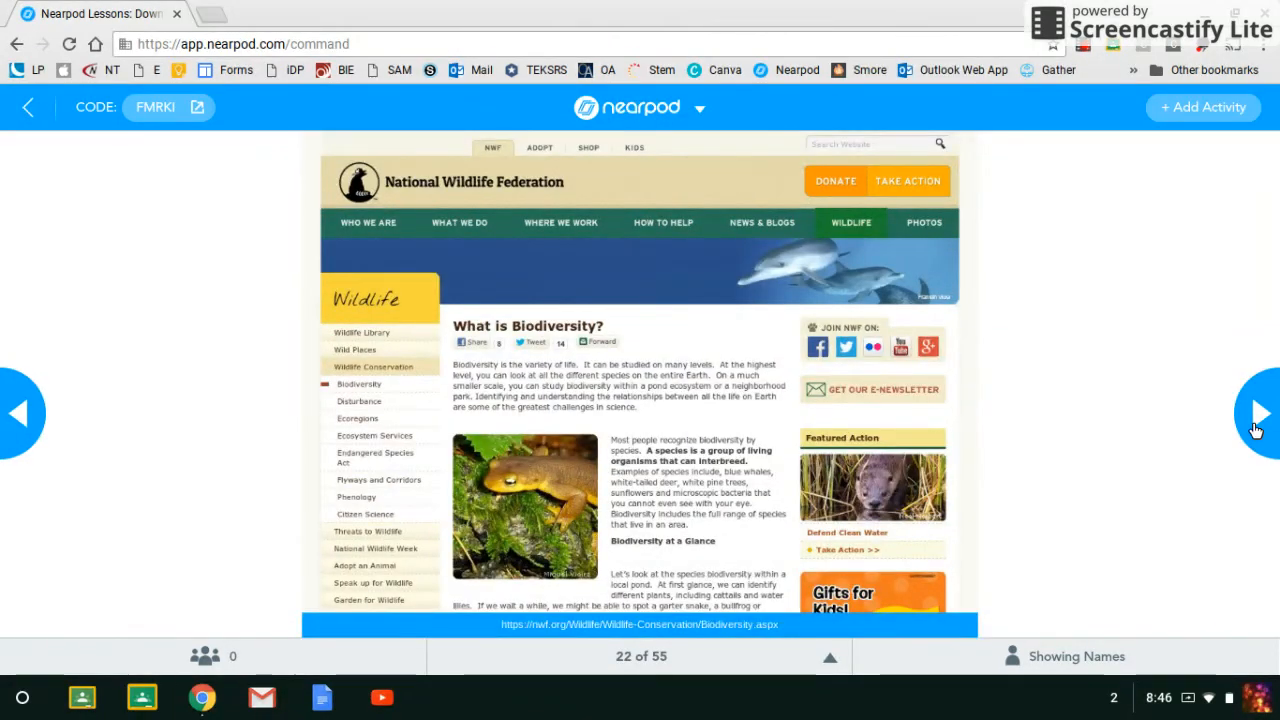
pyautogui.click(1258, 413)
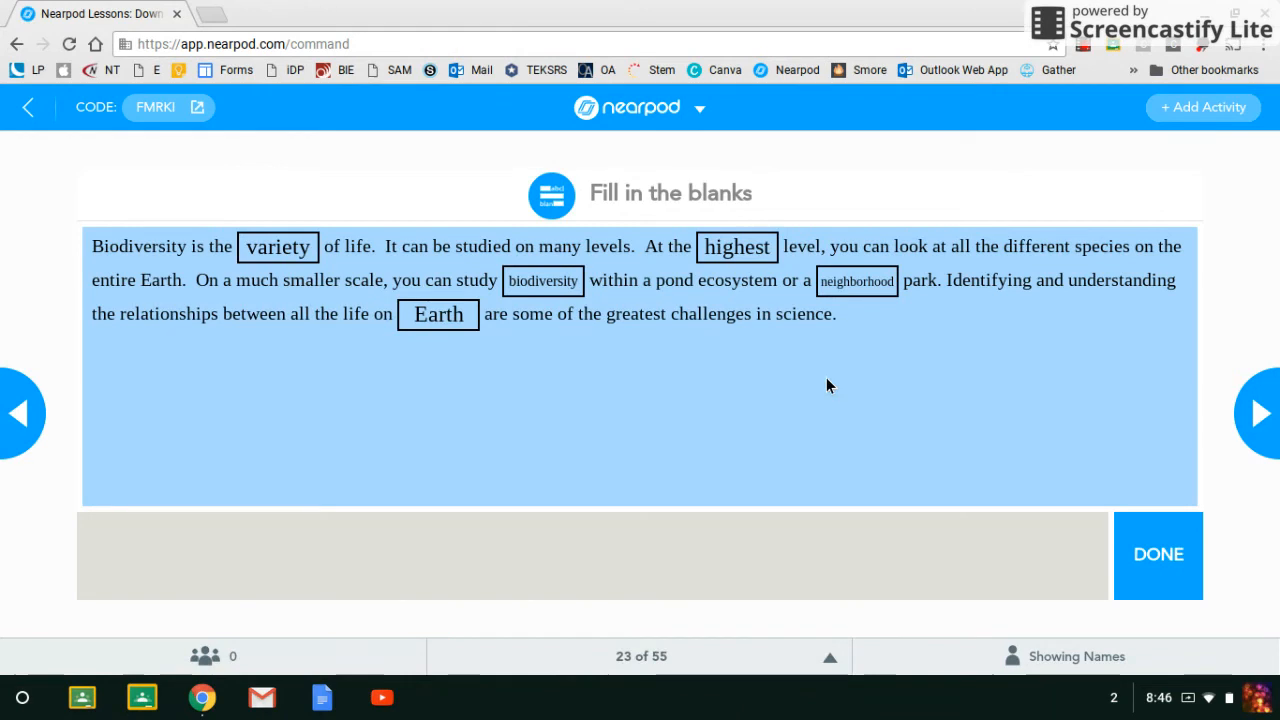
# Advance to slide 25's New Caledonia reef field trip and show all slide thumbnails.
pyautogui.click(1258, 414)
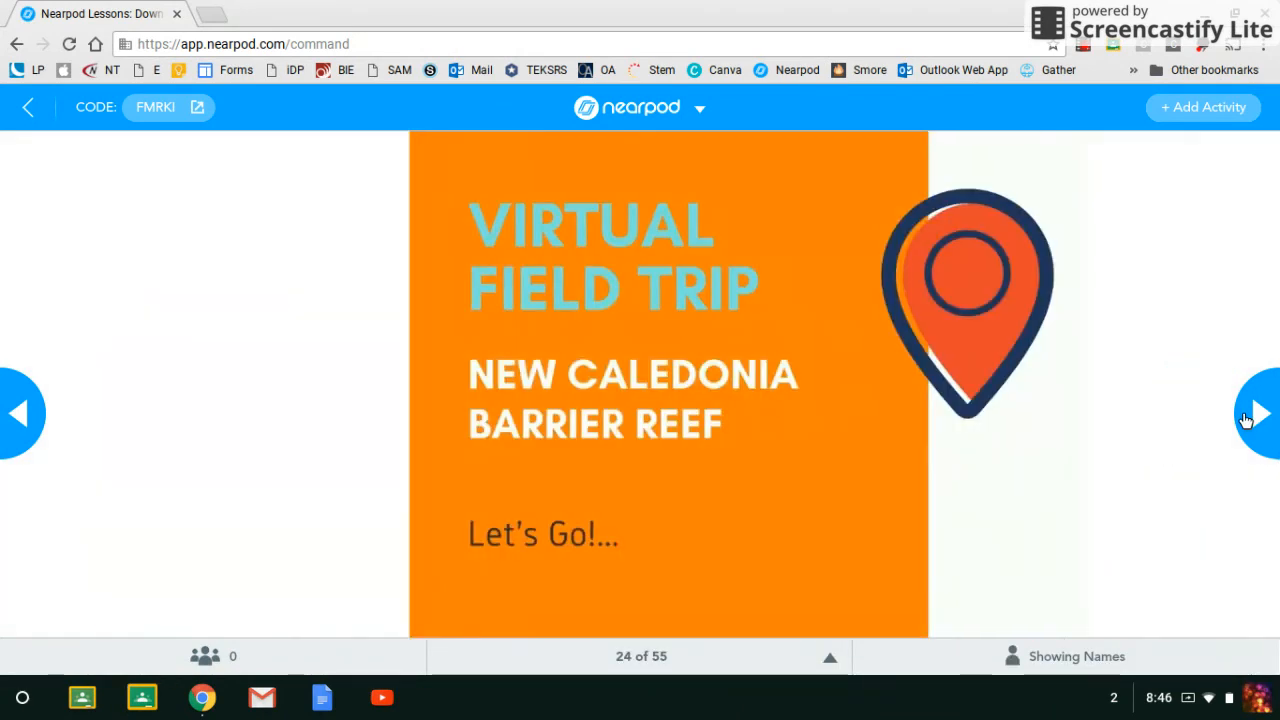
pyautogui.click(1258, 414)
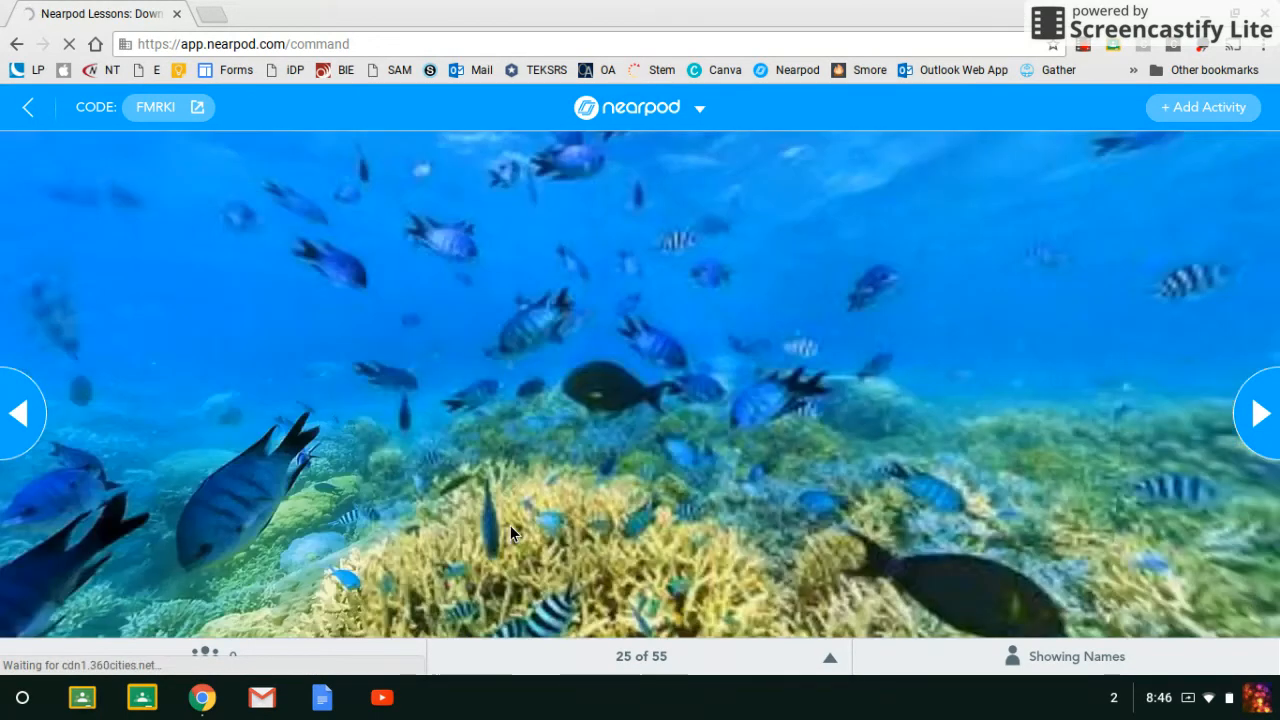
pyautogui.click(830, 657)
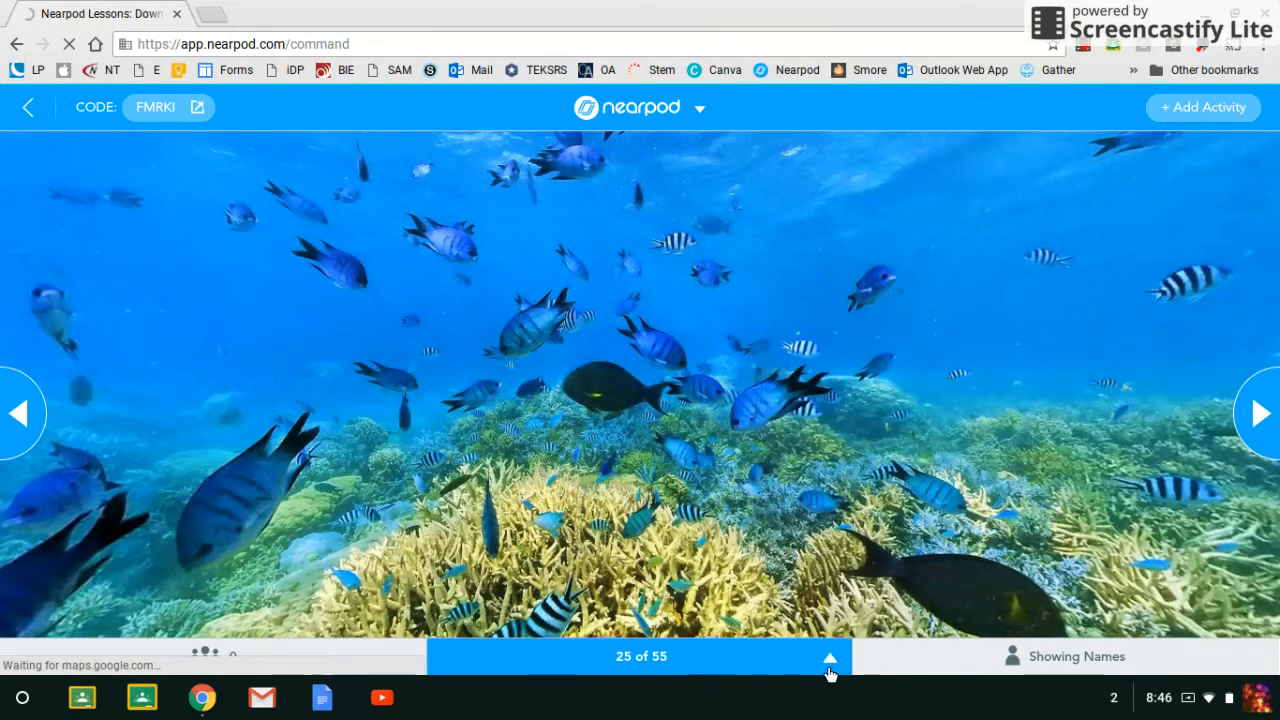
pyautogui.click(829, 657)
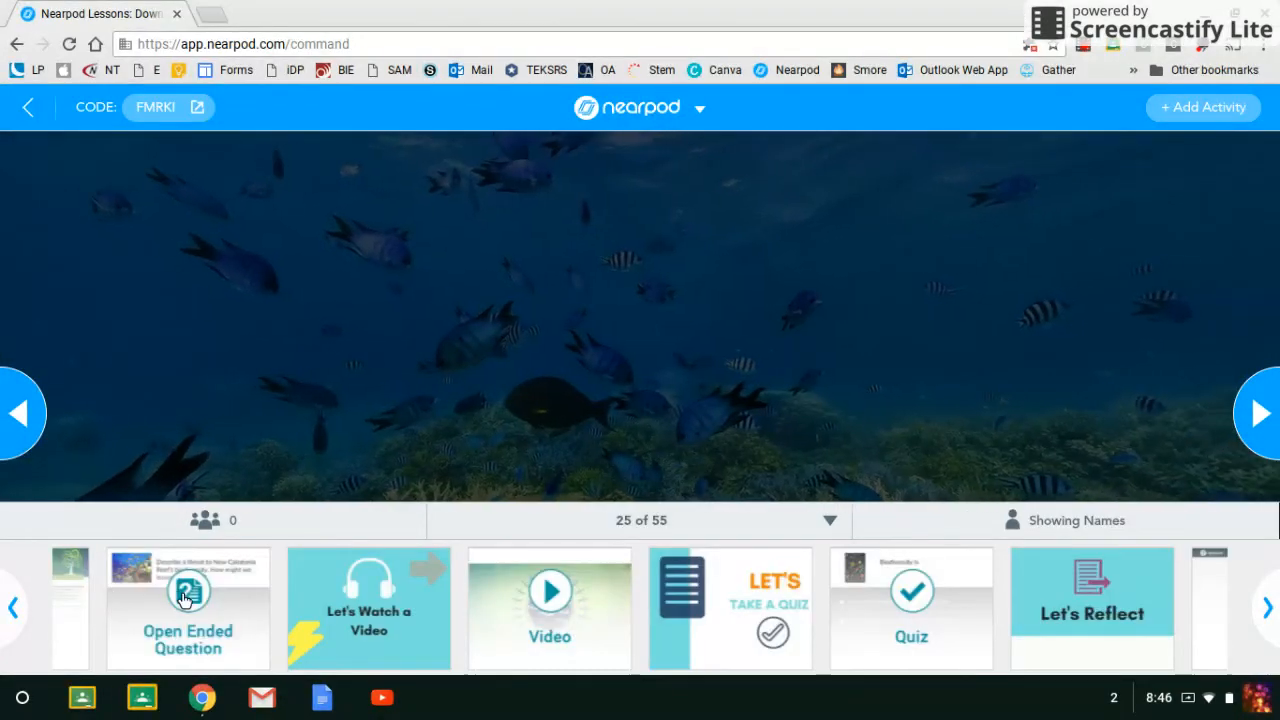
pyautogui.moveTo(510, 610)
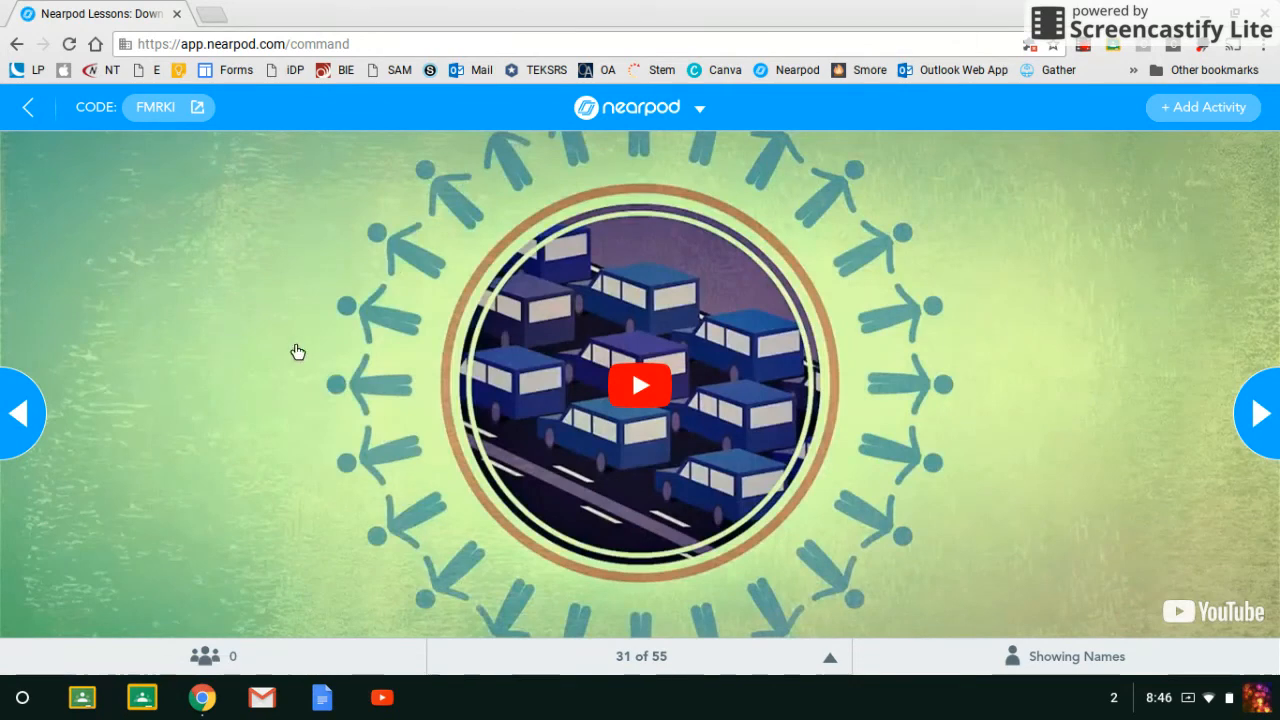
# Play the traffic video, then advance via quiz intro and results to slide 34.
pyautogui.click(639, 386)
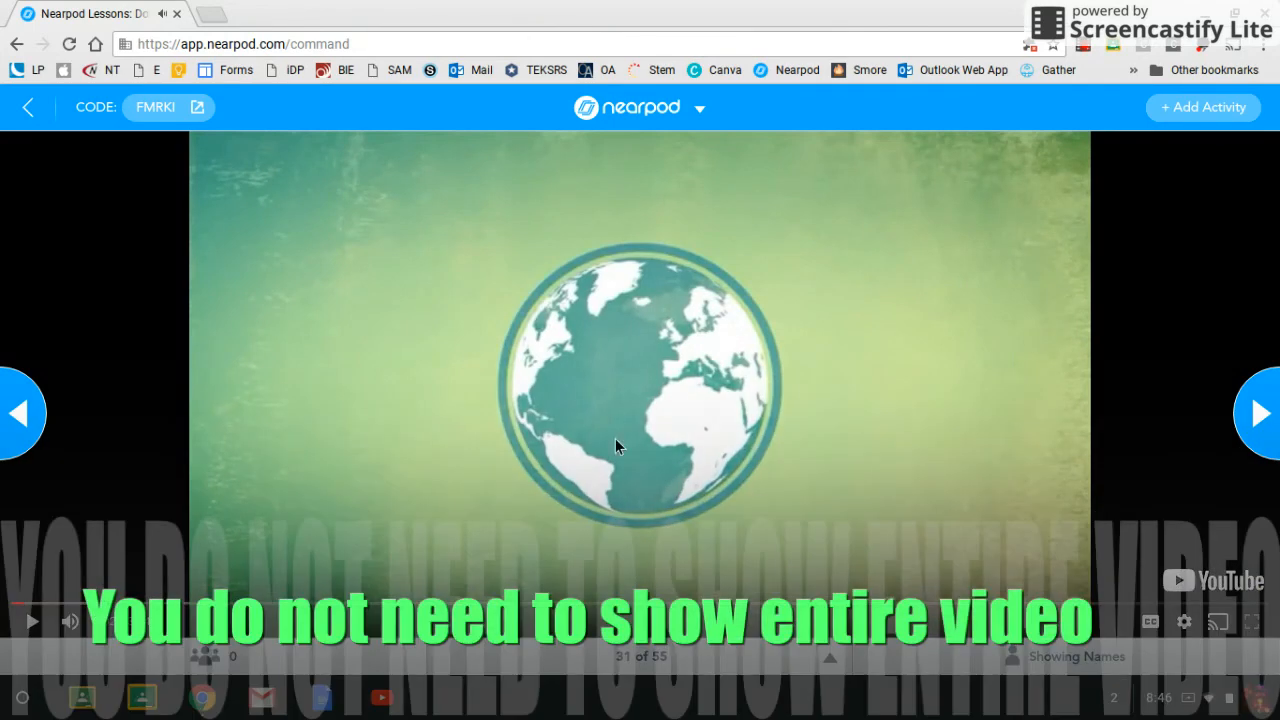
pyautogui.moveTo(1210, 421)
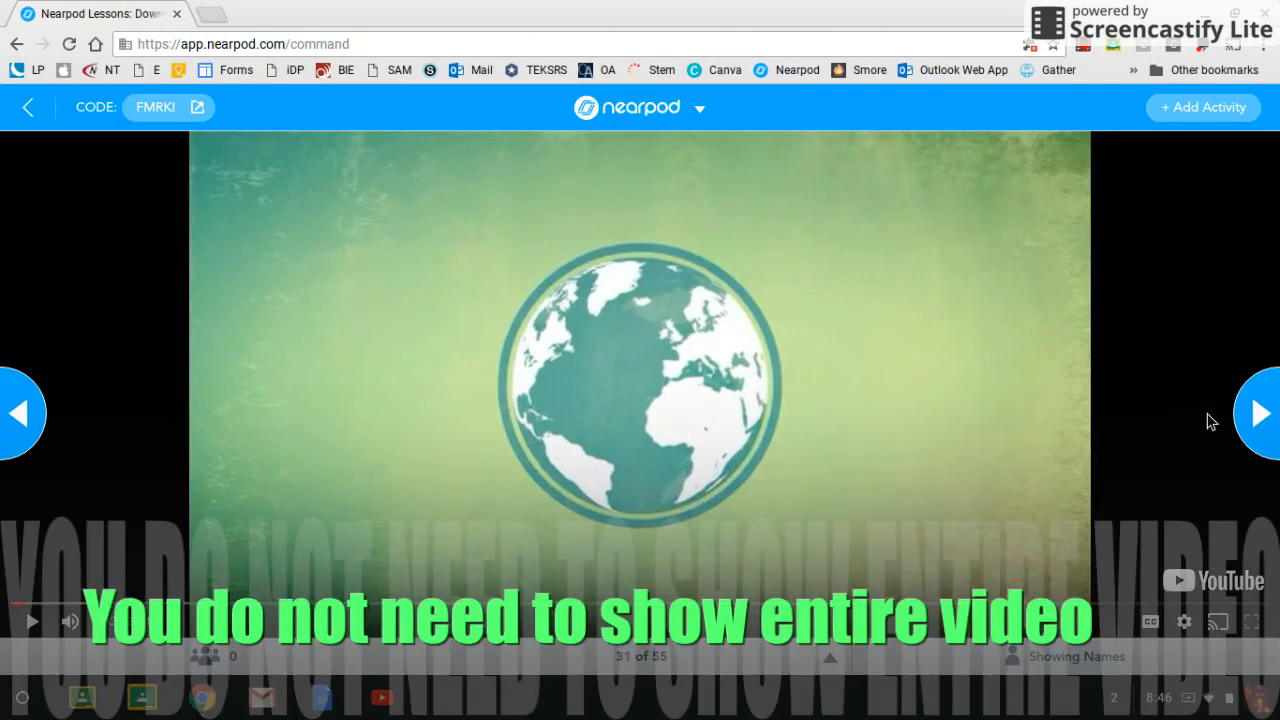
pyautogui.click(1259, 414)
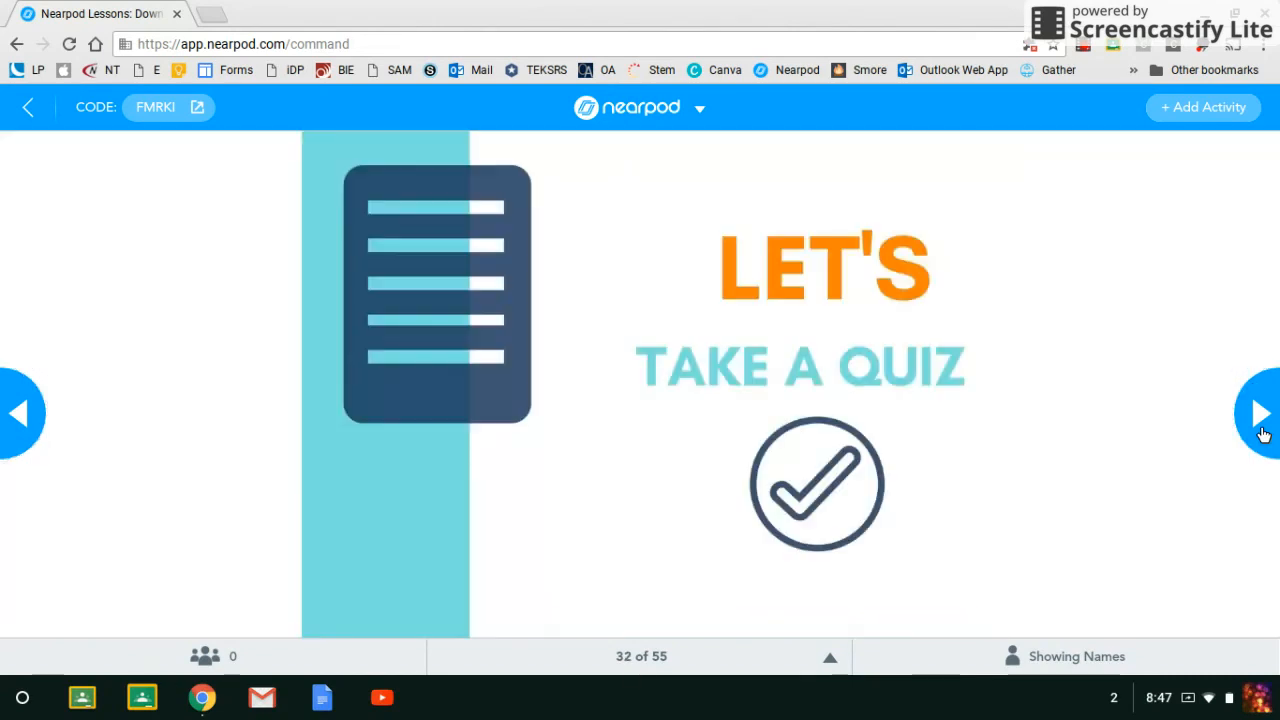
pyautogui.click(1260, 414)
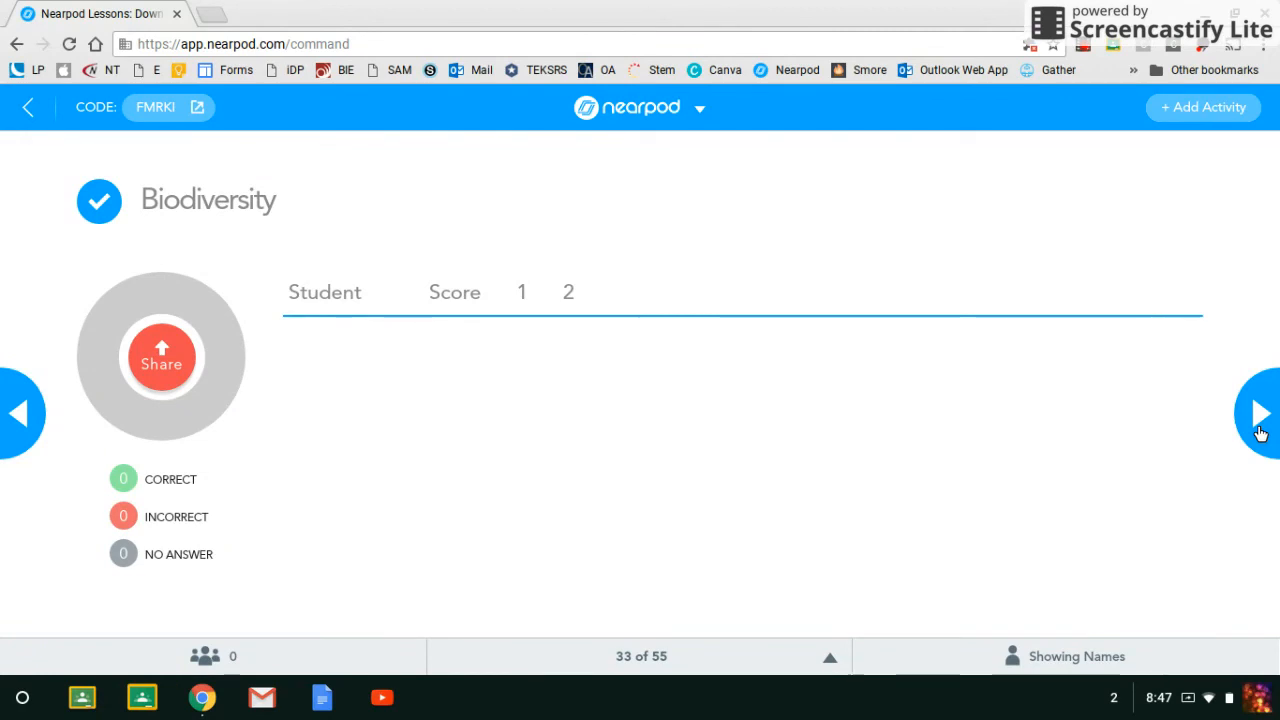
pyautogui.moveTo(324, 355)
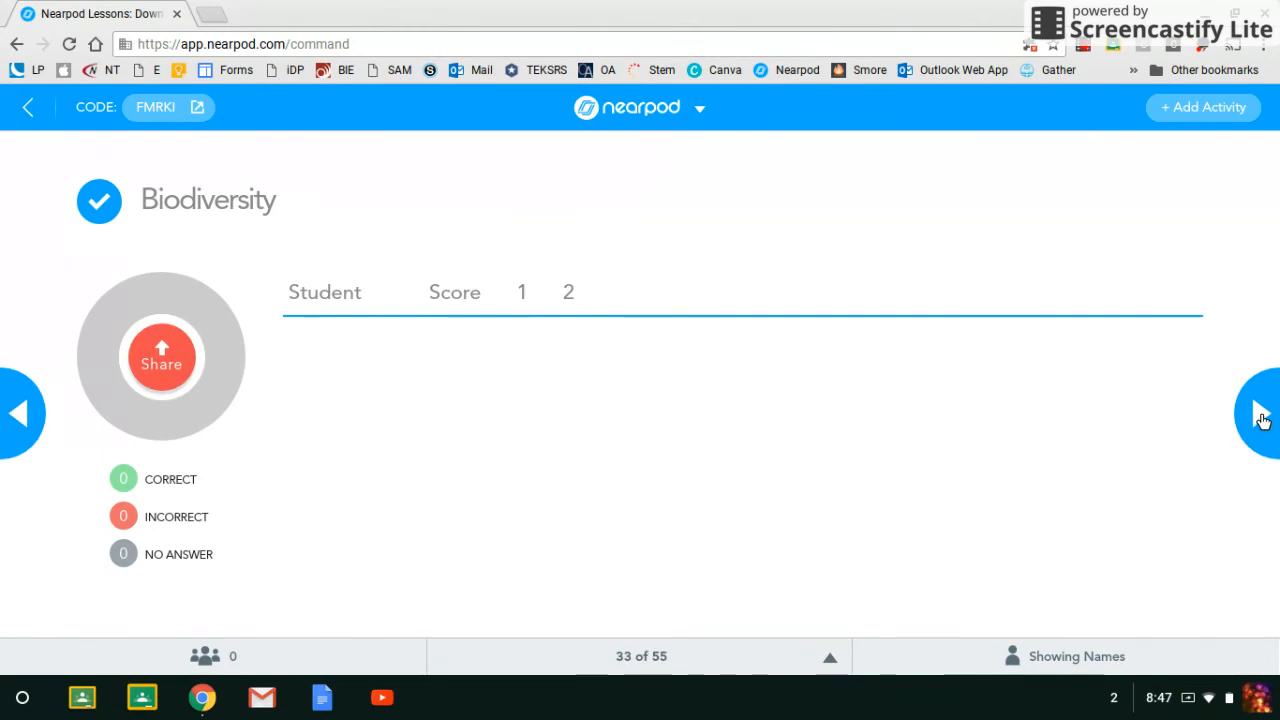
pyautogui.click(1262, 413)
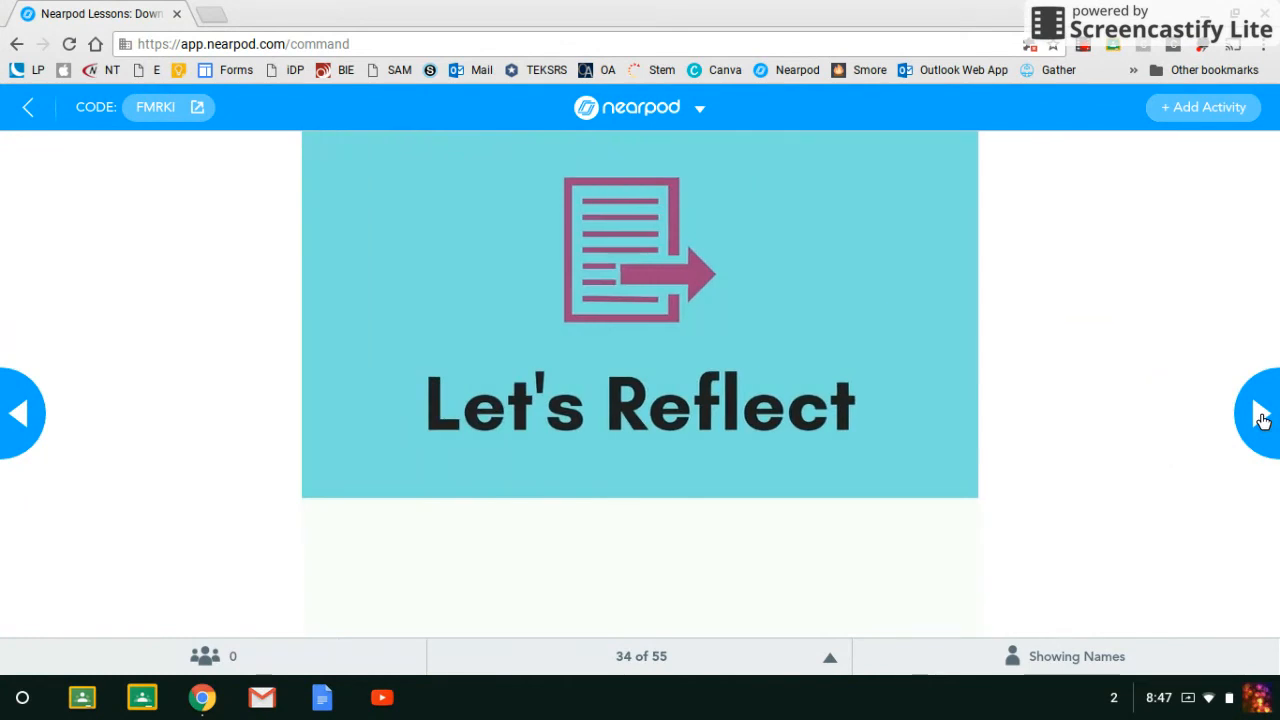
# Advance past the slide 35 Reflection board to slide 36, Thank You.
pyautogui.click(1260, 414)
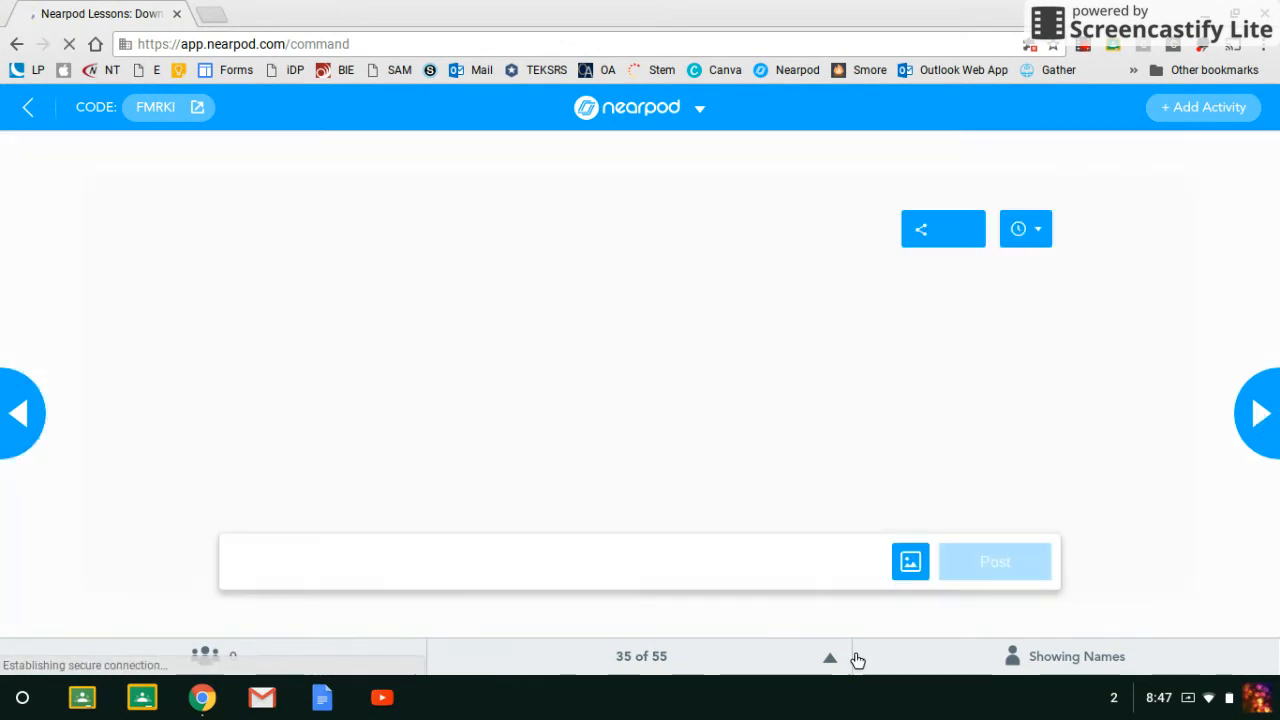
pyautogui.click(1076, 656)
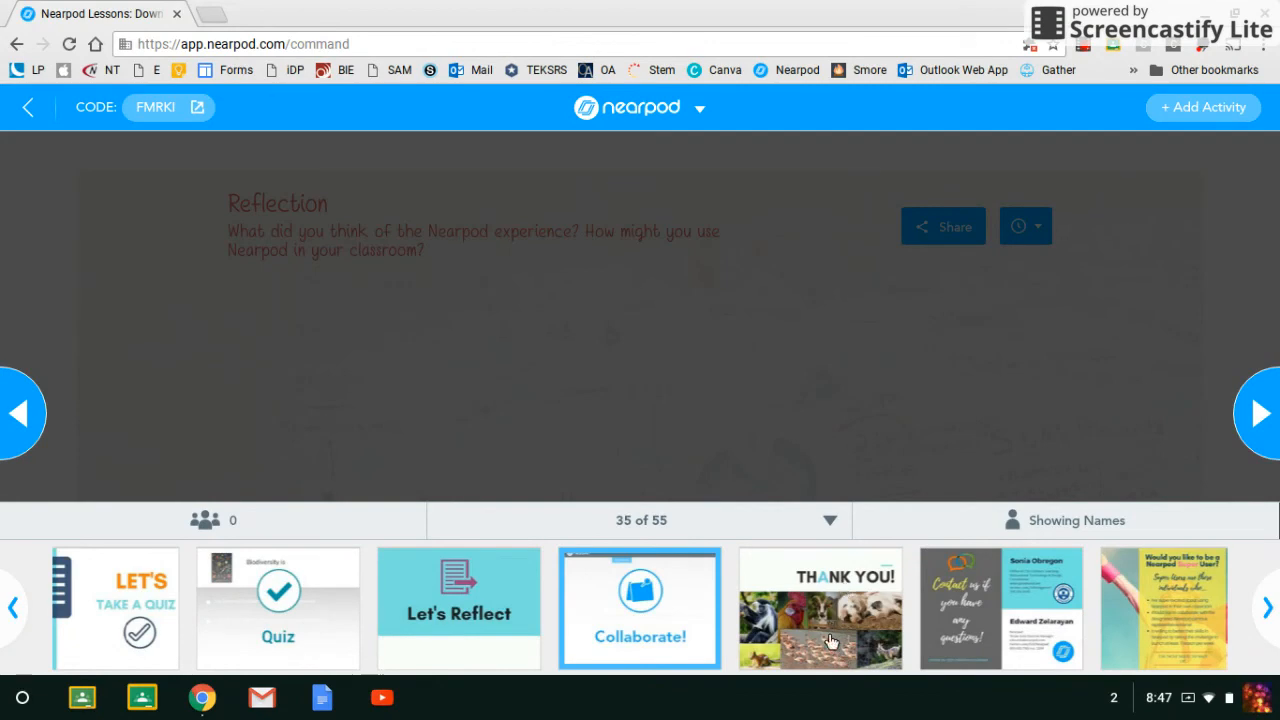
pyautogui.moveTo(768, 471)
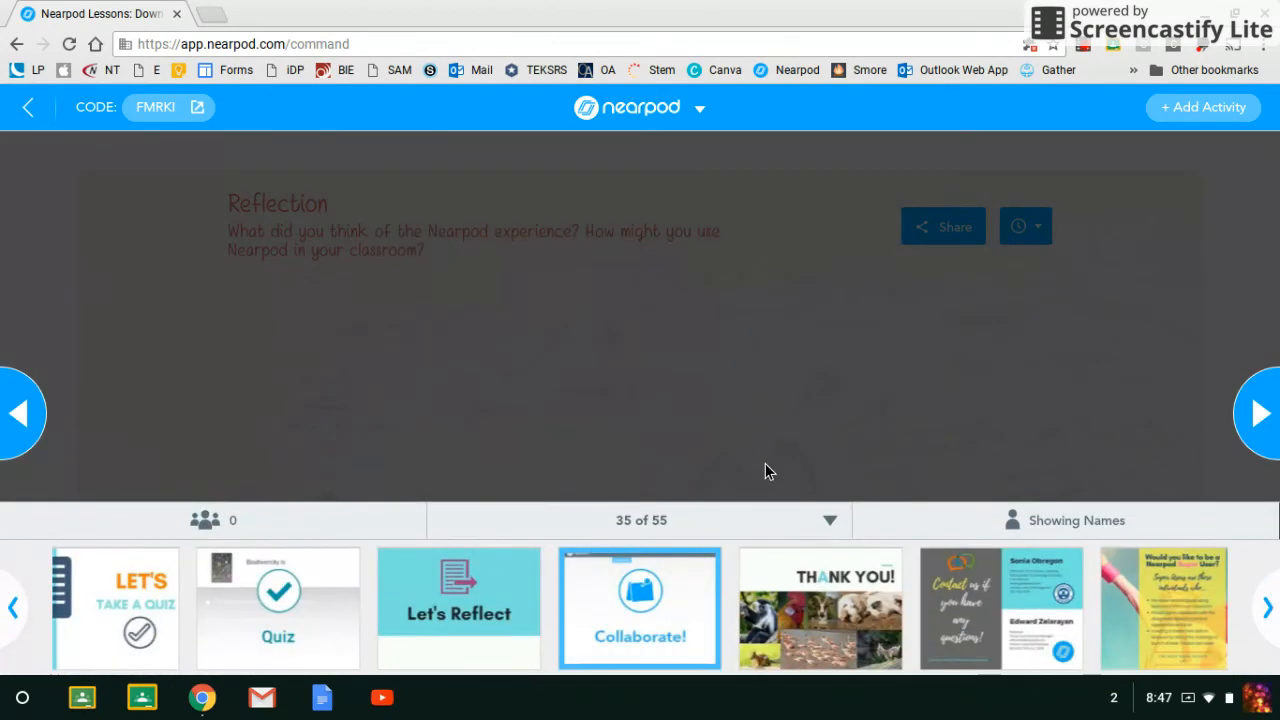
pyautogui.click(1259, 413)
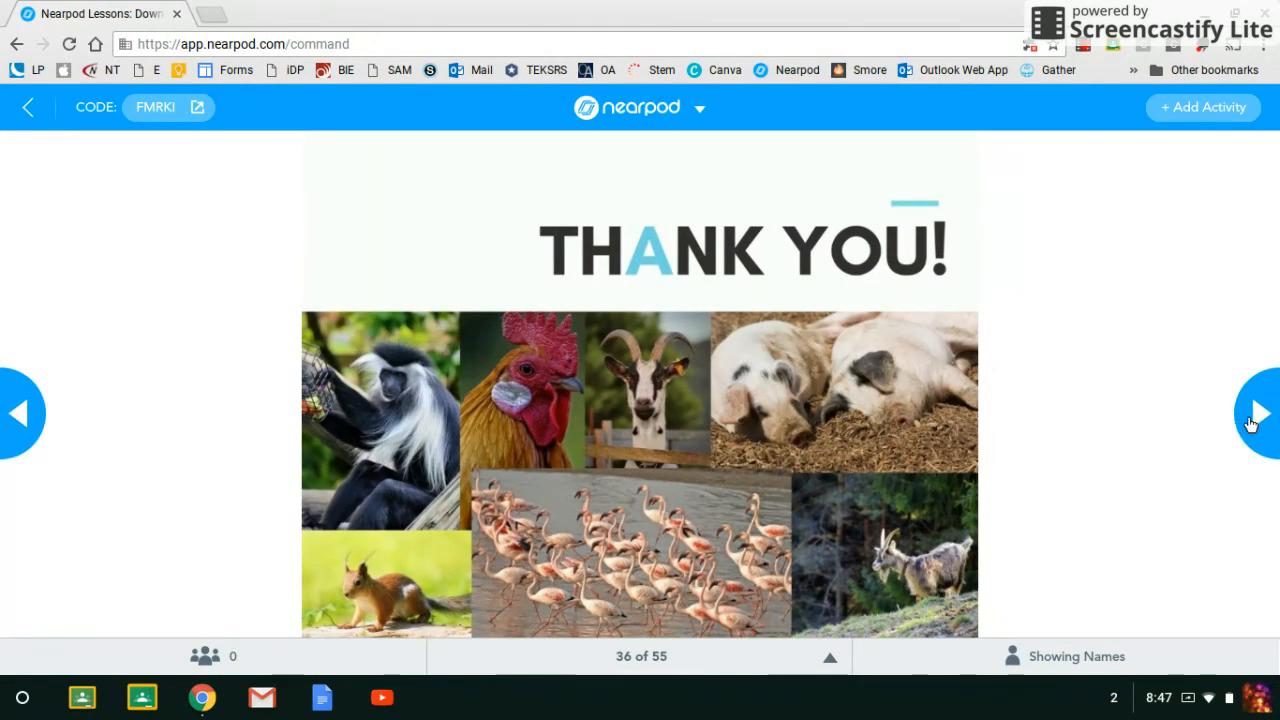
# Advance from slide 36 past the contact slide to slide 38, Super User invitation.
pyautogui.click(1257, 413)
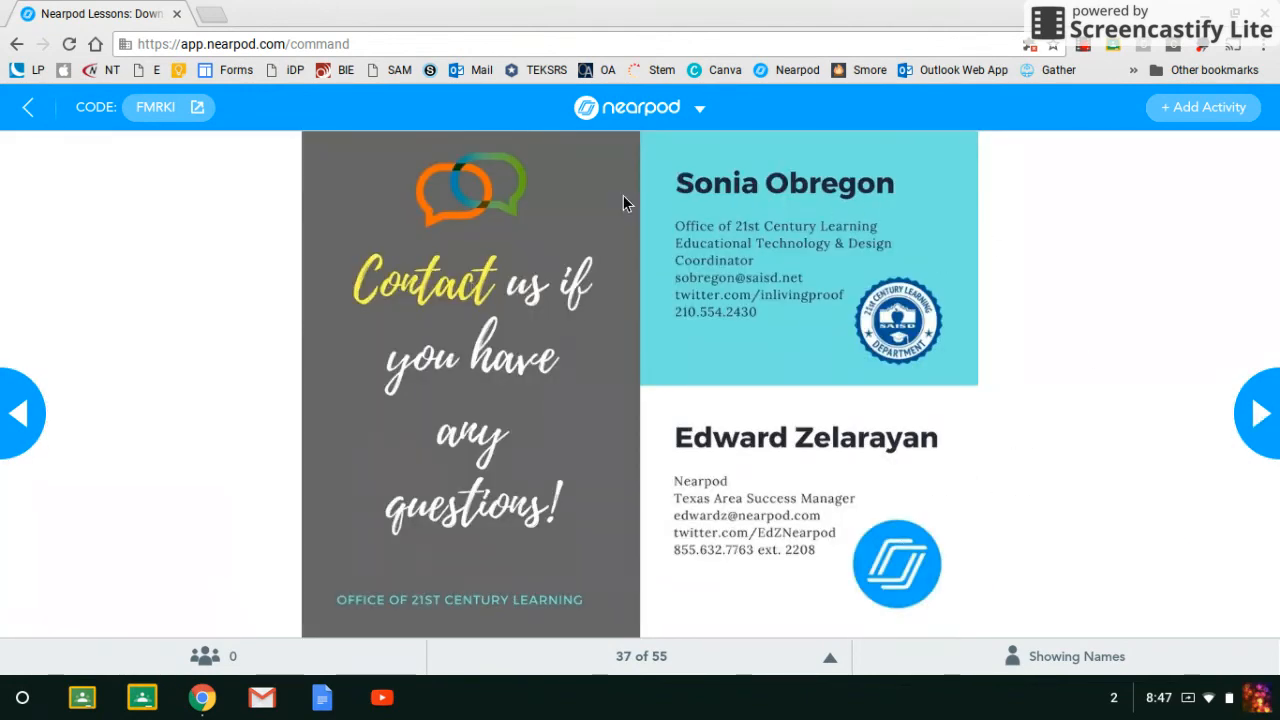
pyautogui.moveTo(785, 242)
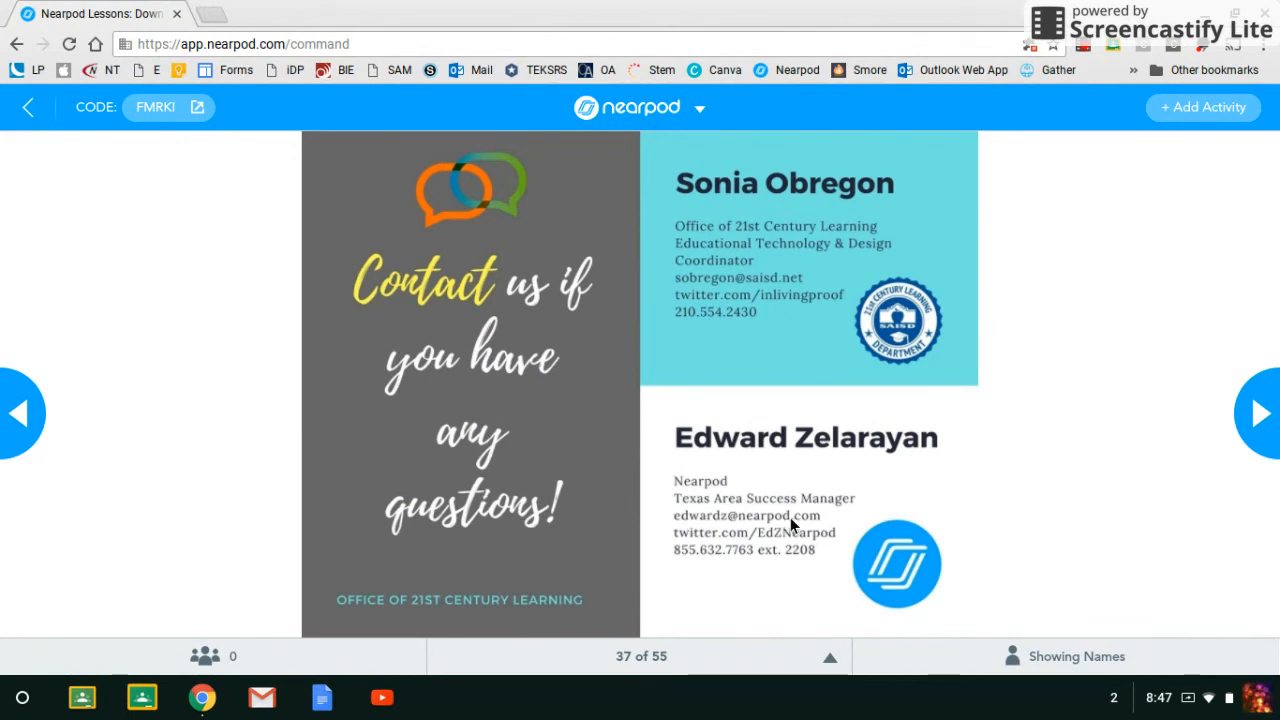
pyautogui.moveTo(813, 513)
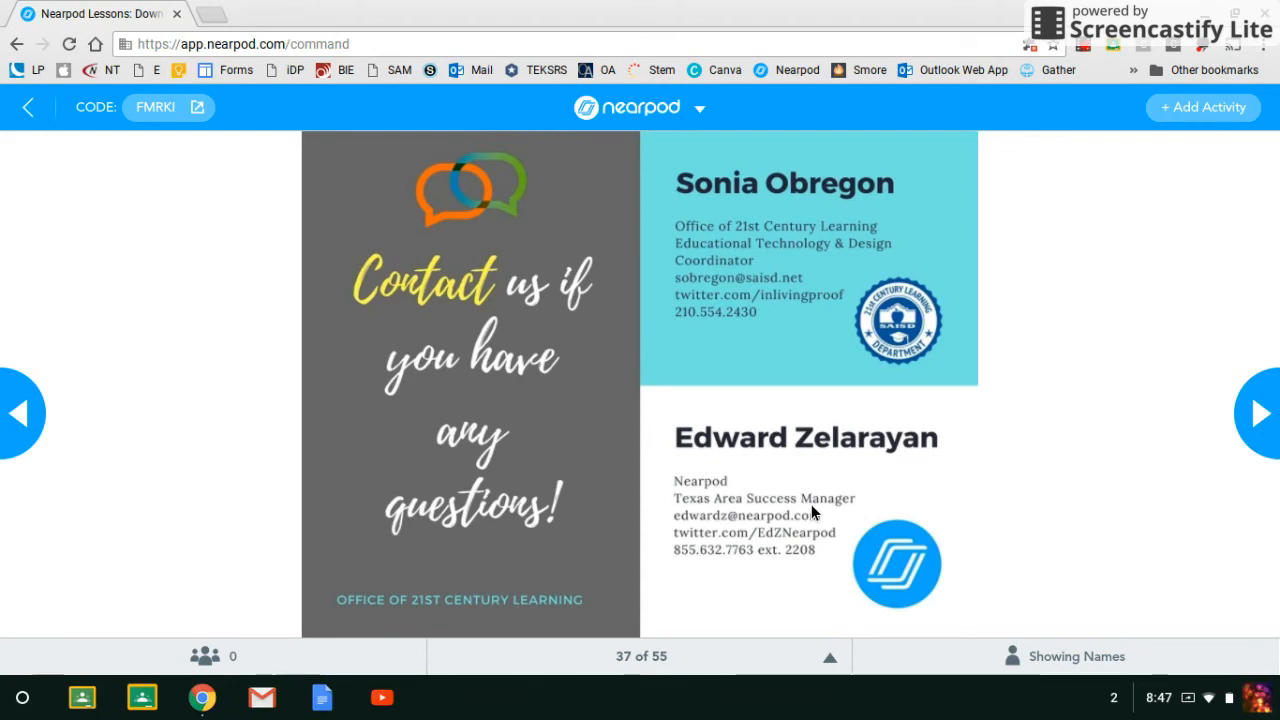
pyautogui.click(1259, 413)
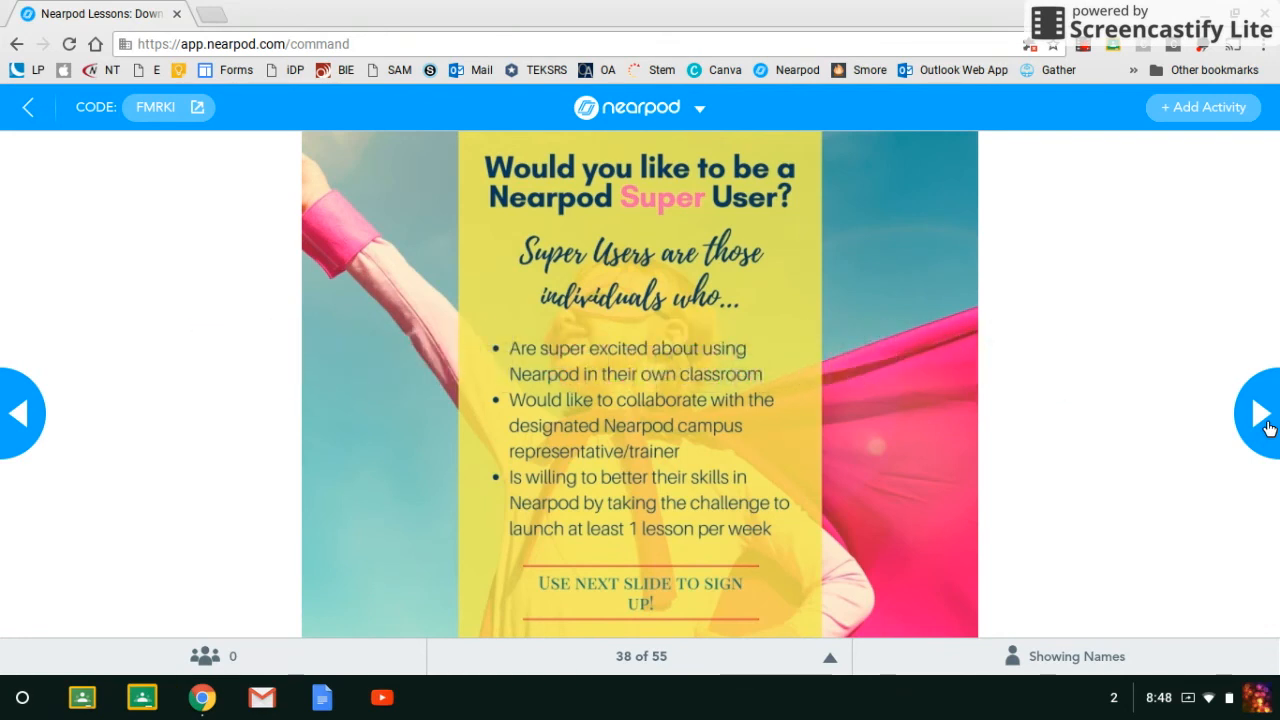
# Advance past the slide 39 sign-up form to slide 40, Campus Training Ends Here.
pyautogui.click(1259, 413)
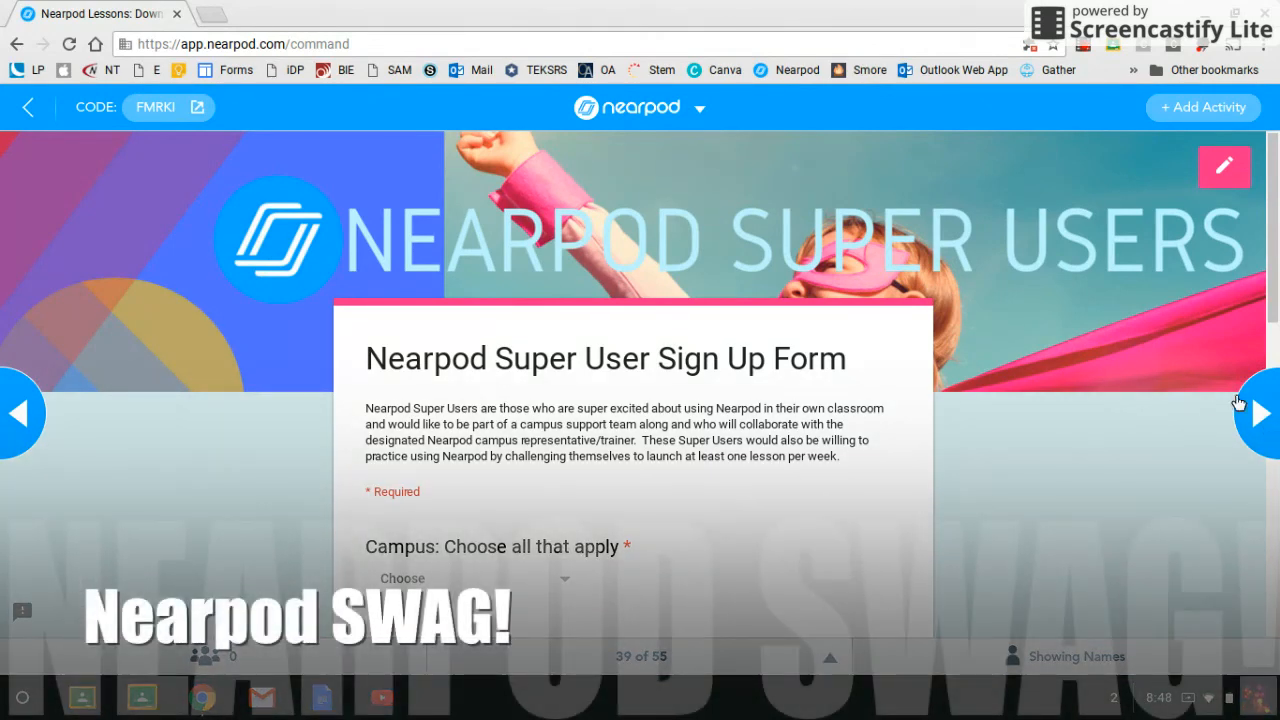
pyautogui.click(1258, 413)
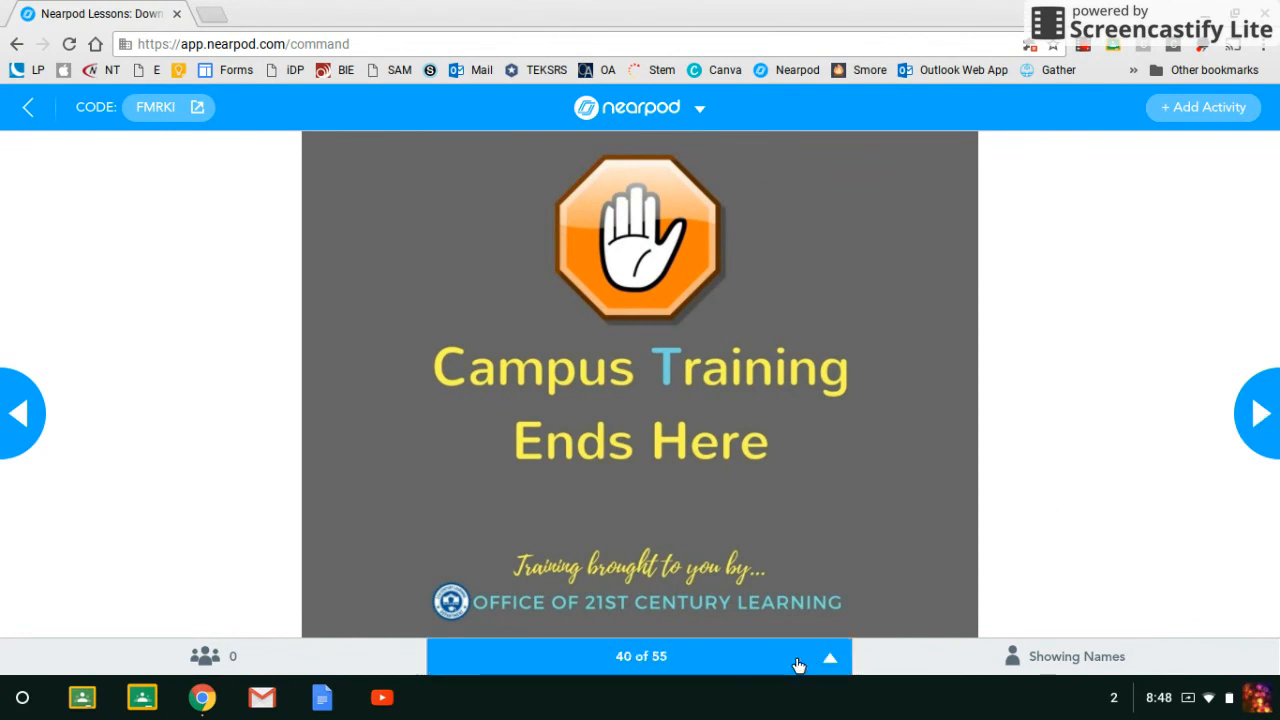
# Open Additional Resources (slide 41) via thumbnails, then page toward slide 54's closing thank-you.
pyautogui.click(830, 657)
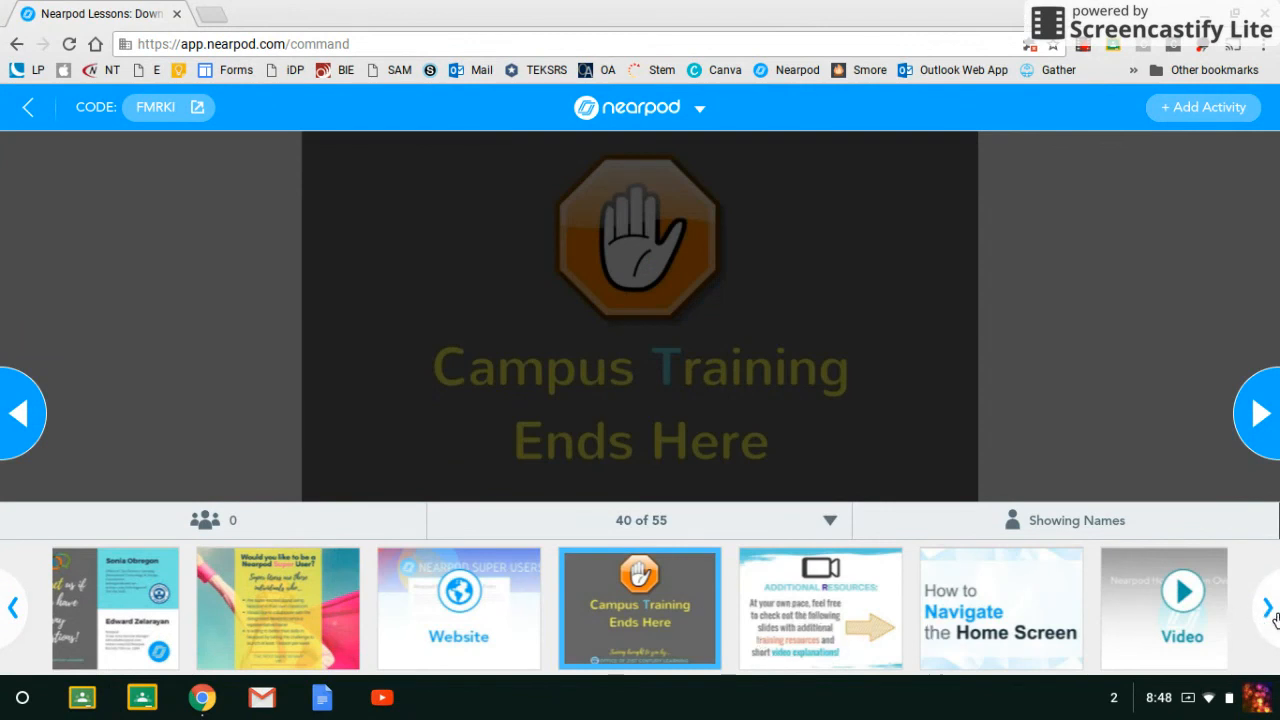
pyautogui.click(1268, 607)
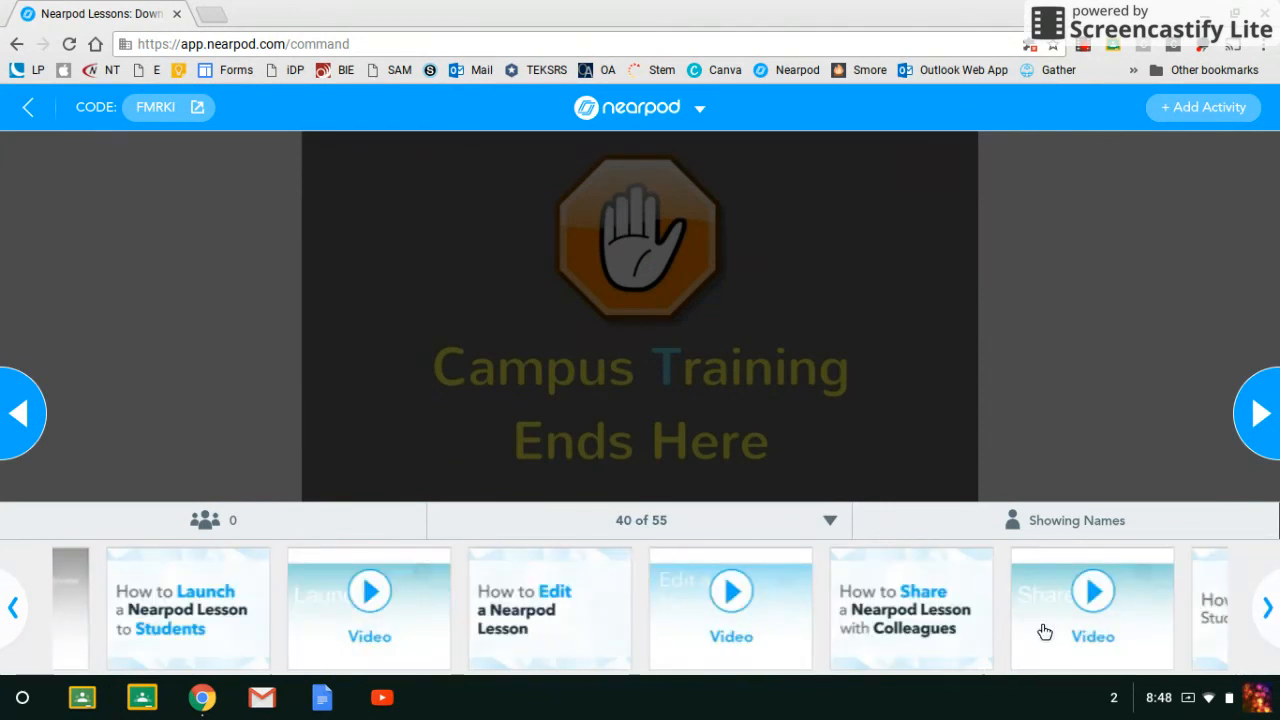
pyautogui.click(15, 608)
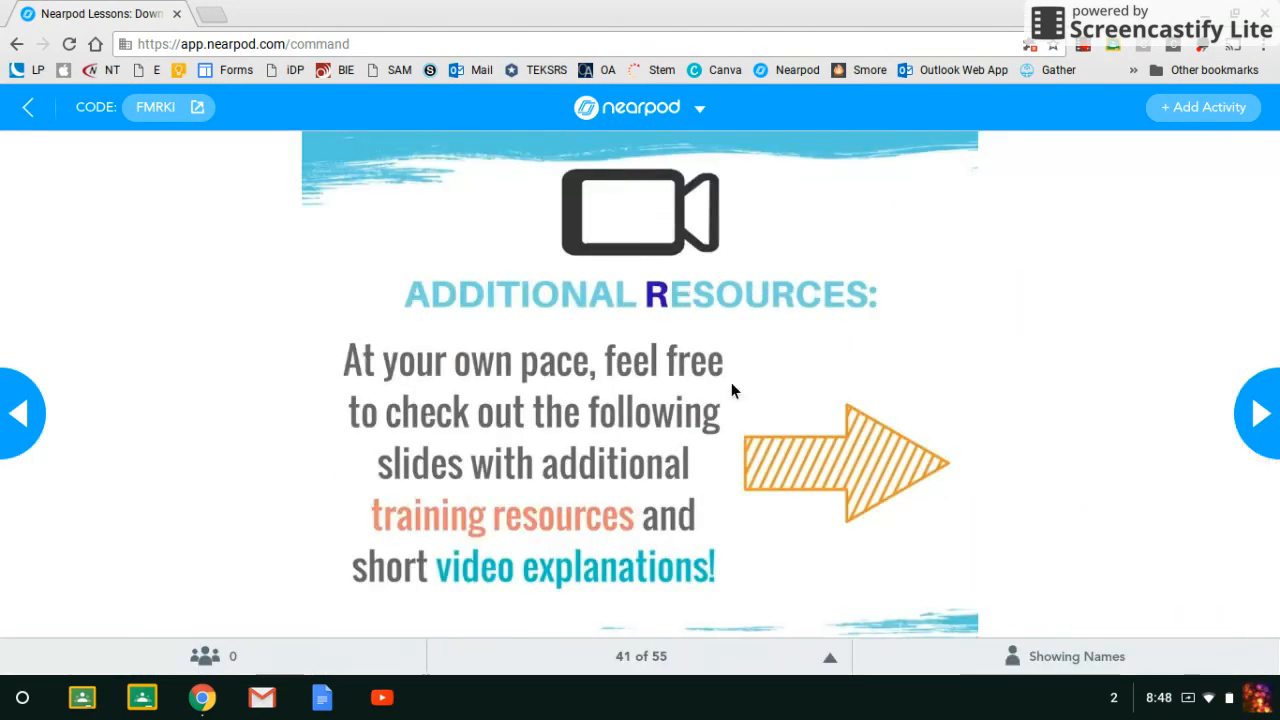
pyautogui.moveTo(757, 415)
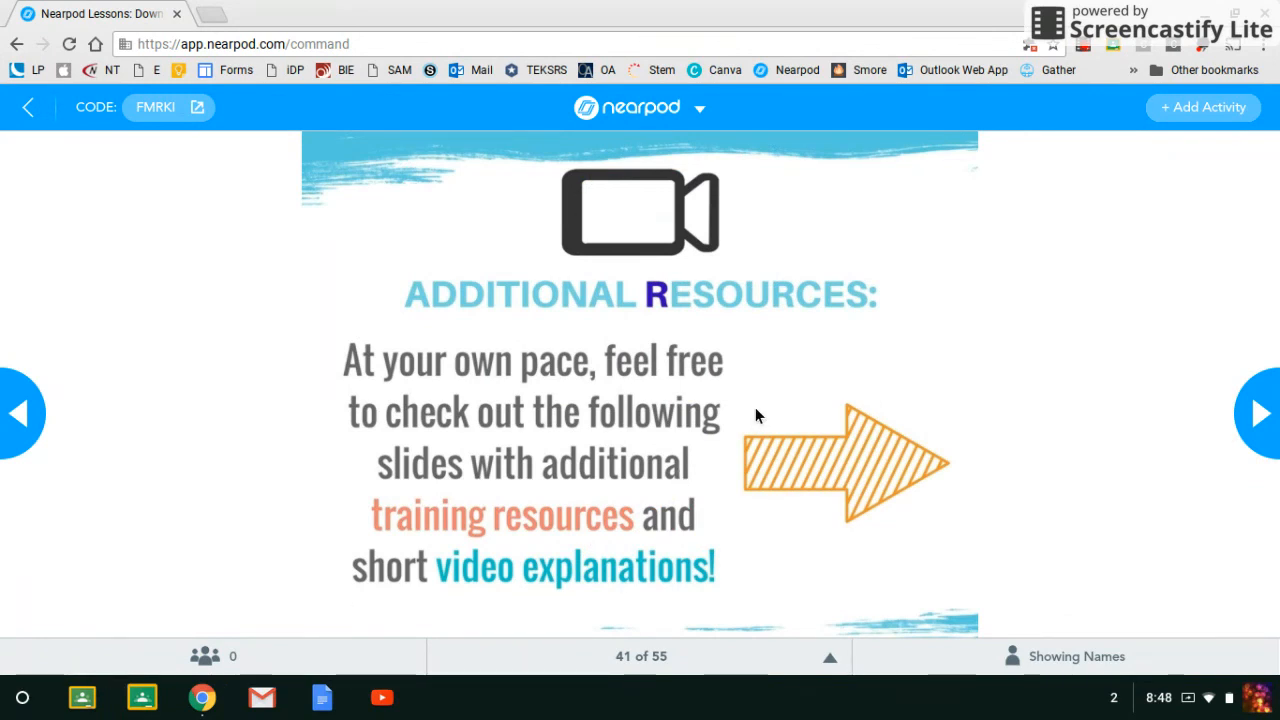
pyautogui.moveTo(807, 416)
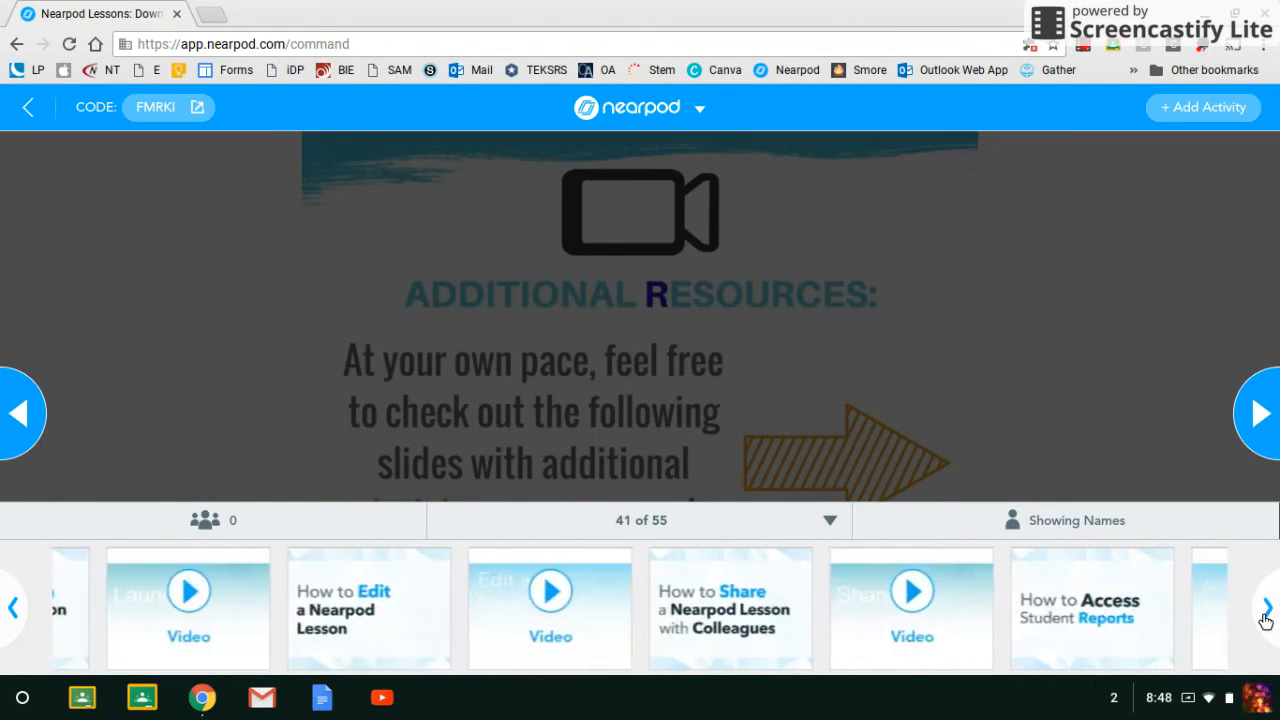
pyautogui.click(1266, 607)
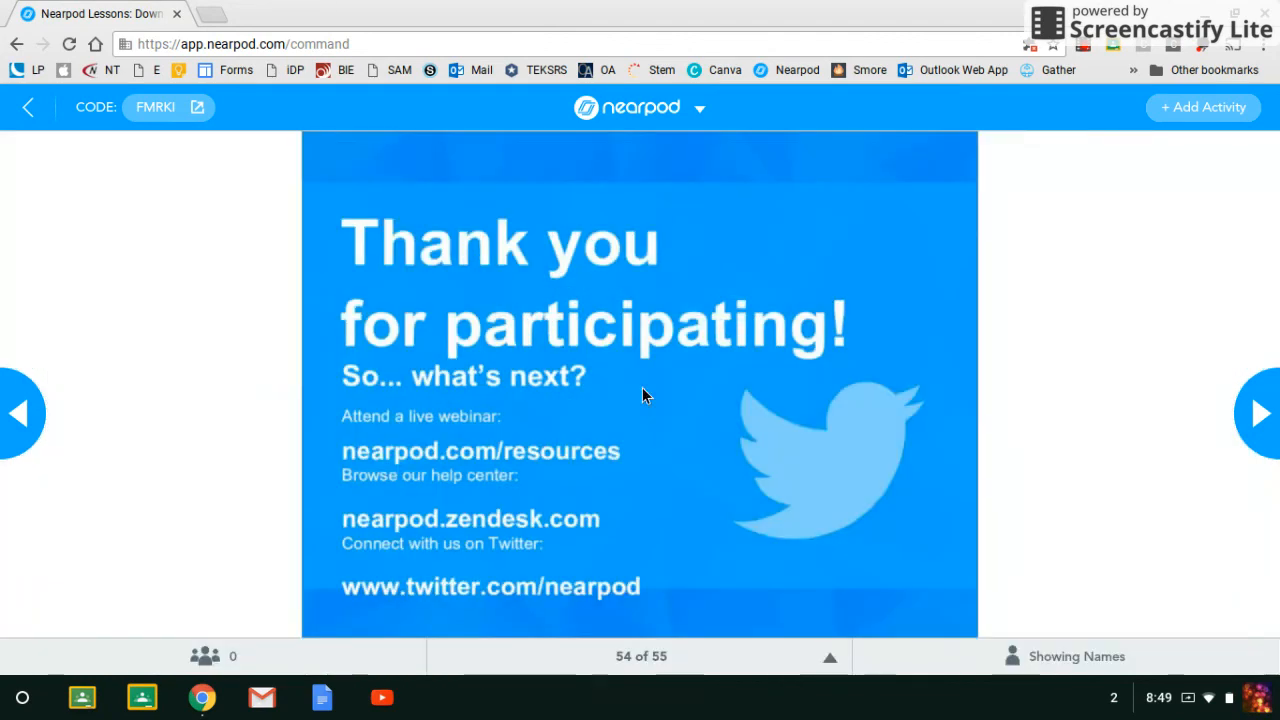
pyautogui.moveTo(612, 470)
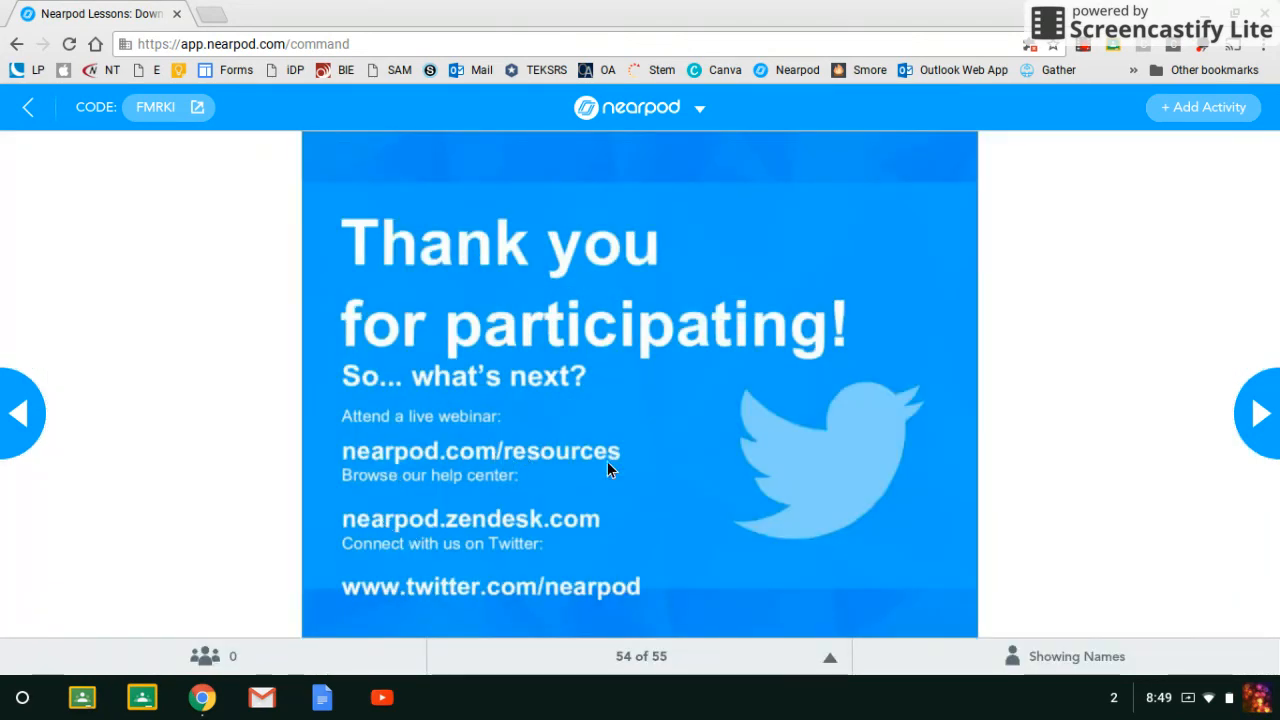